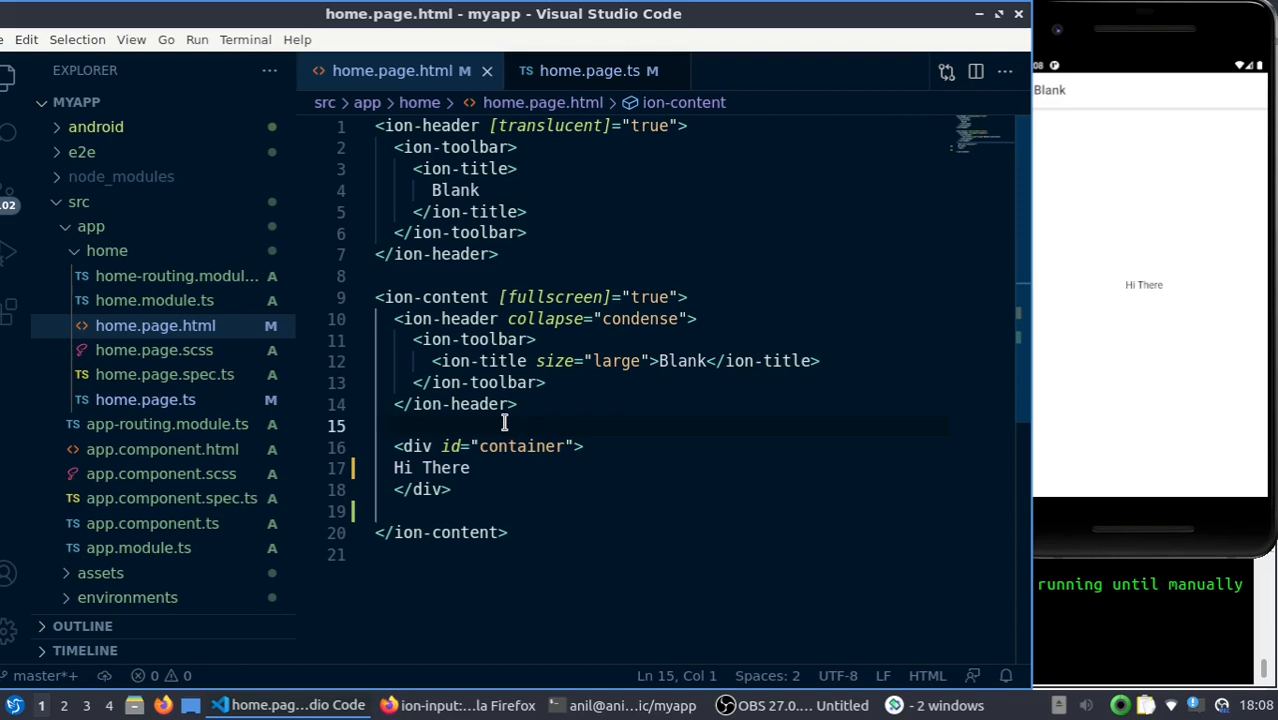
pyautogui.moveTo(730, 328)
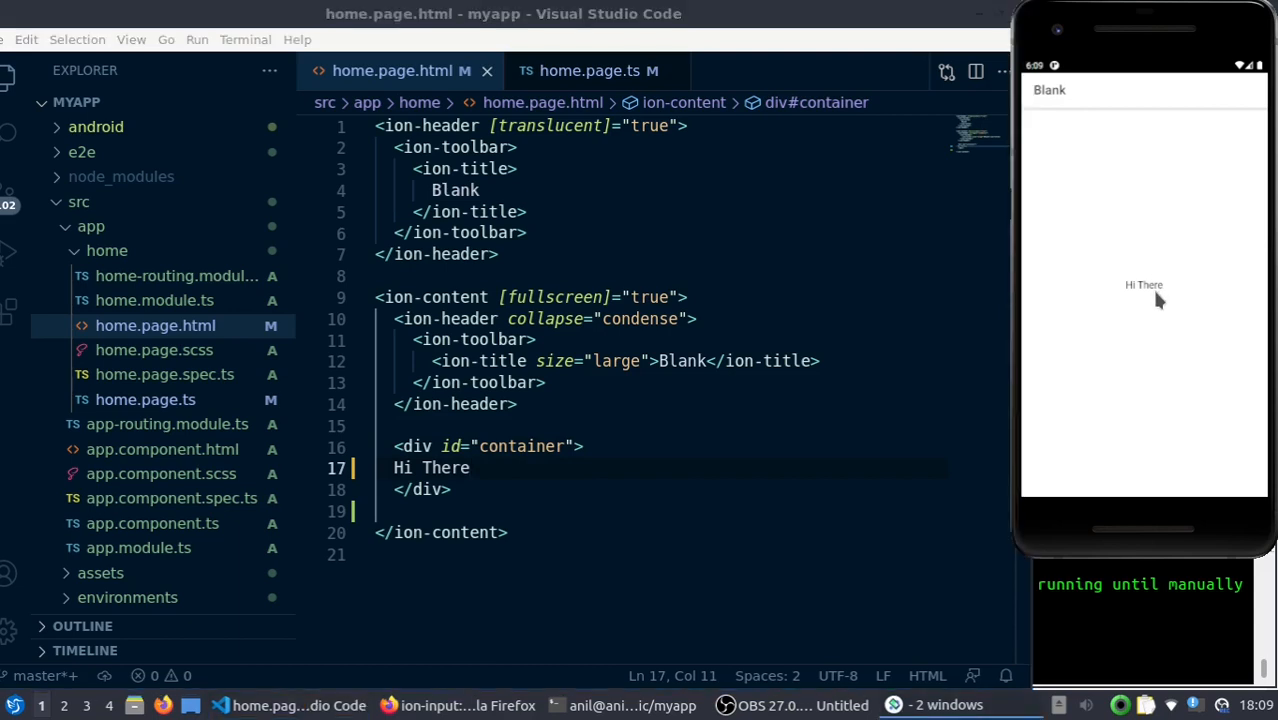
pyautogui.moveTo(1144, 310)
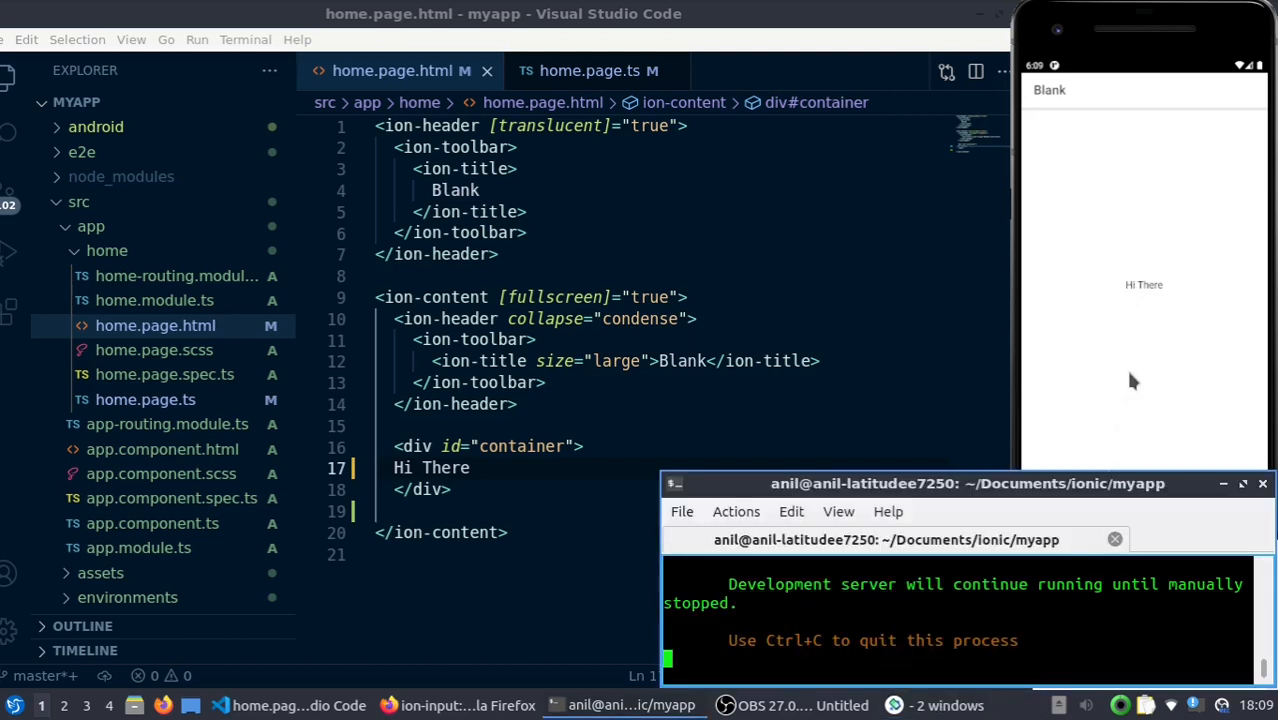
pyautogui.moveTo(706, 447)
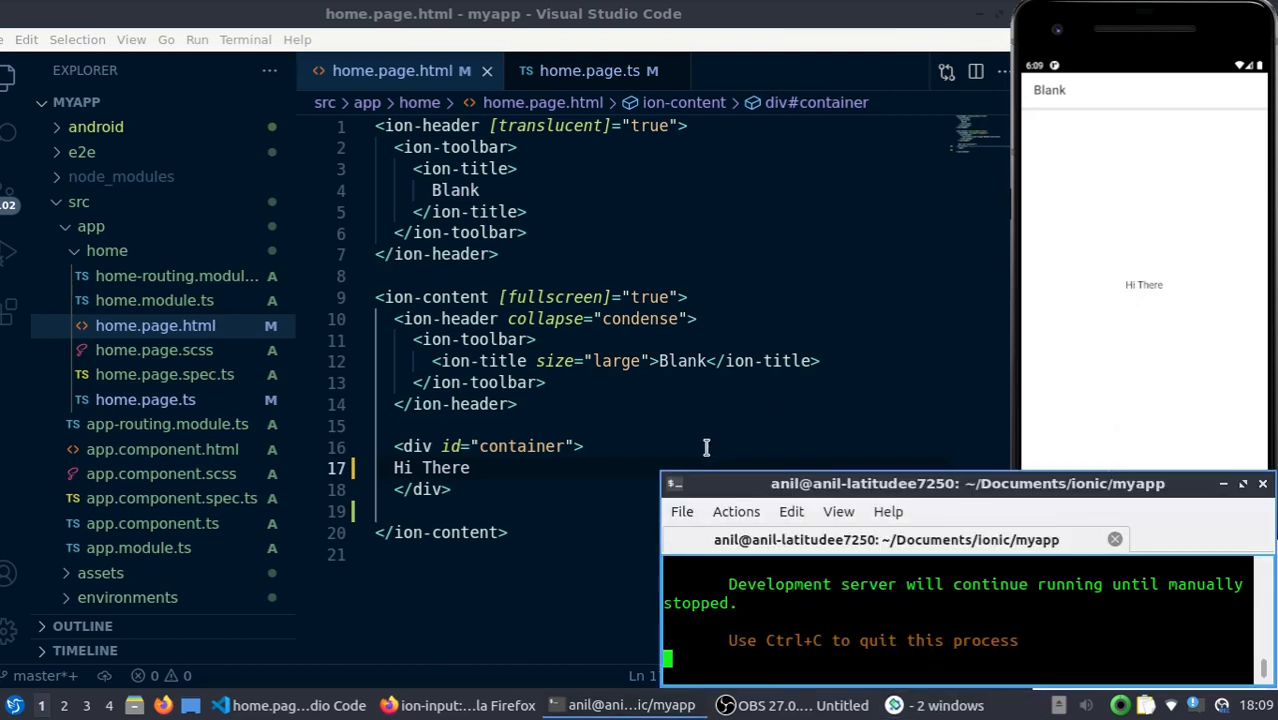
# Replace 'Hi There' in the container div with an empty <ion-input></ion-input> element
pyautogui.click(507, 467)
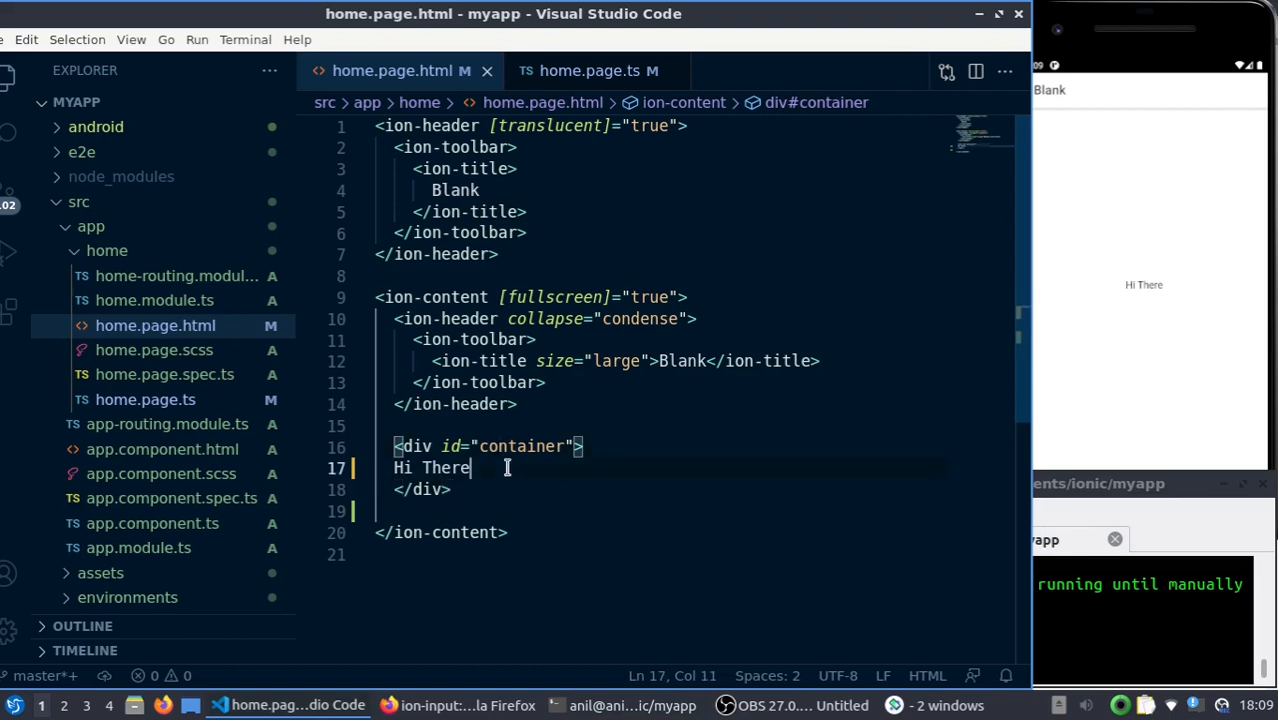
pyautogui.press('BackSpace')
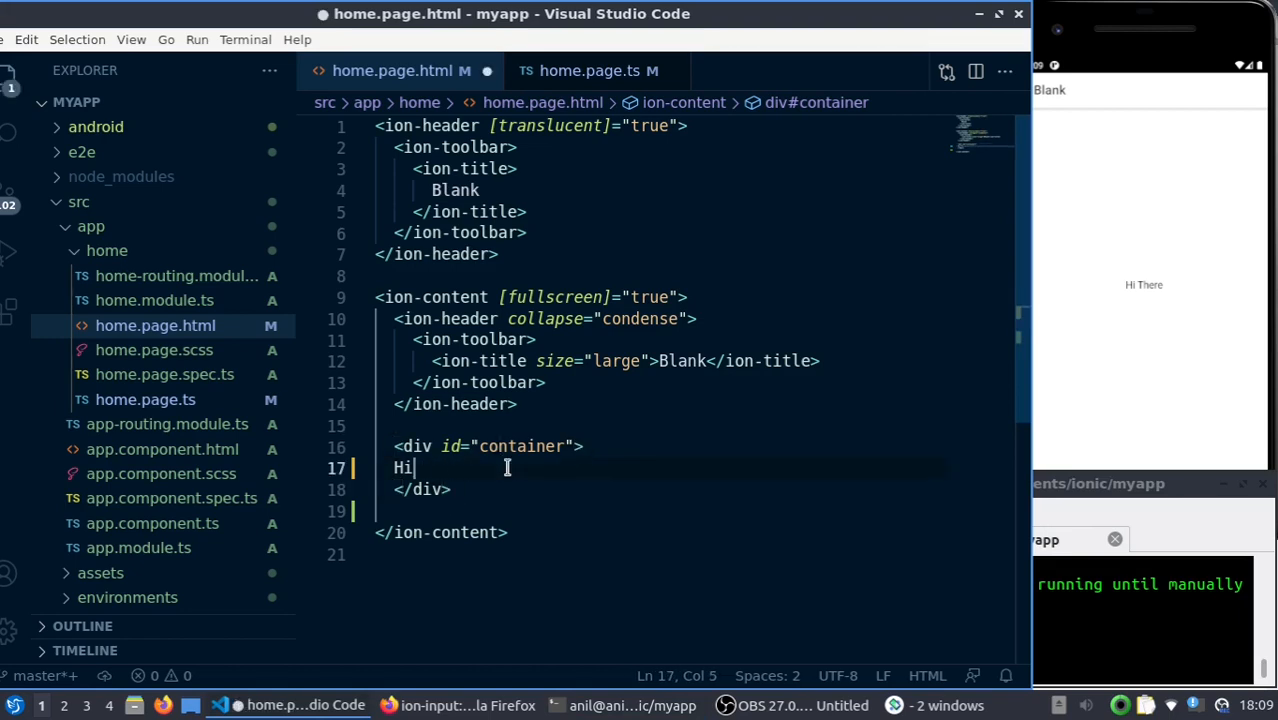
pyautogui.press('Backspace')
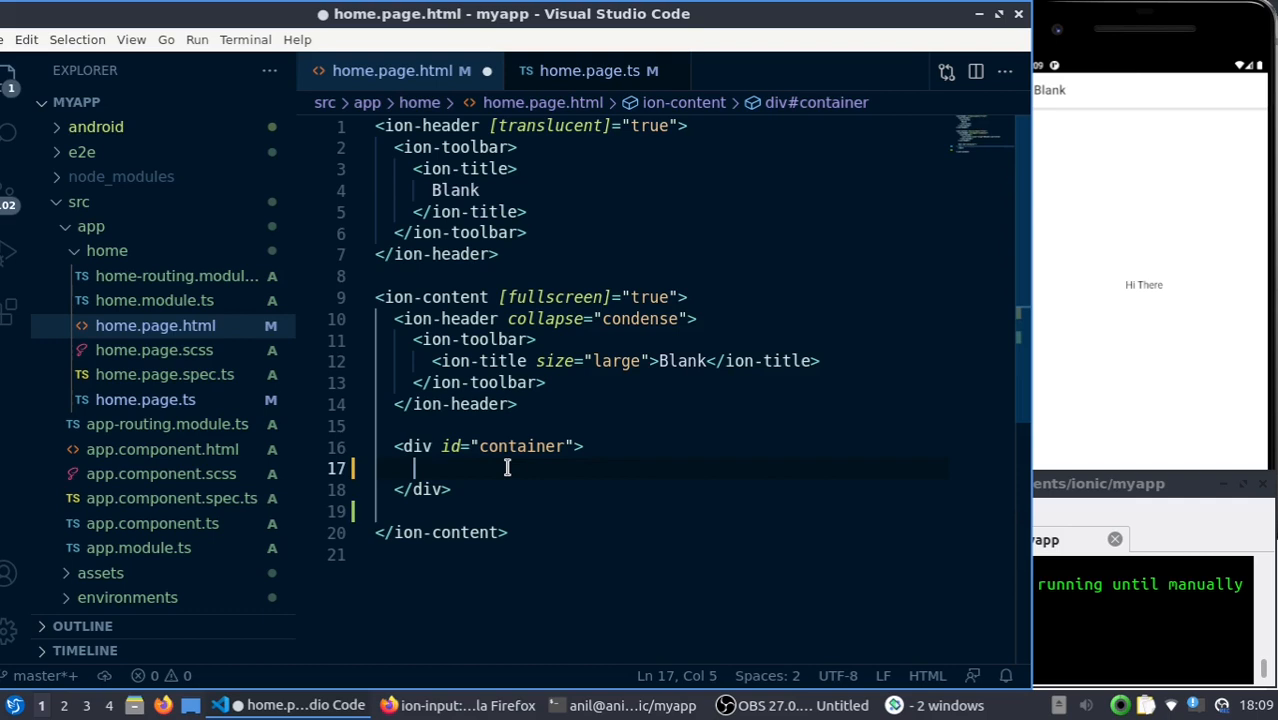
pyautogui.write('<ion-')
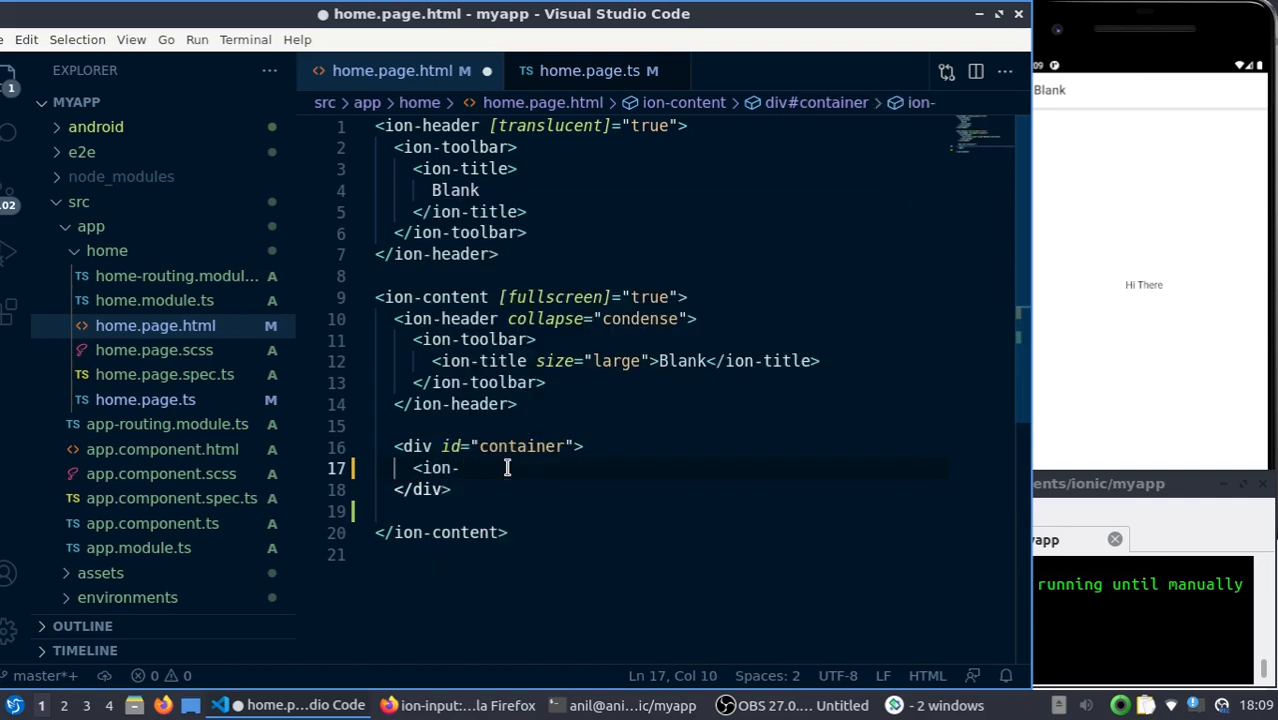
pyautogui.write('input>')
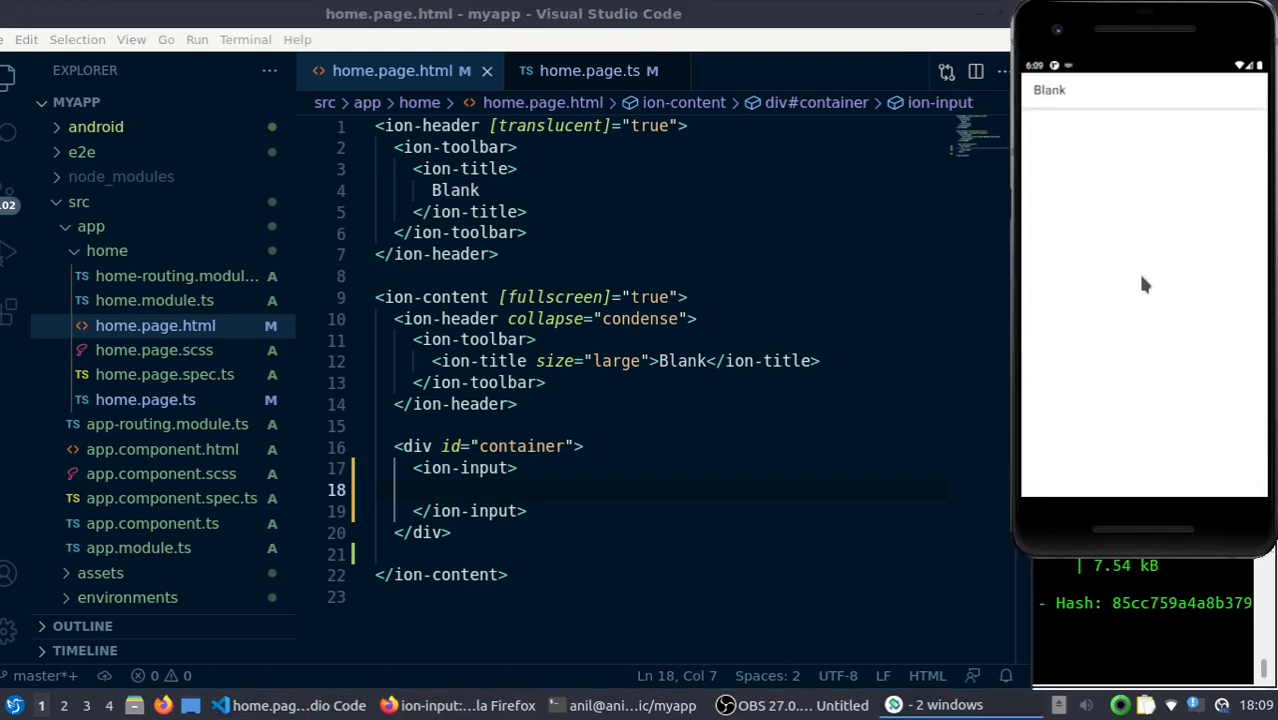
pyautogui.moveTo(1148, 220)
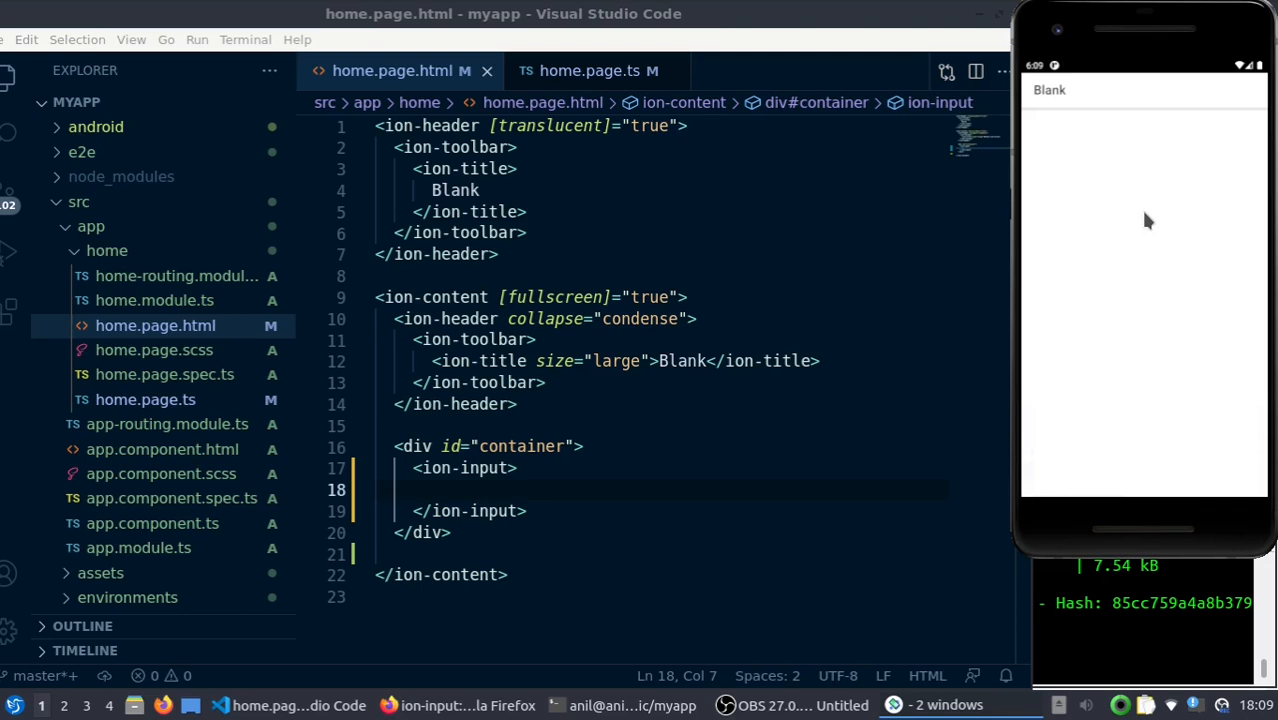
pyautogui.moveTo(1155, 271)
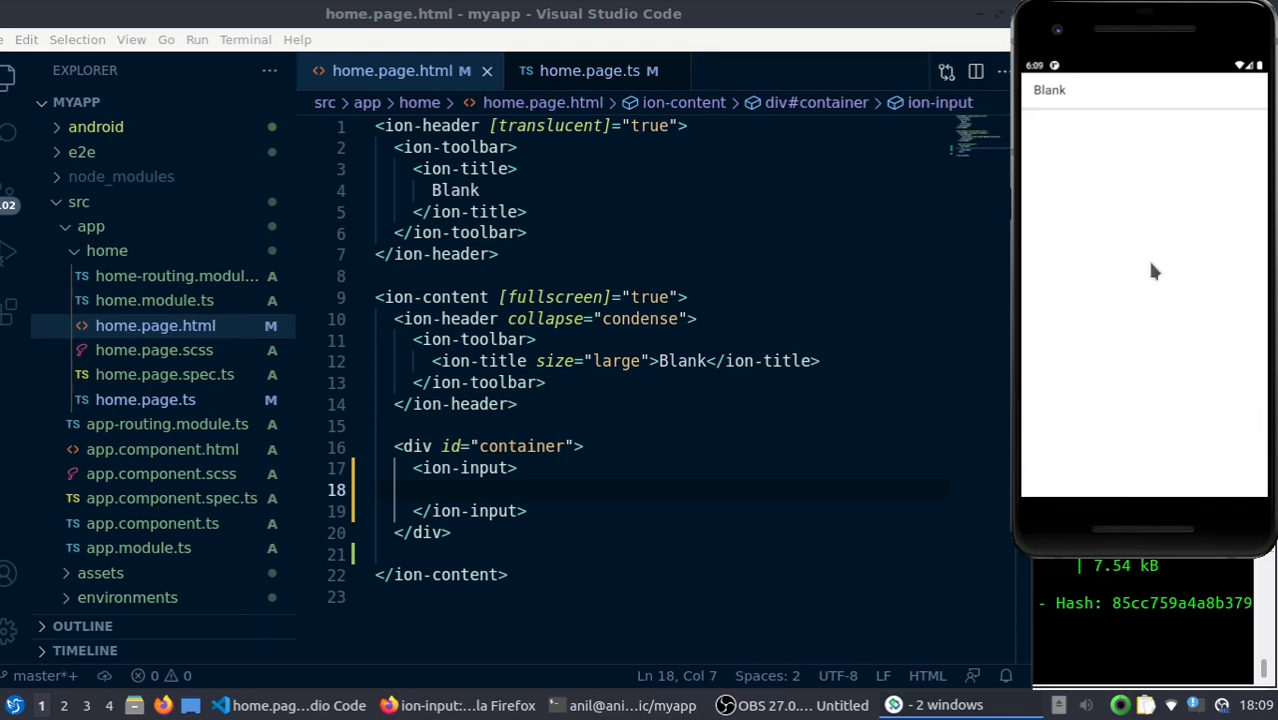
pyautogui.moveTo(1155, 287)
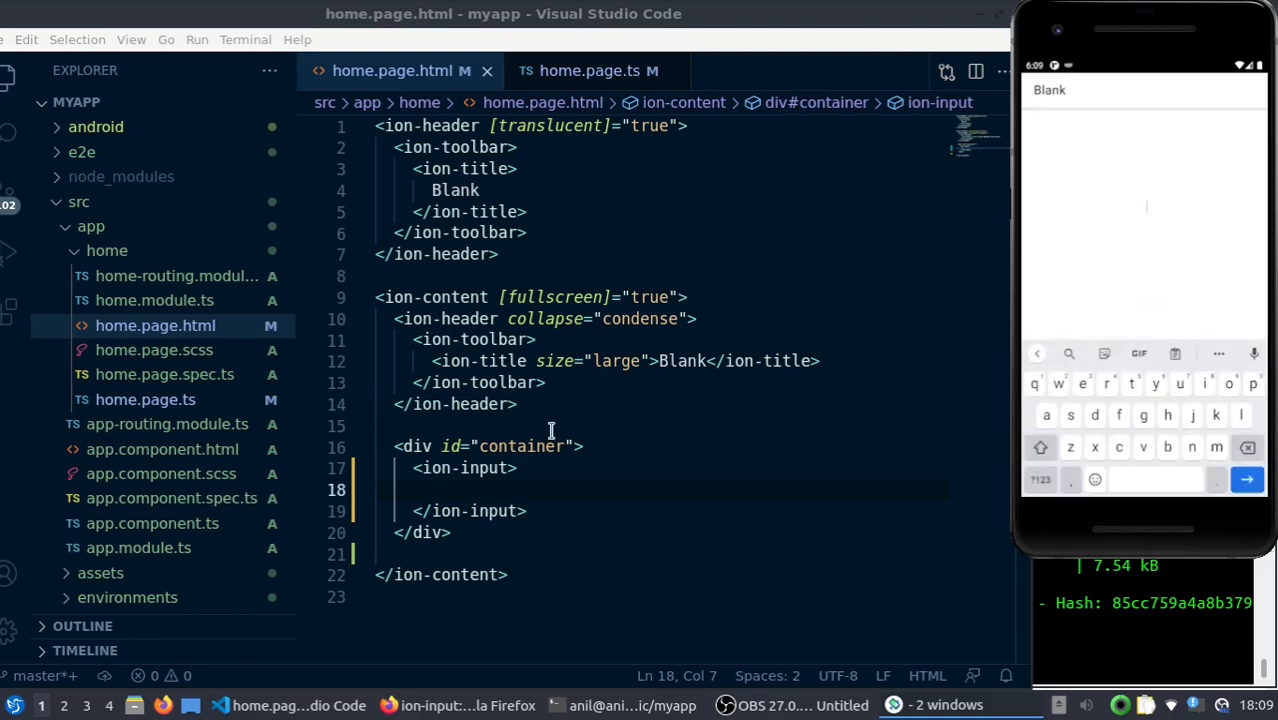
# Enclose the ion-input between <ion-item> and </ion-item> tags
pyautogui.click(585, 447)
pyautogui.write('<ion-')
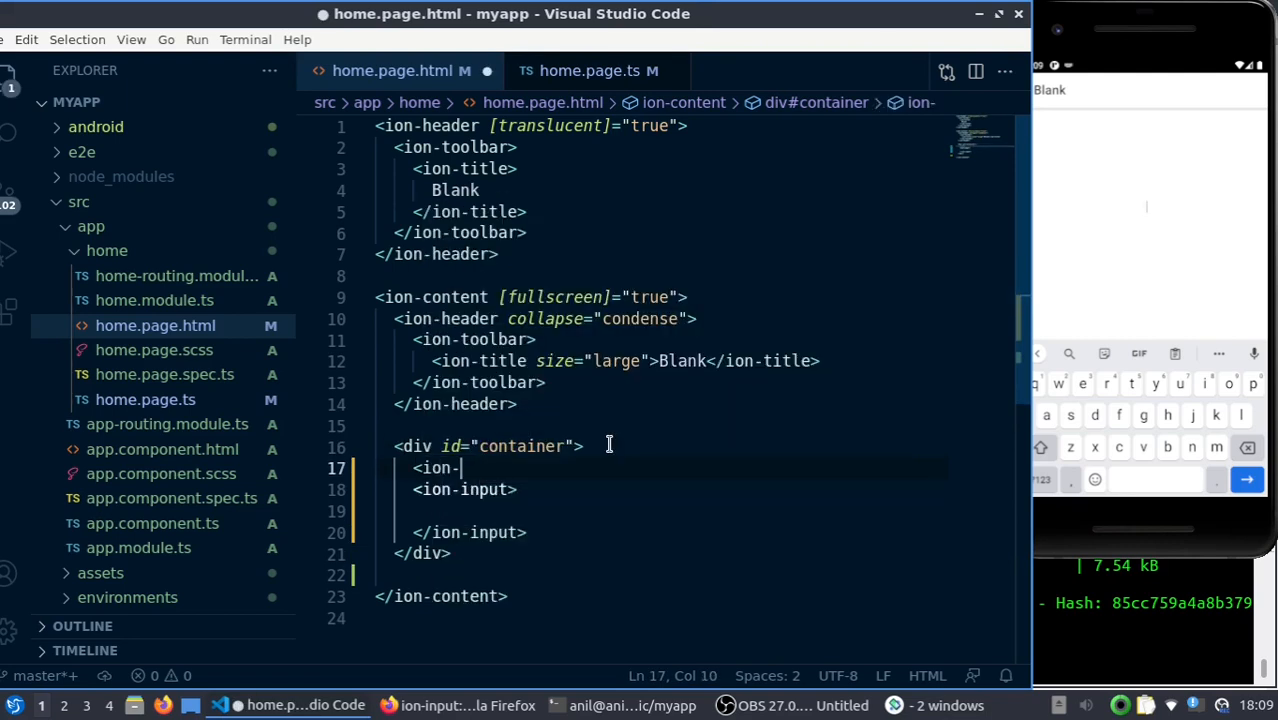
pyautogui.write('item')
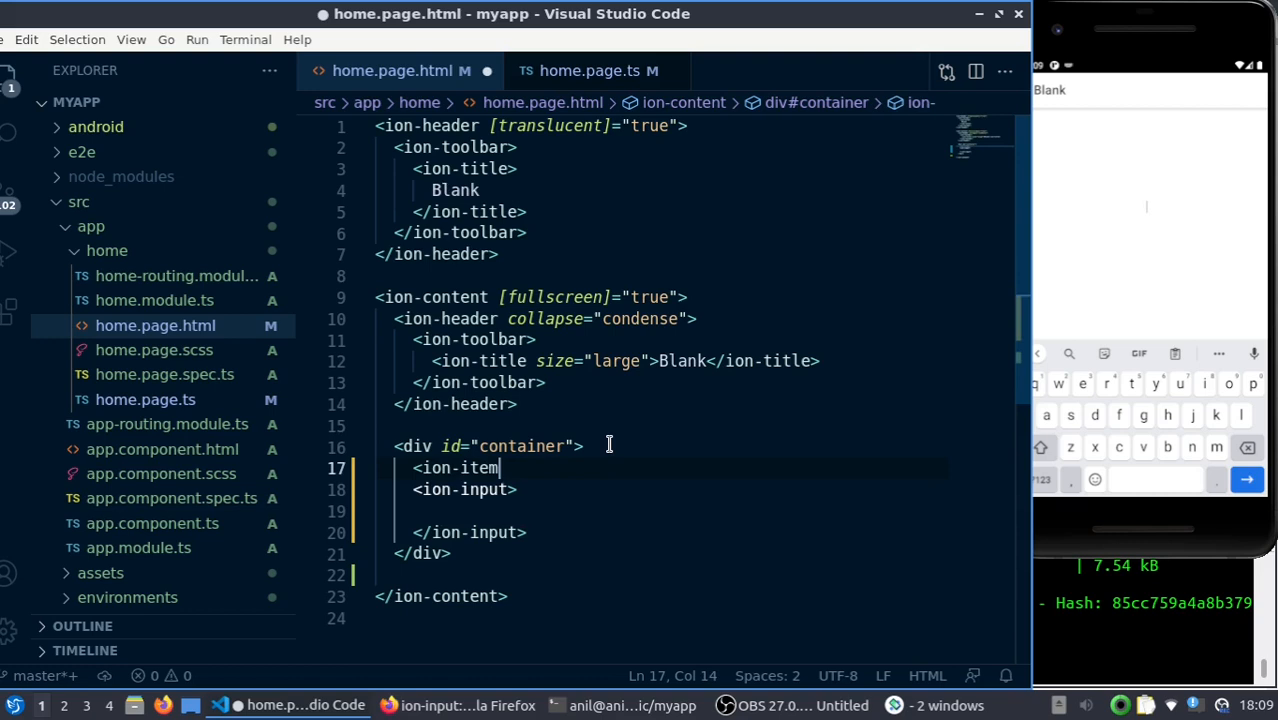
pyautogui.write('>')
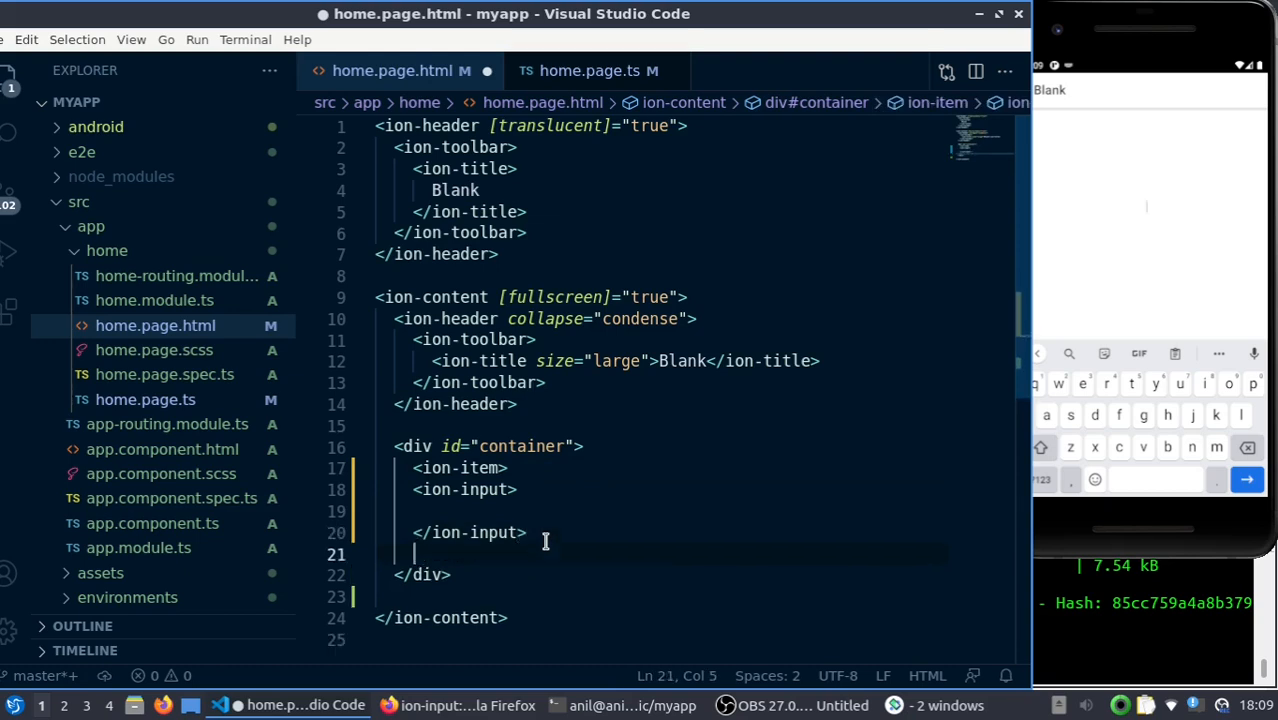
pyautogui.write('</ion-item>')
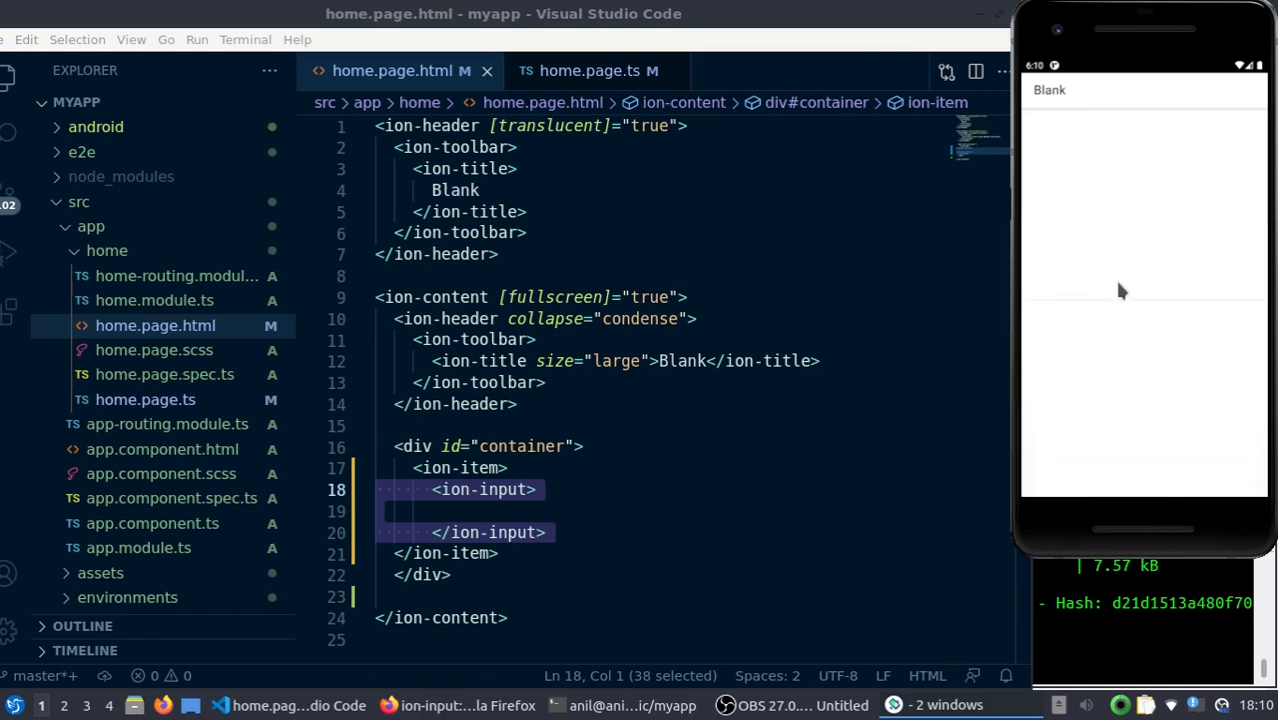
# Insert <ion-label>Hero :</ion-label> before the input and check the label in the emulator
pyautogui.click(1130, 225)
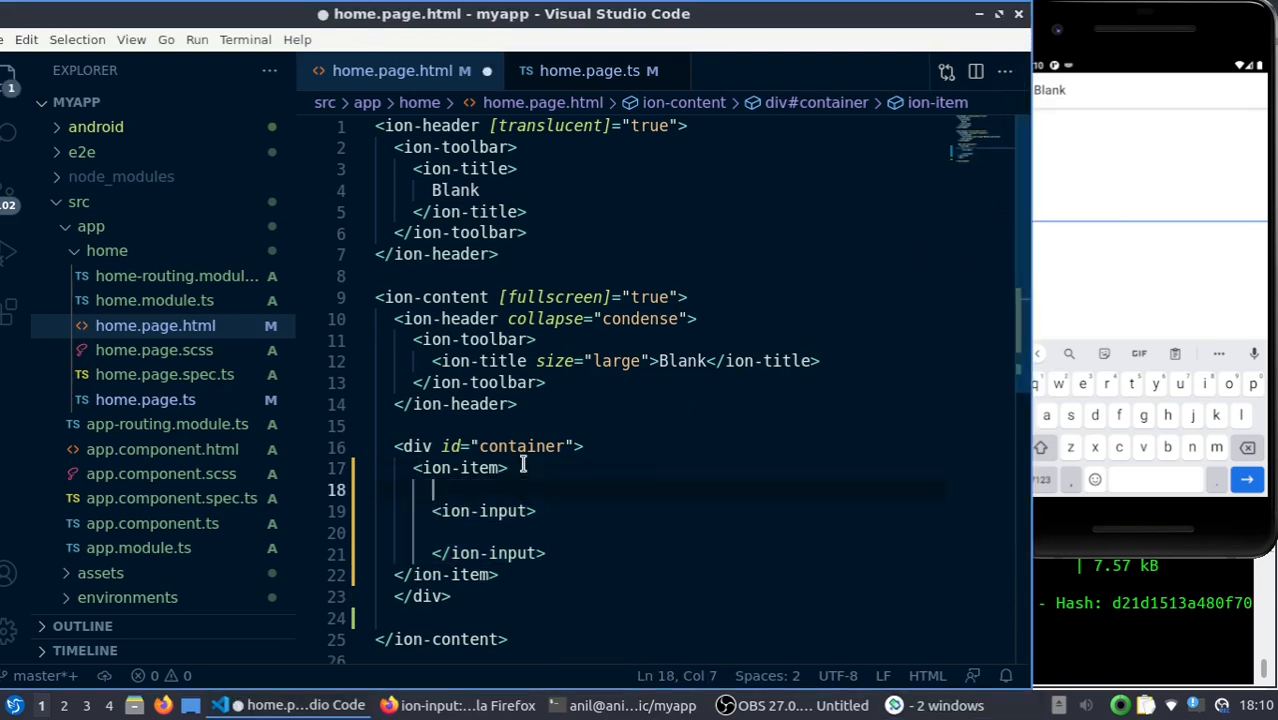
pyautogui.write('<ion-label>')
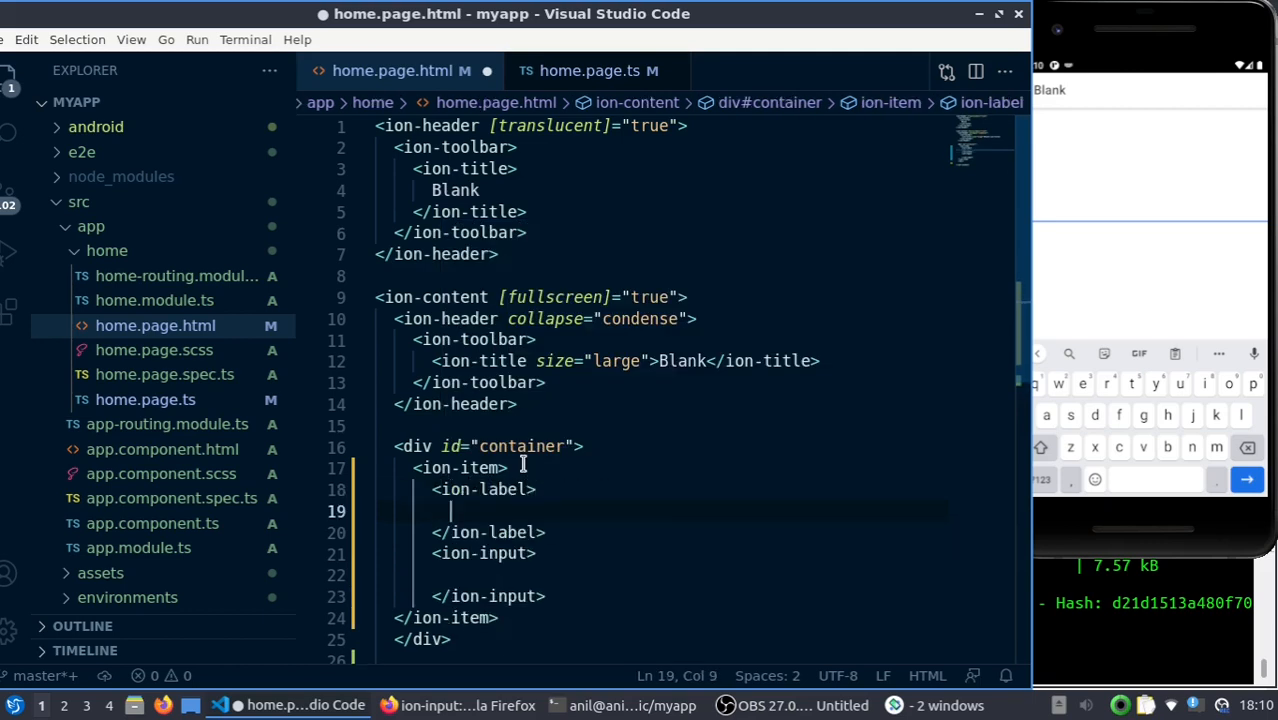
pyautogui.write('Hero :')
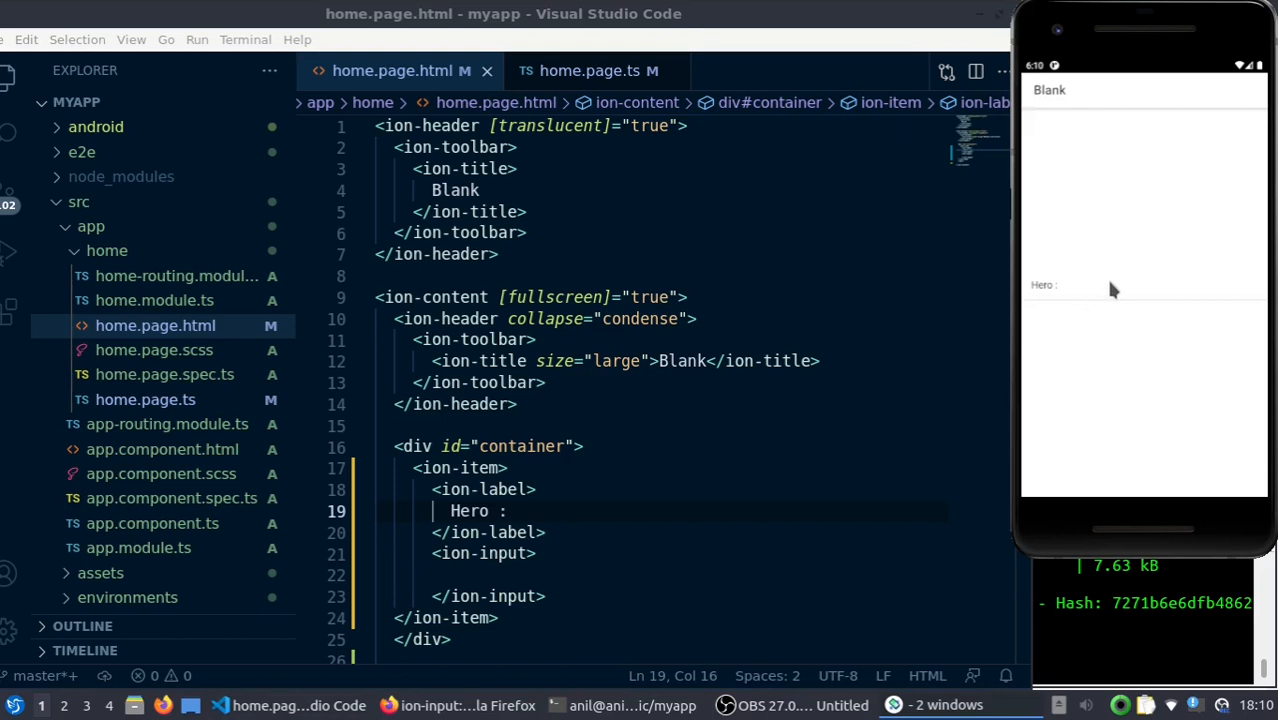
pyautogui.click(1140, 290)
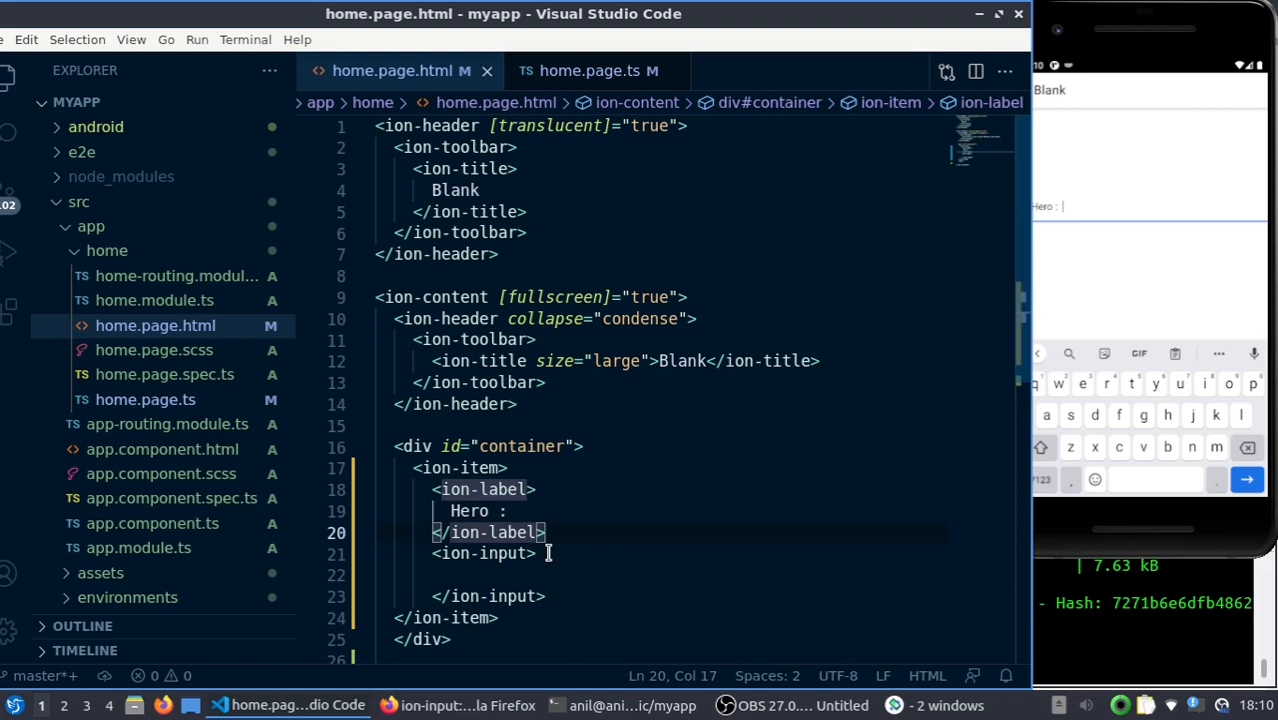
# Add position="fixed" to the Hero ion-label opening tag and test the input
pyautogui.click(490, 553)
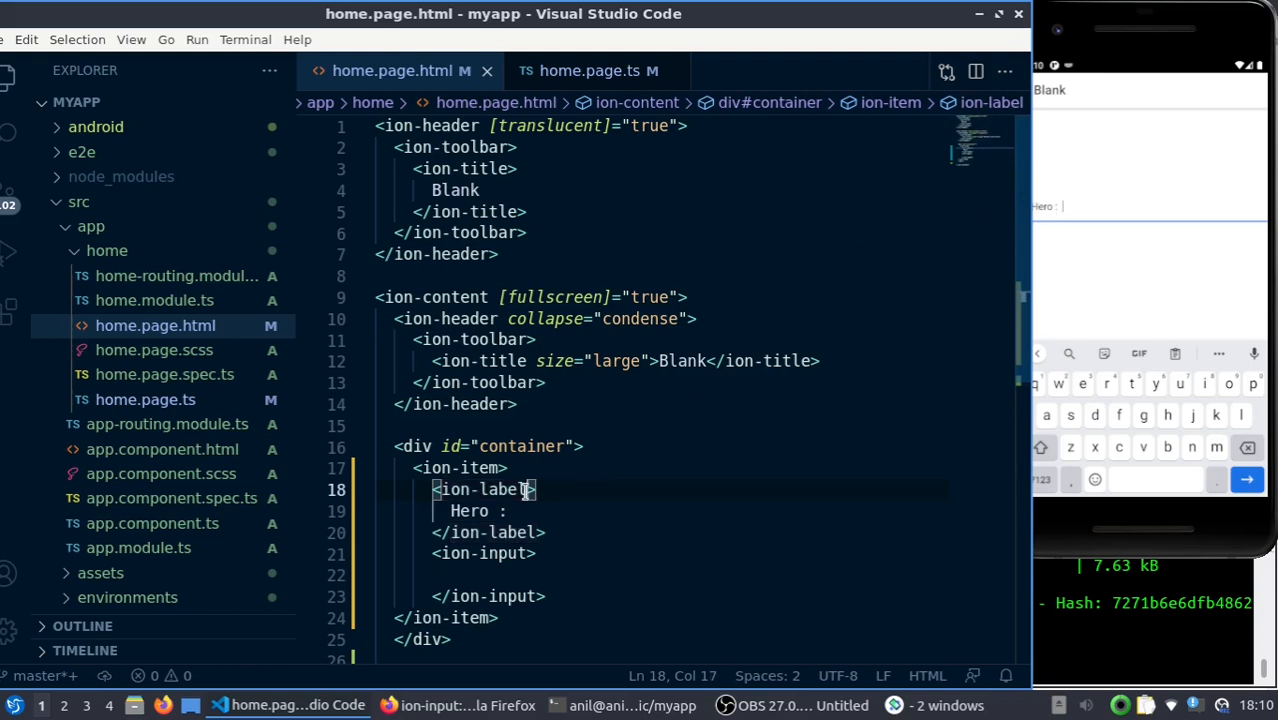
pyautogui.write('position="')
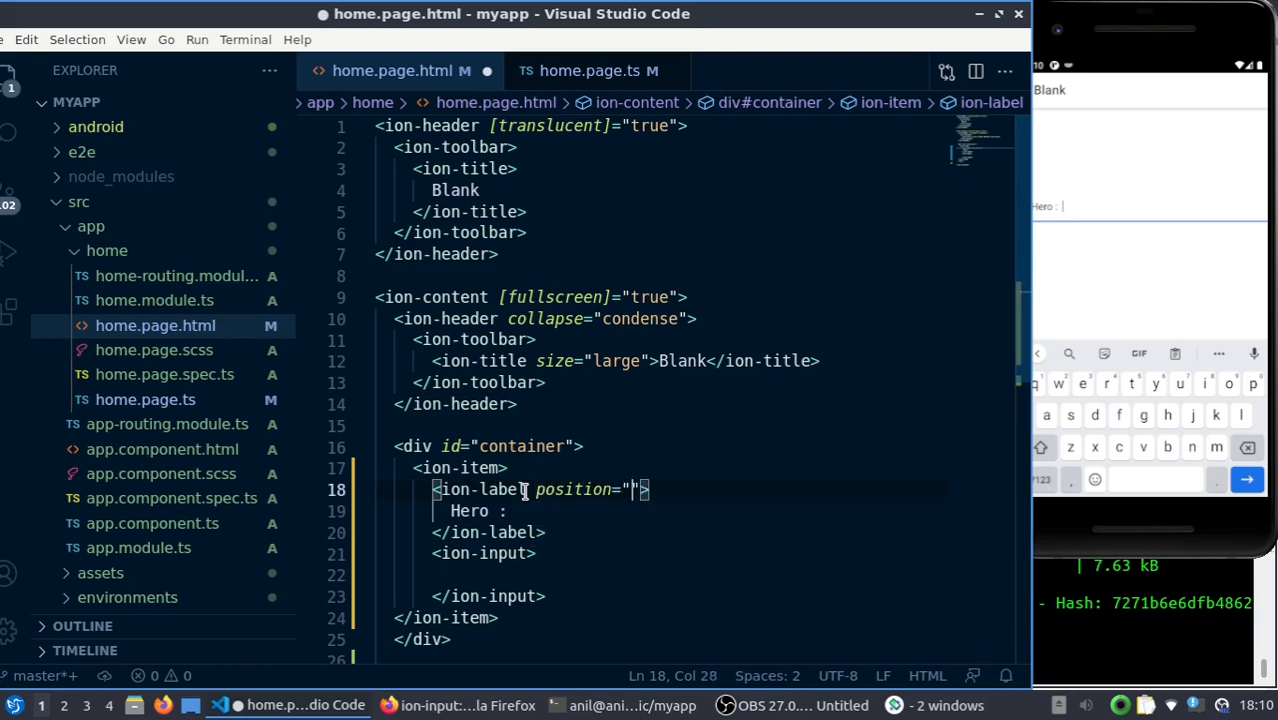
pyautogui.write('fixed')
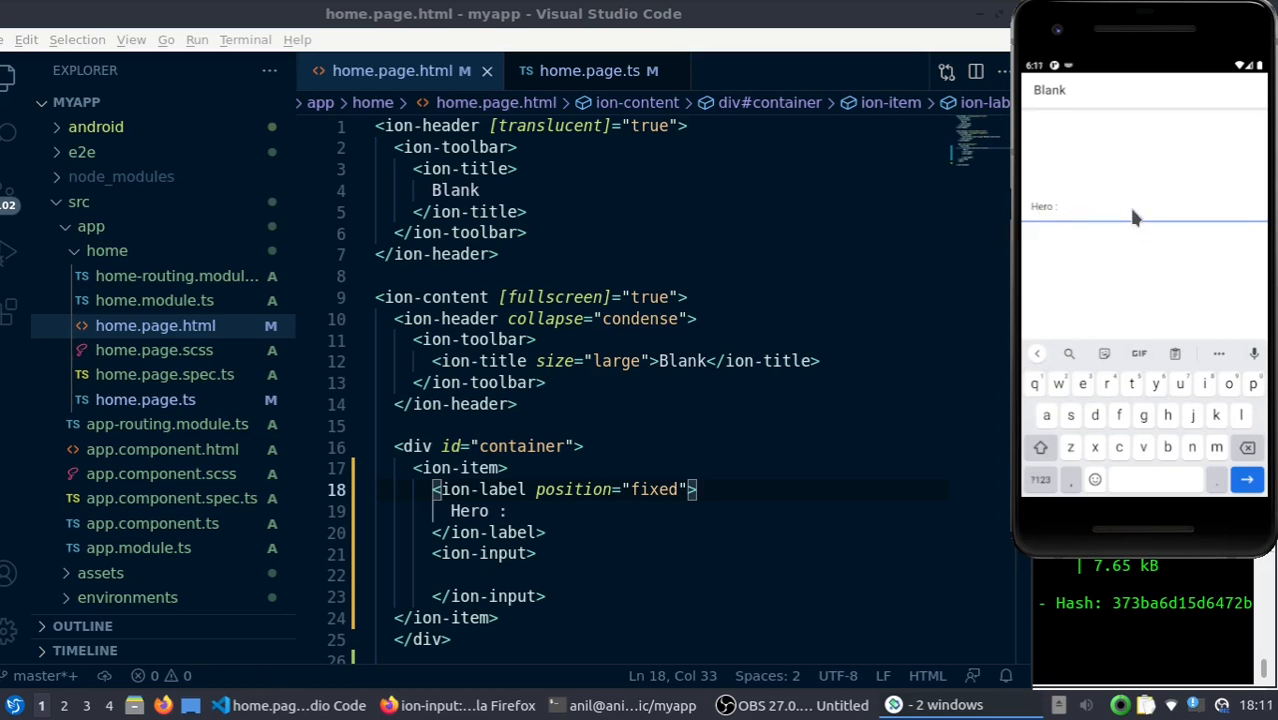
pyautogui.write('ani')
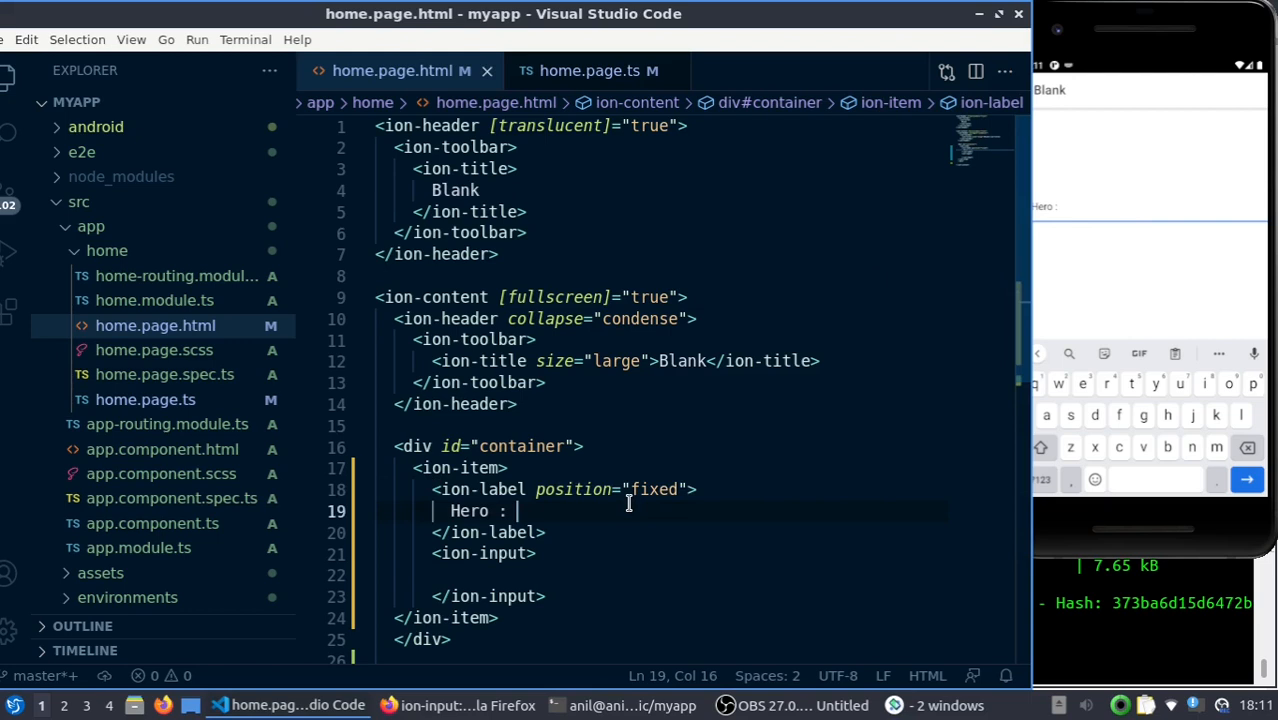
# Try the Hero label position as floating, then stacked, testing each in the emulator
pyautogui.write('fla')
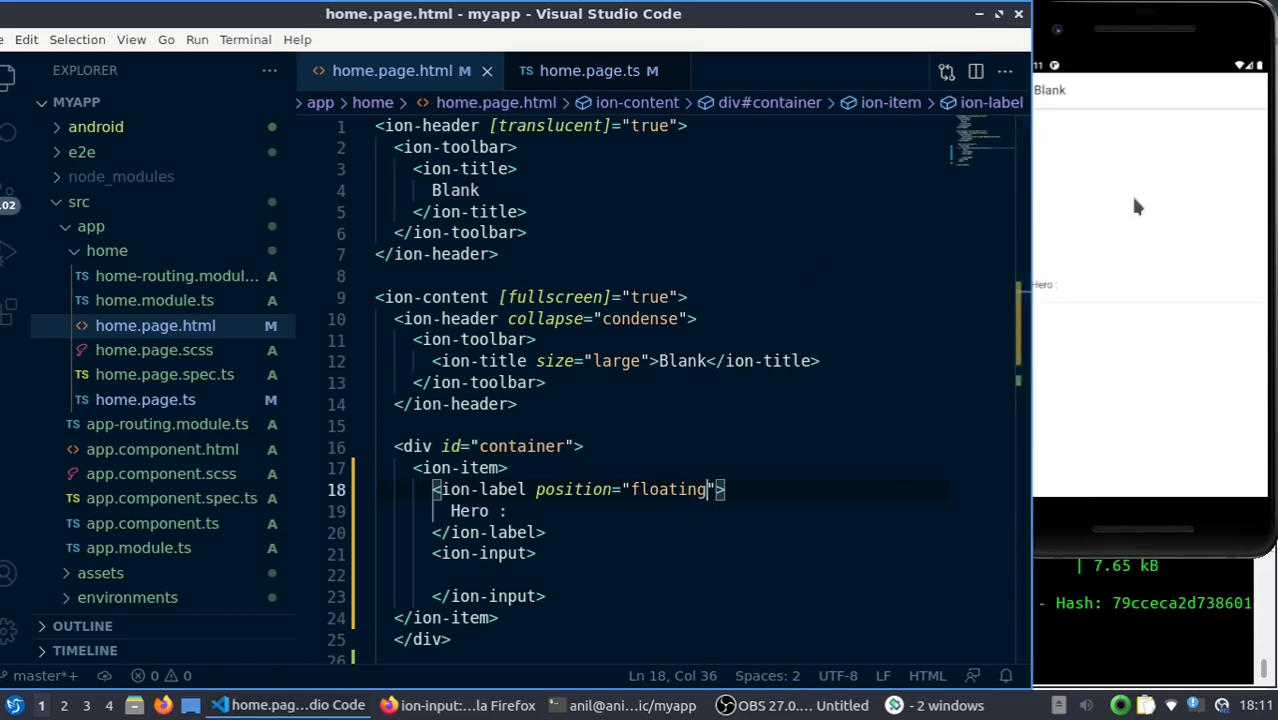
pyautogui.click(1140, 210)
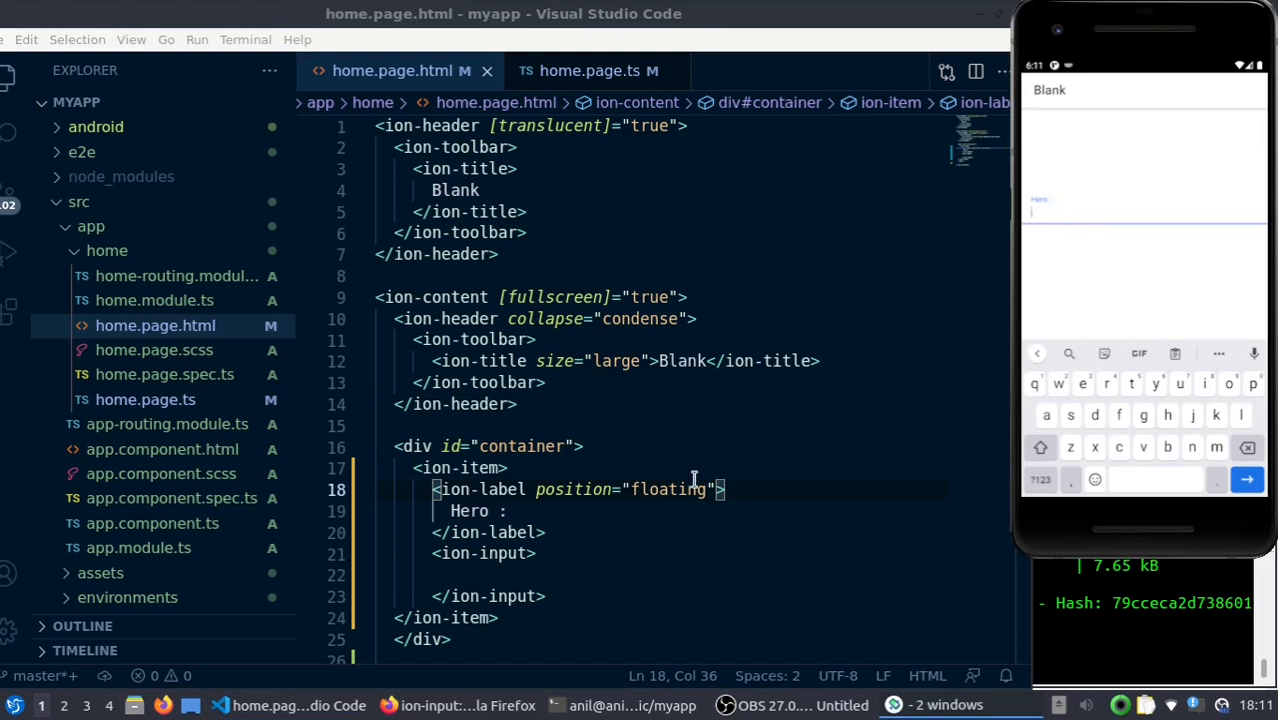
pyautogui.doubleClick(666, 489)
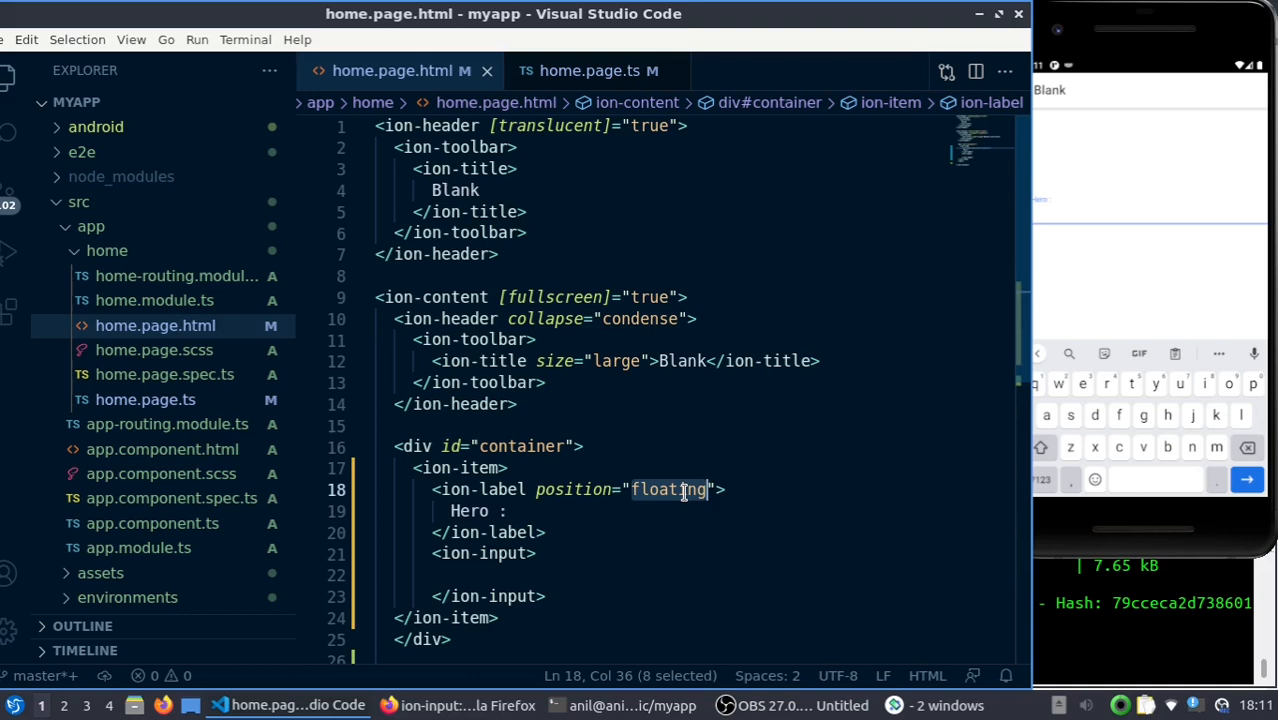
pyautogui.write('stacked')
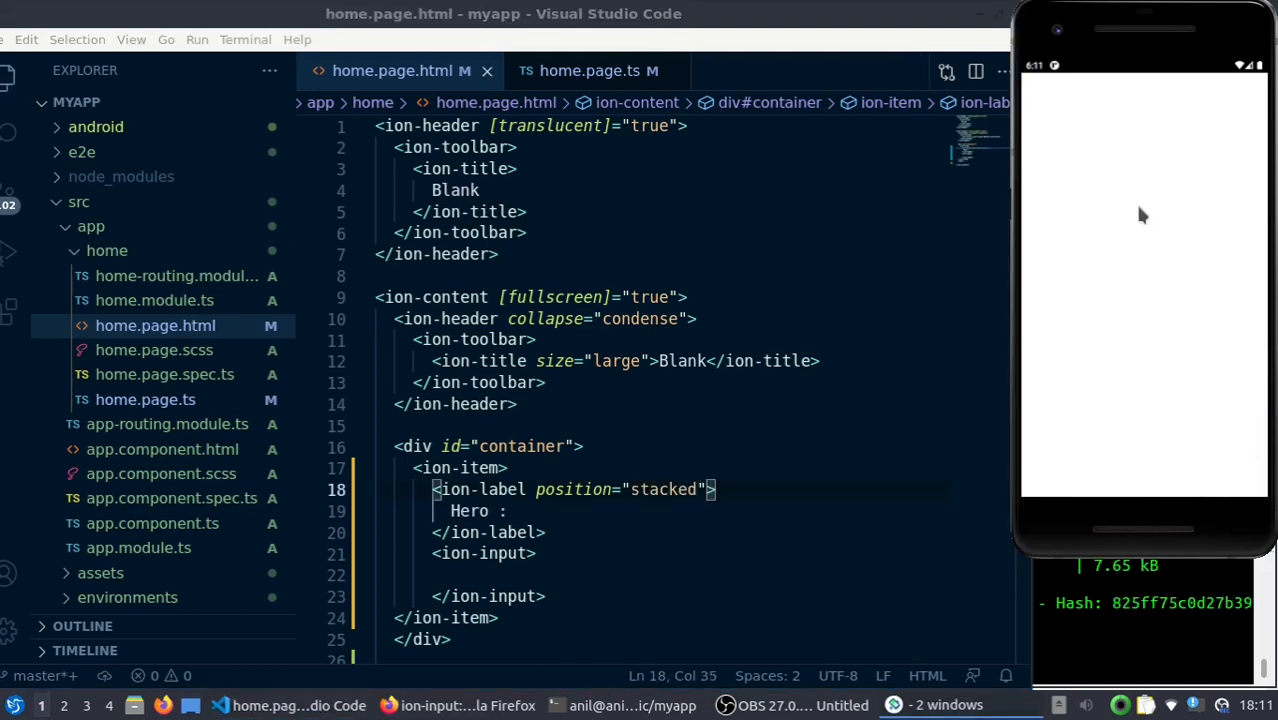
pyautogui.click(1140, 210)
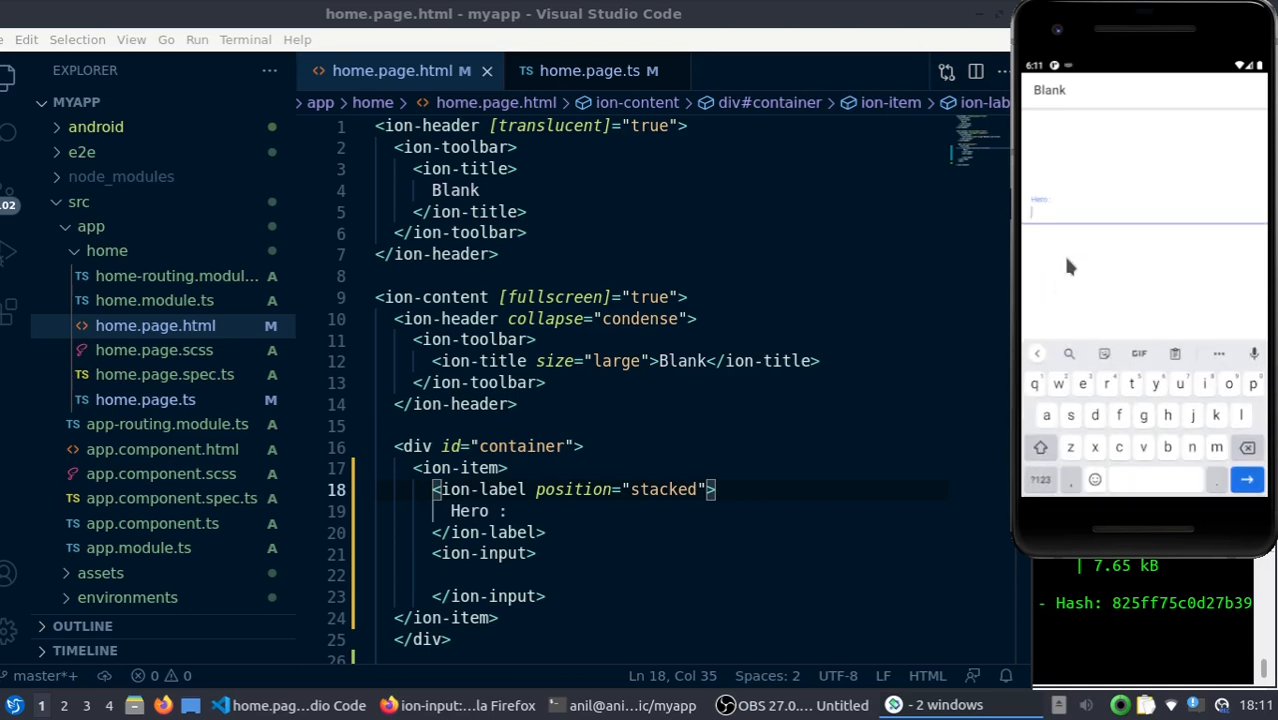
pyautogui.moveTo(1050, 217)
pyautogui.write('snilsdndf')
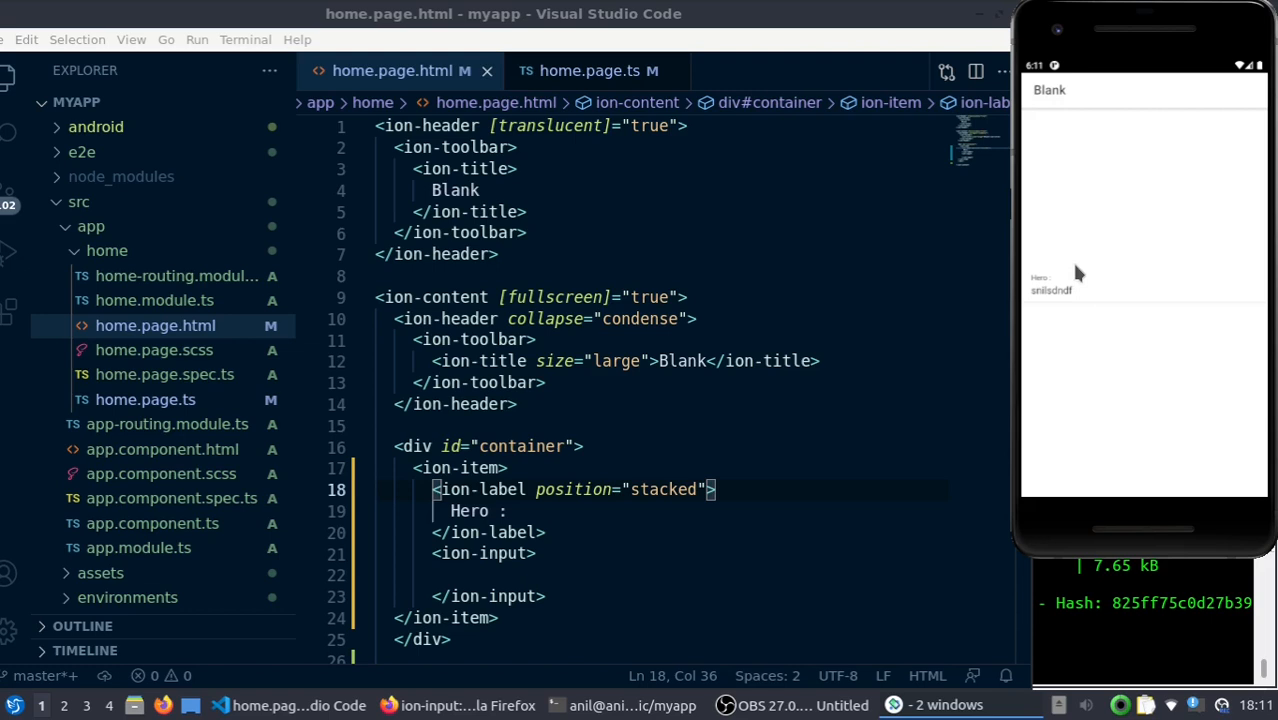
pyautogui.doubleClick(664, 489)
pyautogui.write('floa')
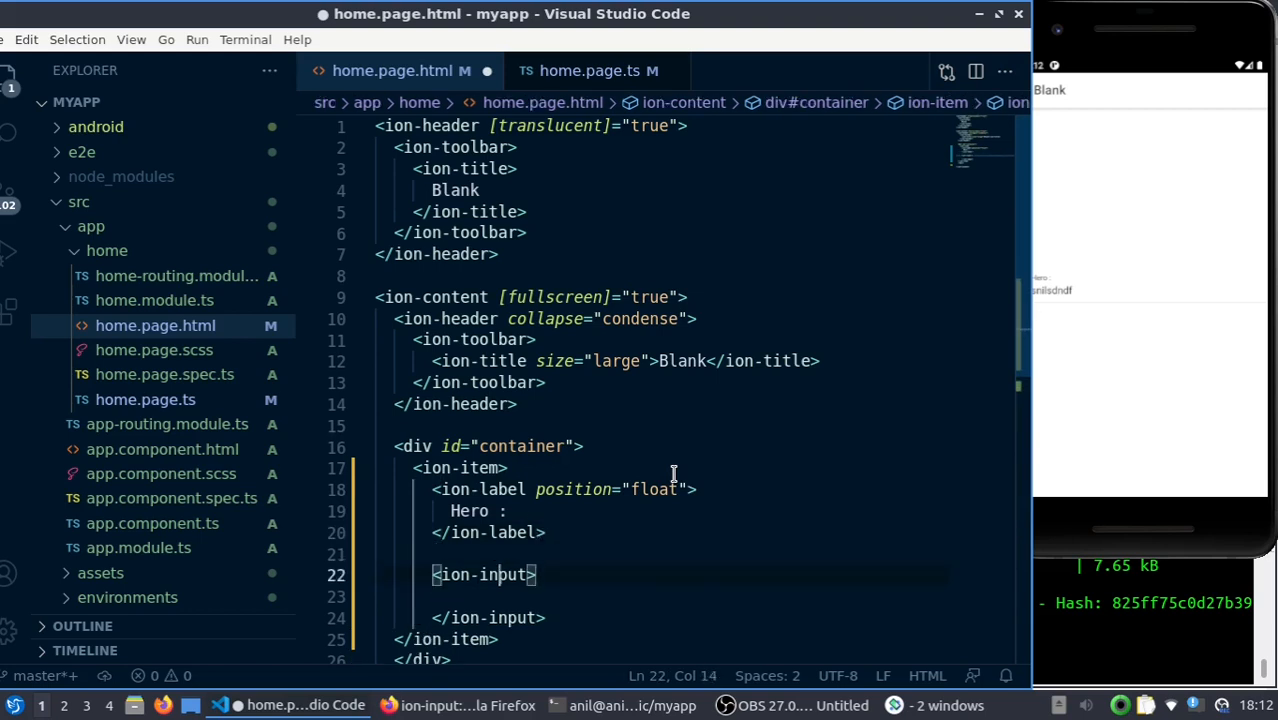
# Add [(ngModel)]="inputVal" to the ion-input and save home.page.html
pyautogui.write('()]')
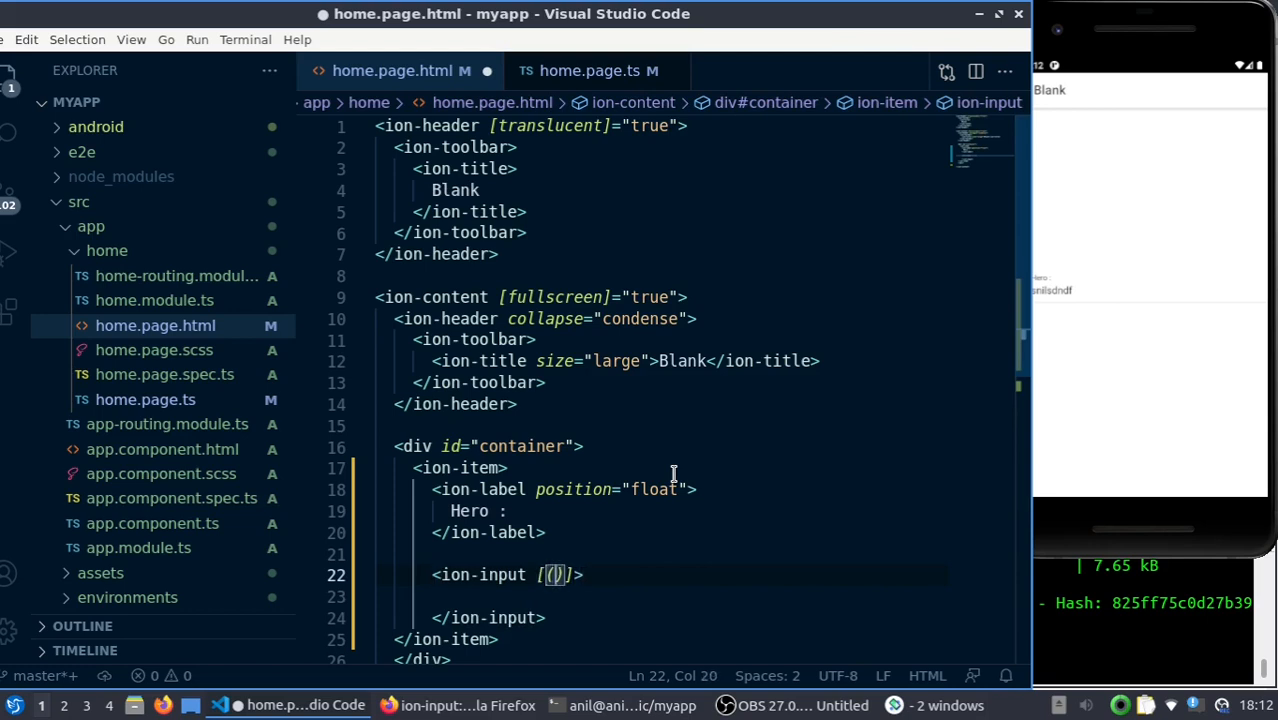
pyautogui.write('ngModel')
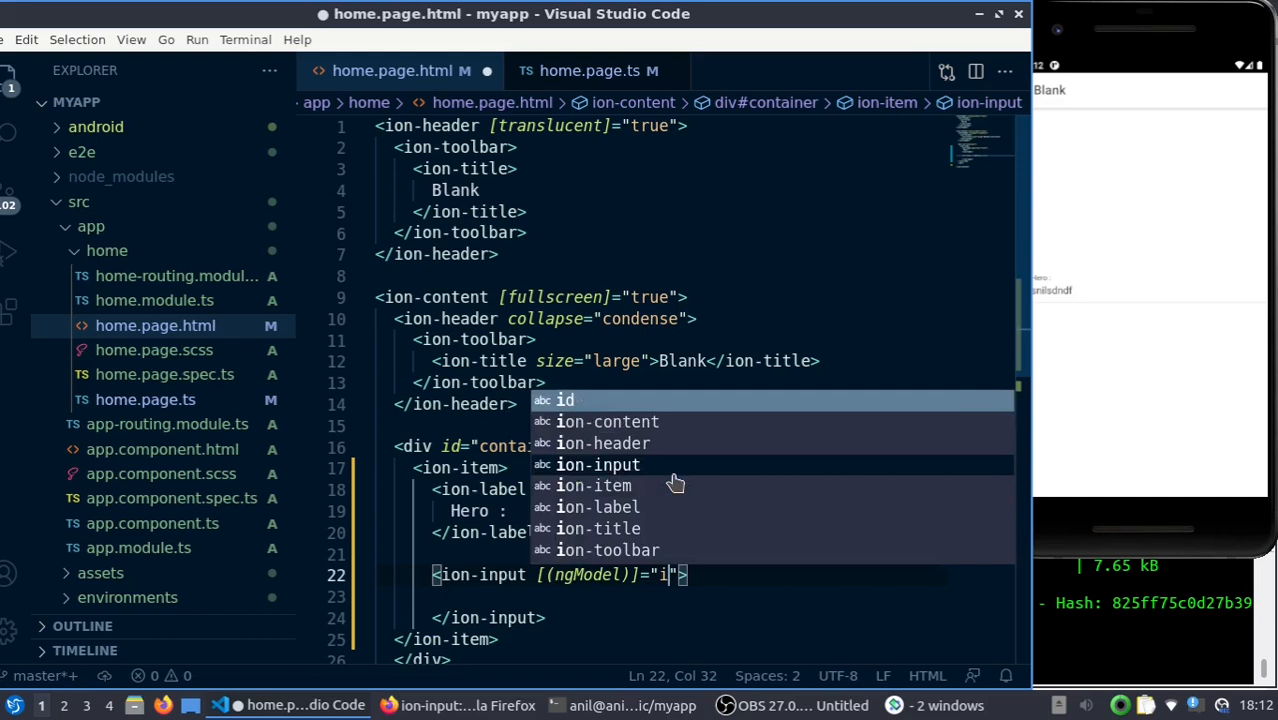
pyautogui.write('nputVal')
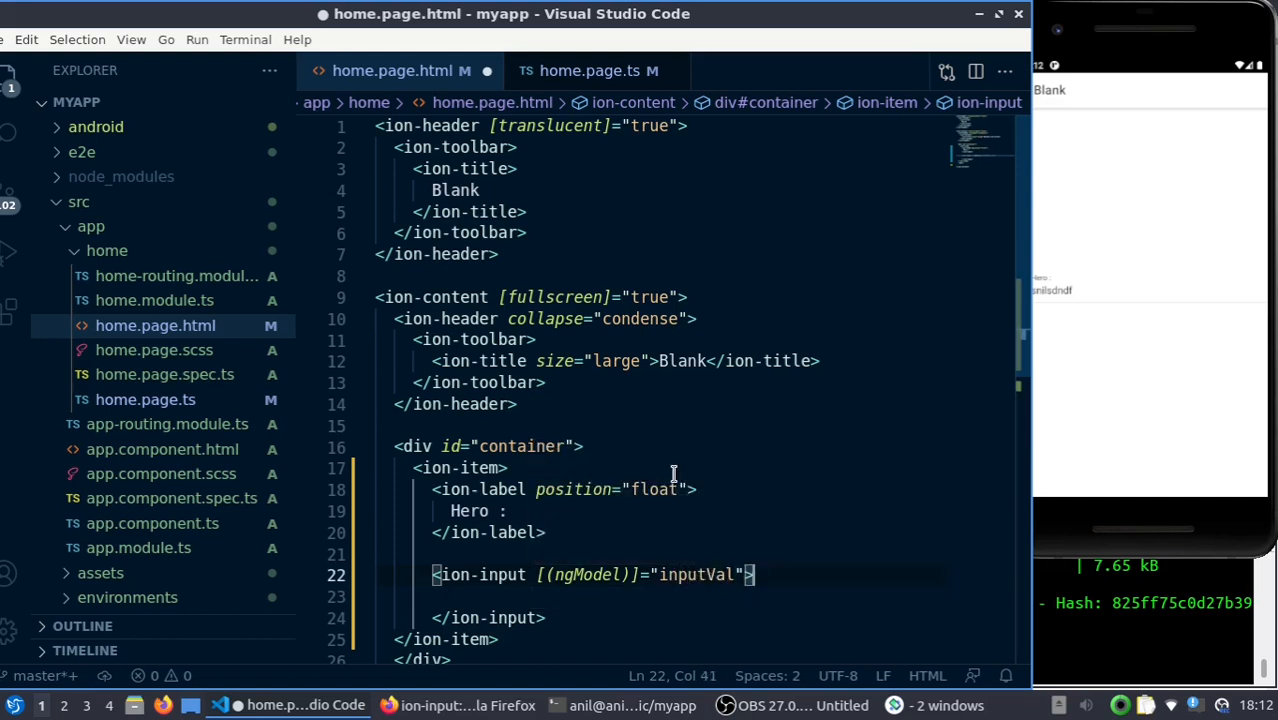
pyautogui.scroll(-3)
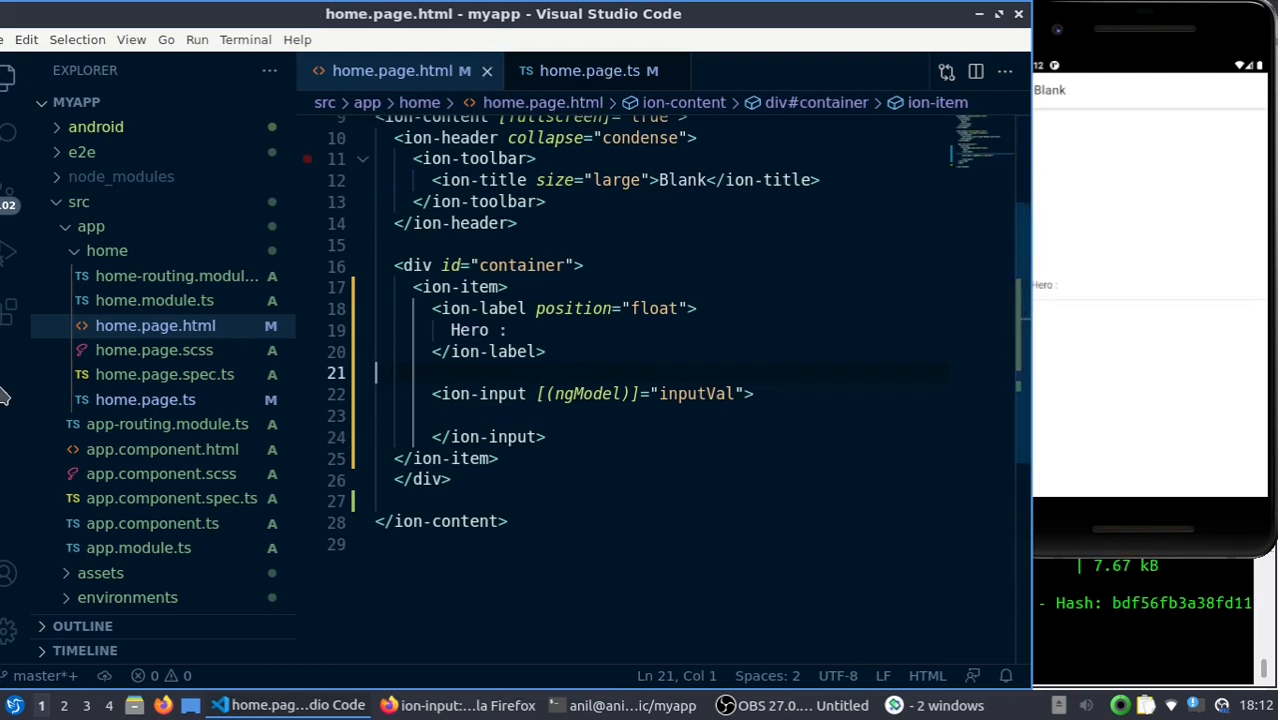
# Check the inputVal String declaration in home.page.ts, then return to the template
pyautogui.click(589, 70)
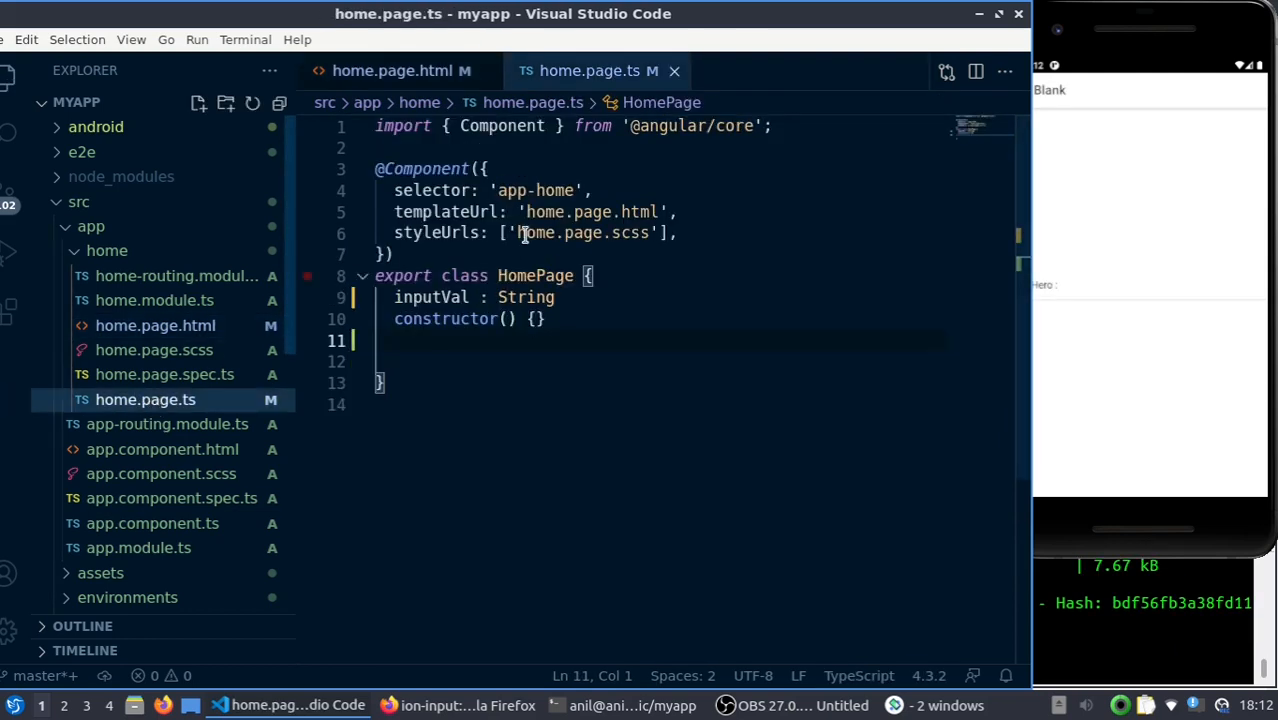
pyautogui.doubleClick(430, 297)
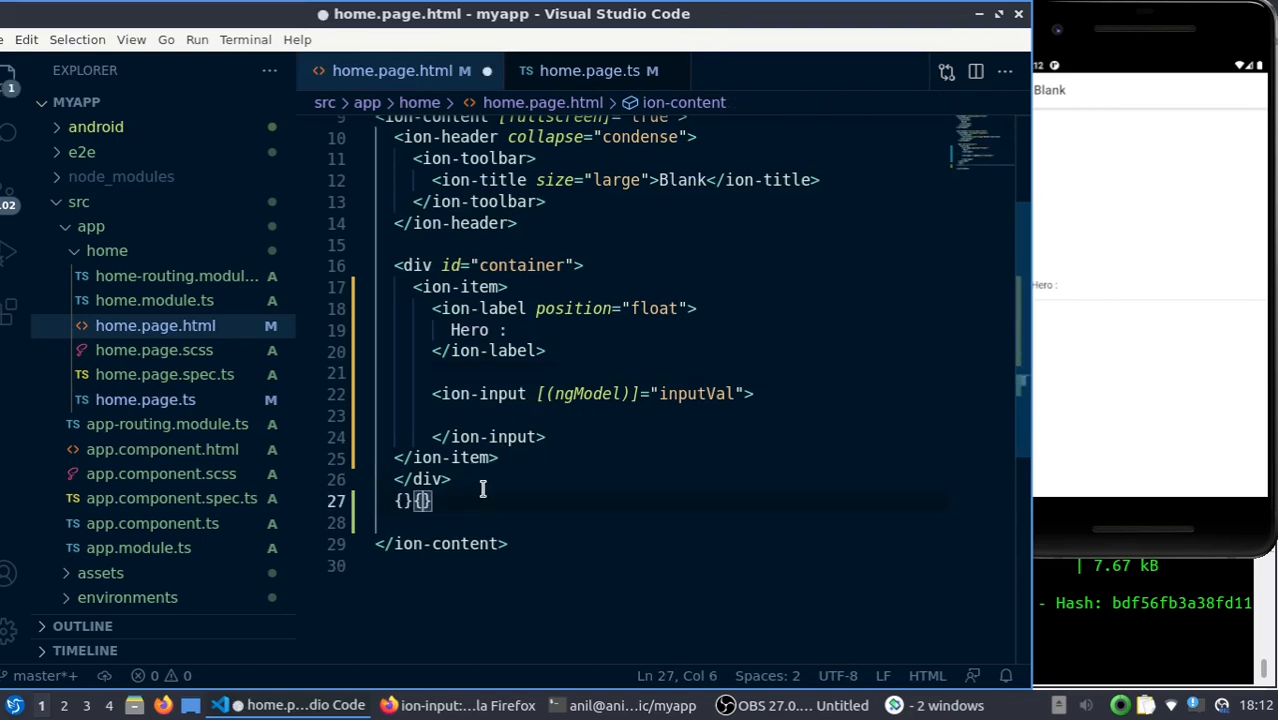
# Type {{inputVal}} on line 27 and change the label position to "floating"
pyautogui.write('{{')
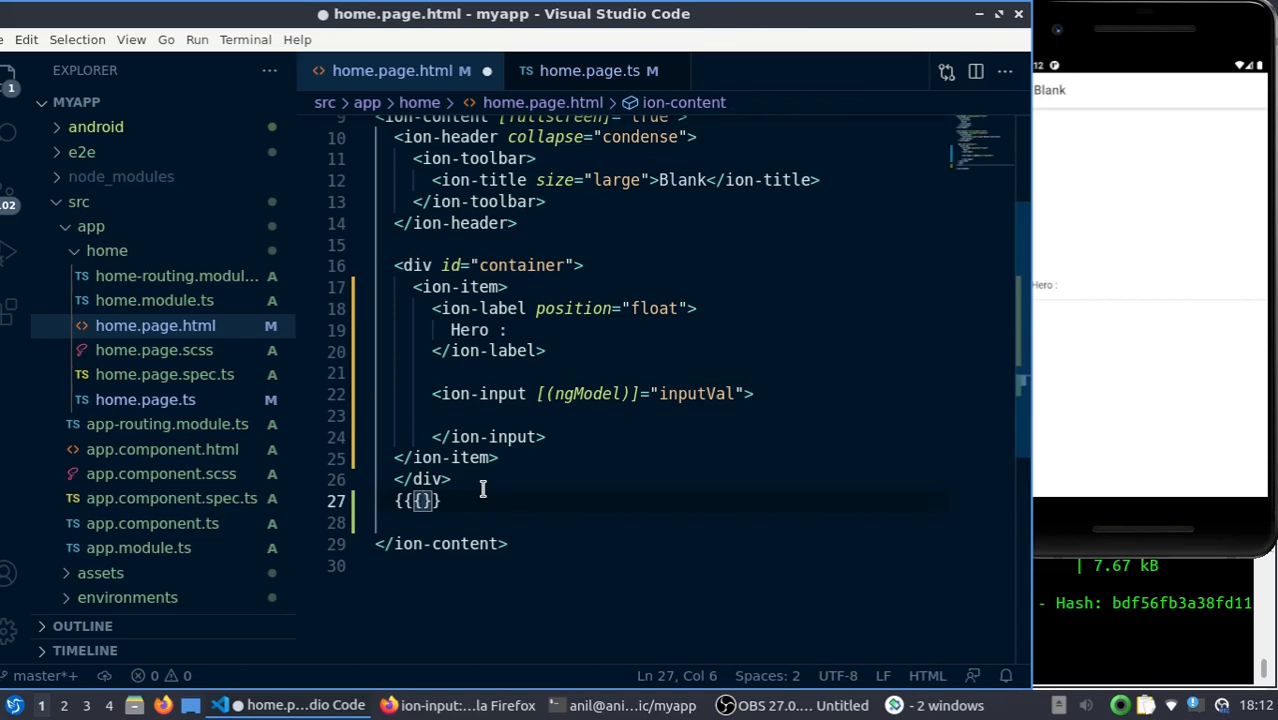
pyautogui.press('BackSpace')
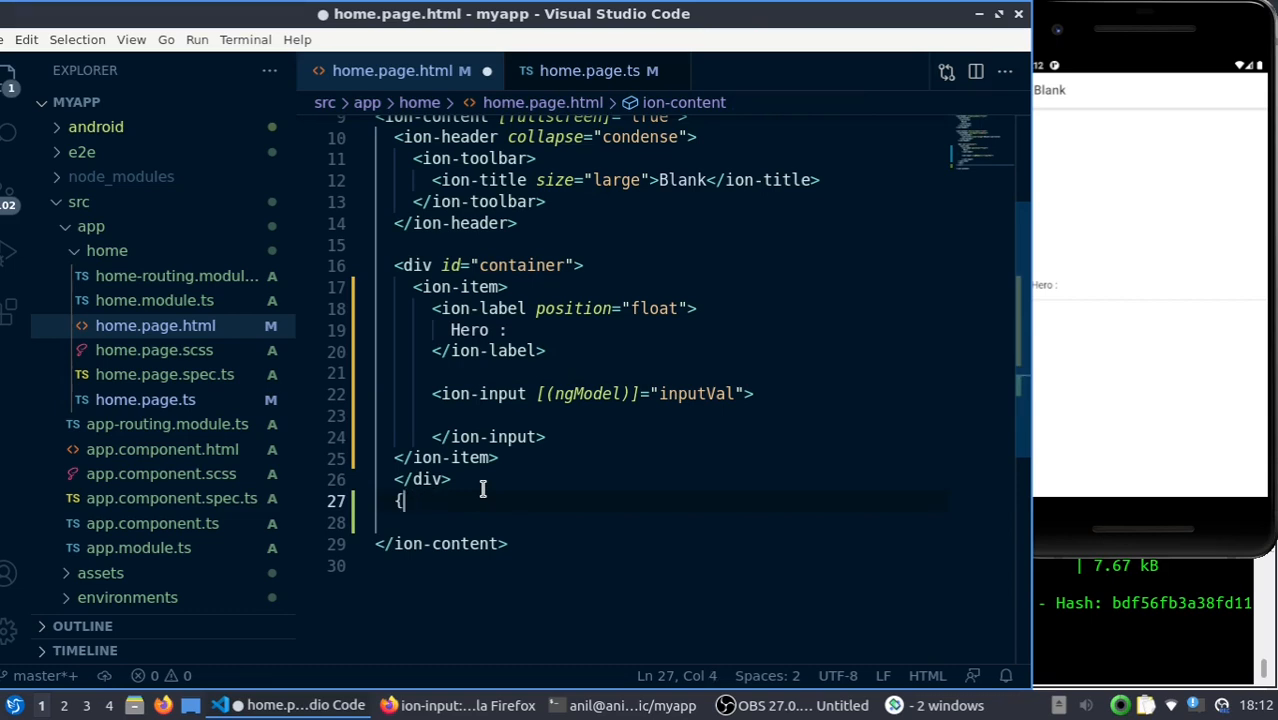
pyautogui.write('}}')
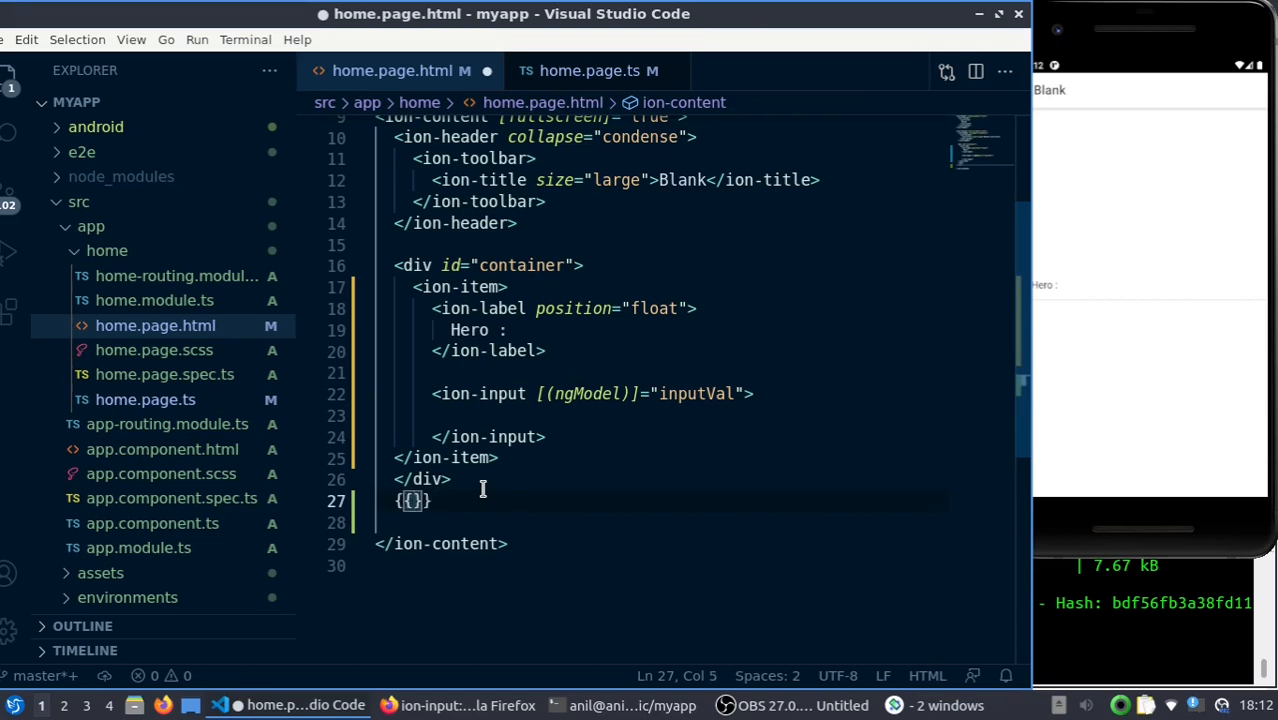
pyautogui.write('inputVal')
pyautogui.click(662, 308)
pyautogui.write('ing')
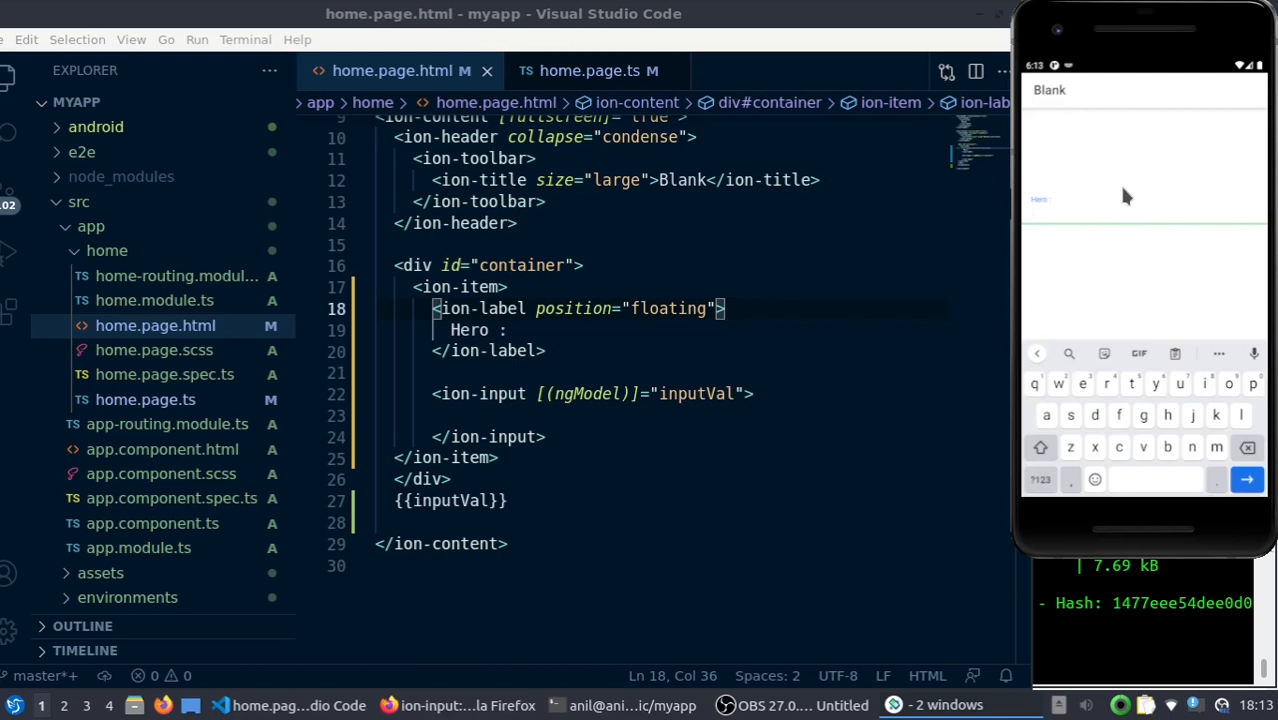
# Relocate {{inputVal}} from line 27 to just before the container's closing </div>
pyautogui.write('anil')
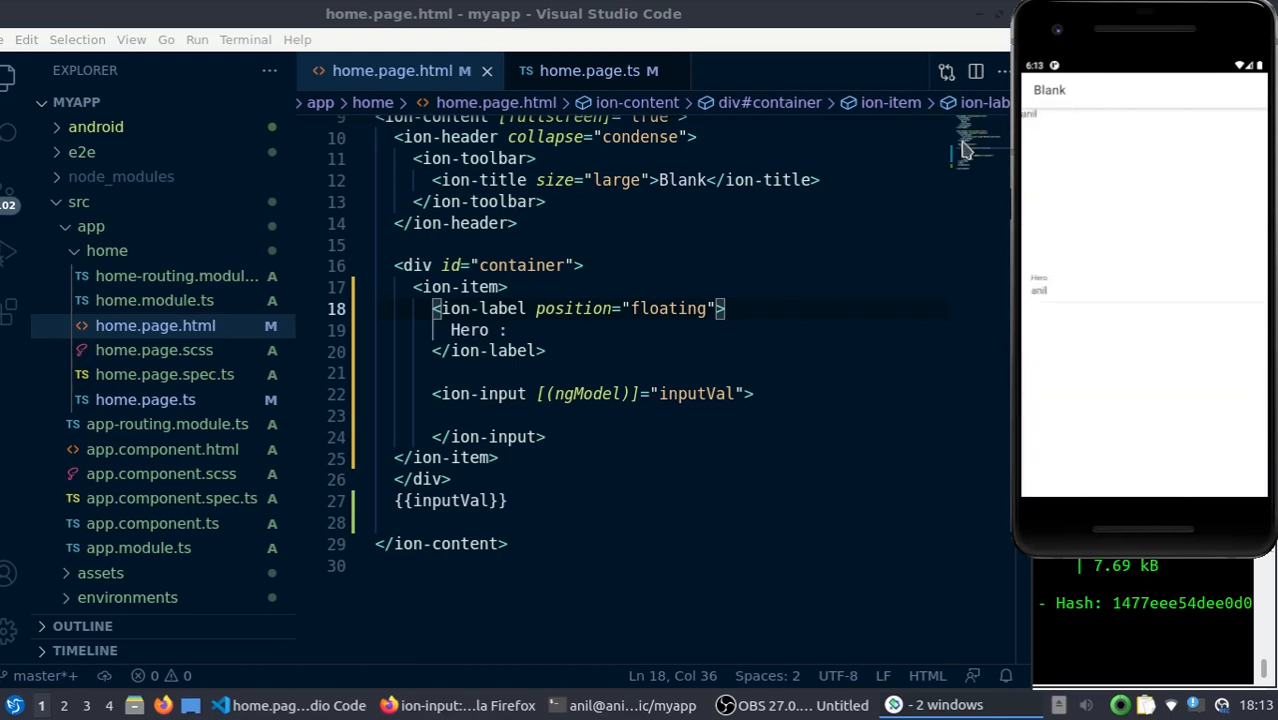
pyautogui.click(500, 500)
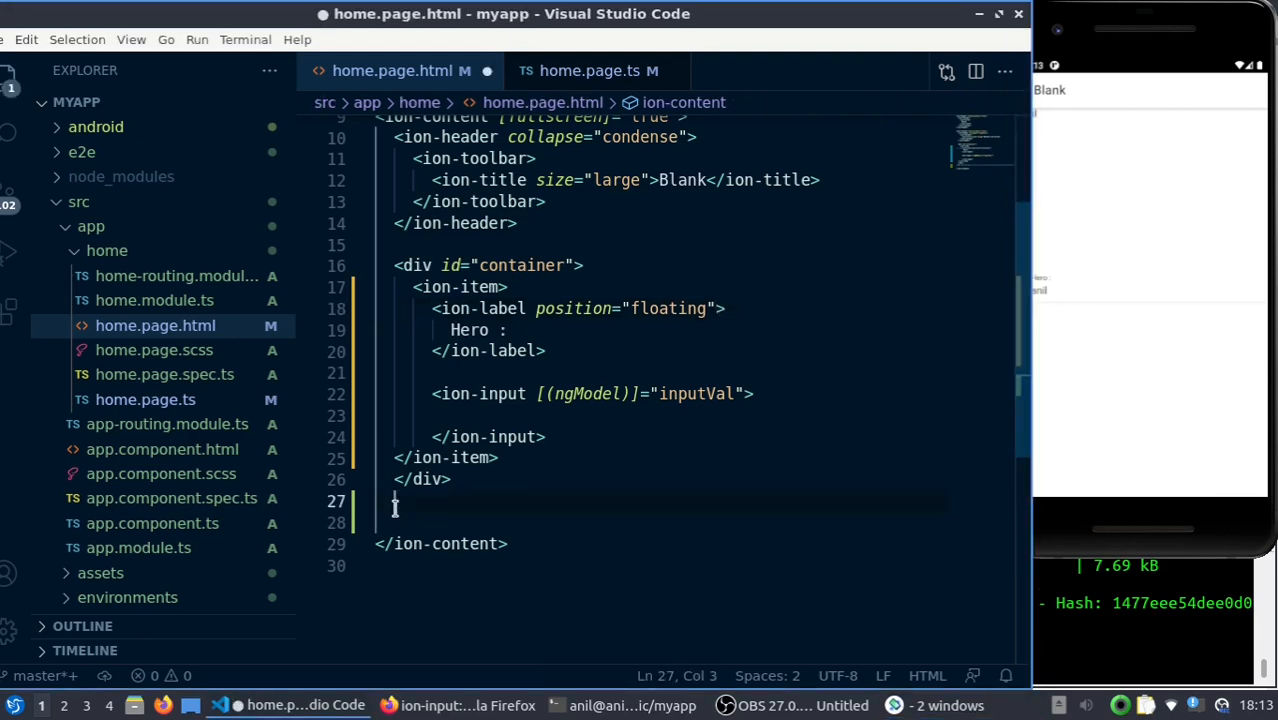
pyautogui.write('{{inputVal}}')
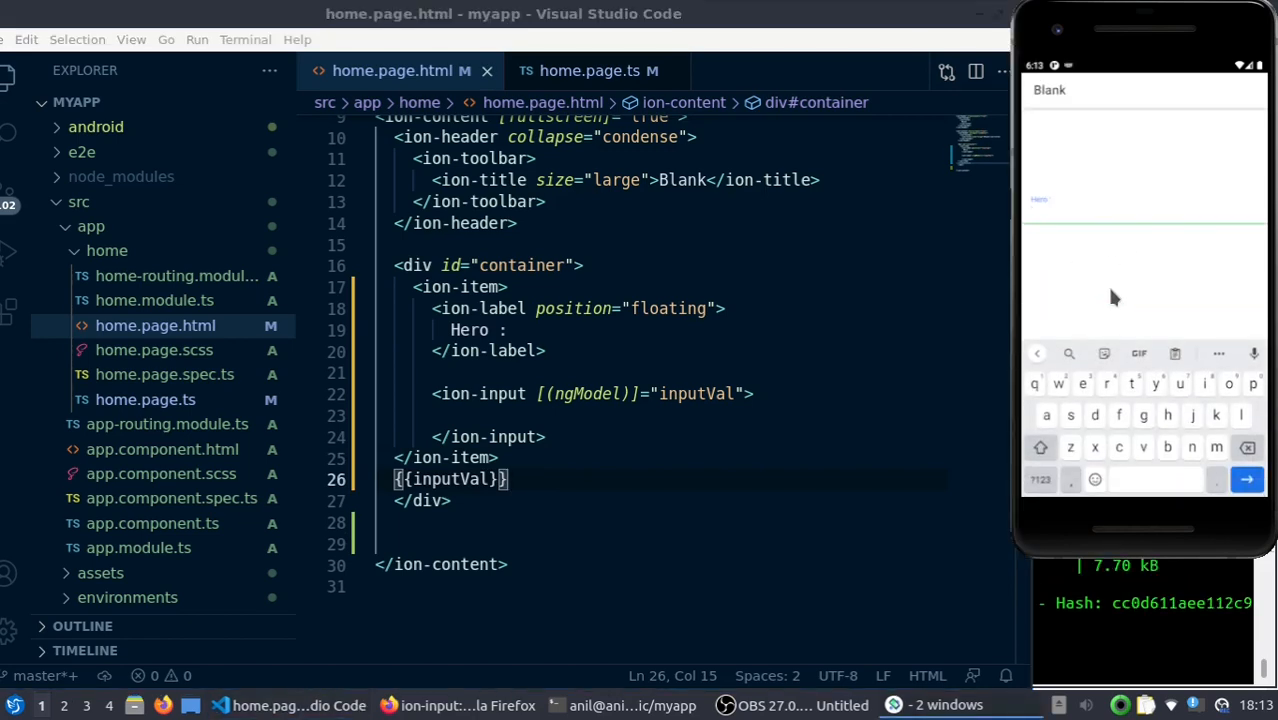
pyautogui.write('this is in')
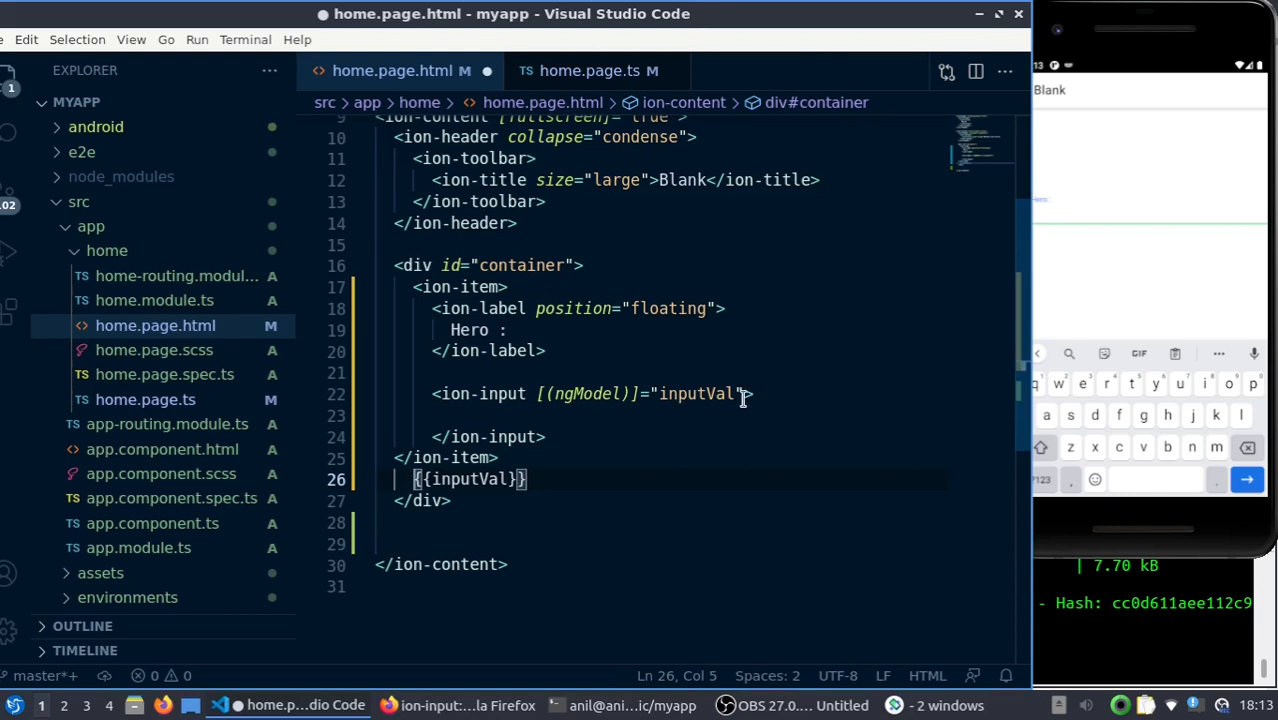
# Set ion-input type="number", test the numeric keypad, then switch the type to password
pyautogui.click(745, 393)
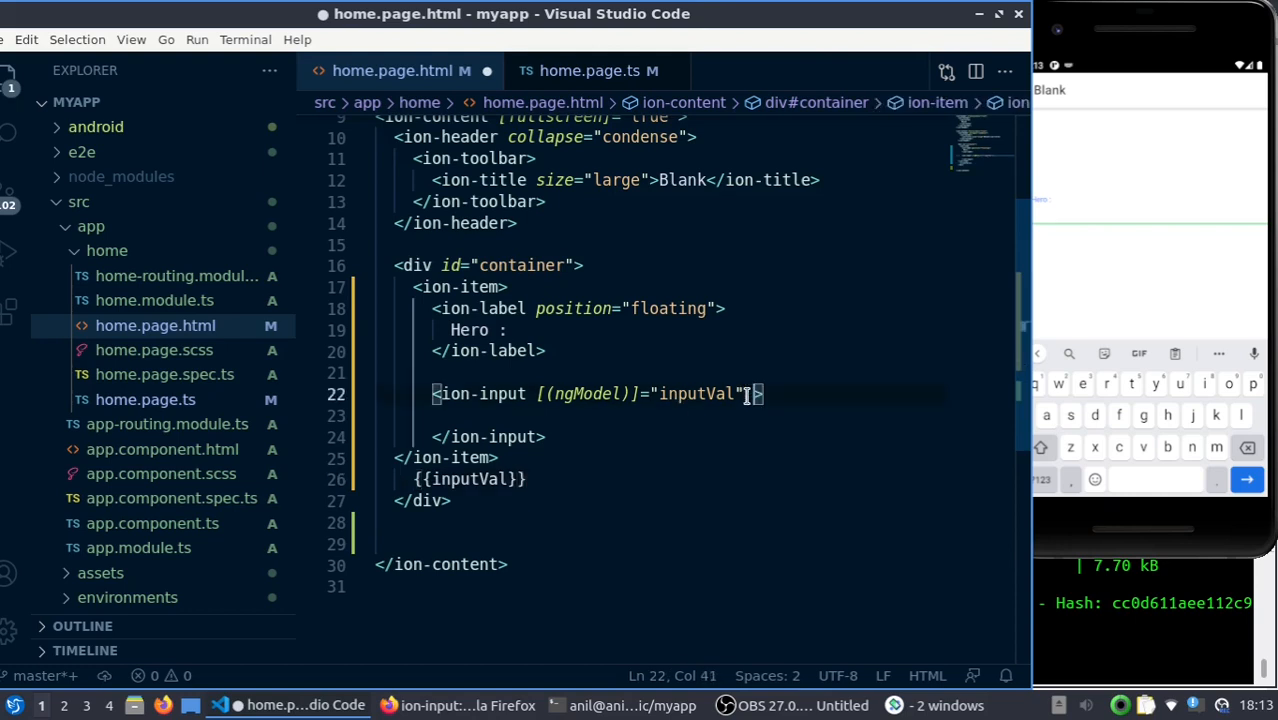
pyautogui.write('type=')
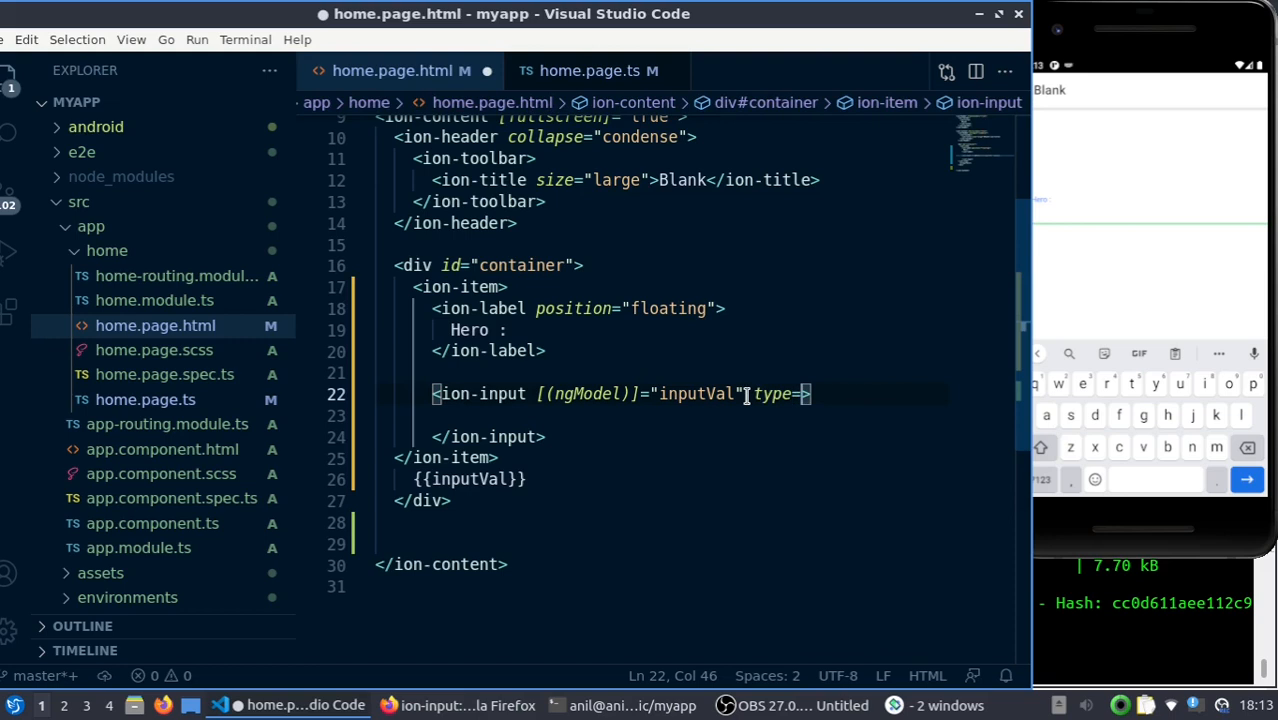
pyautogui.write('number"')
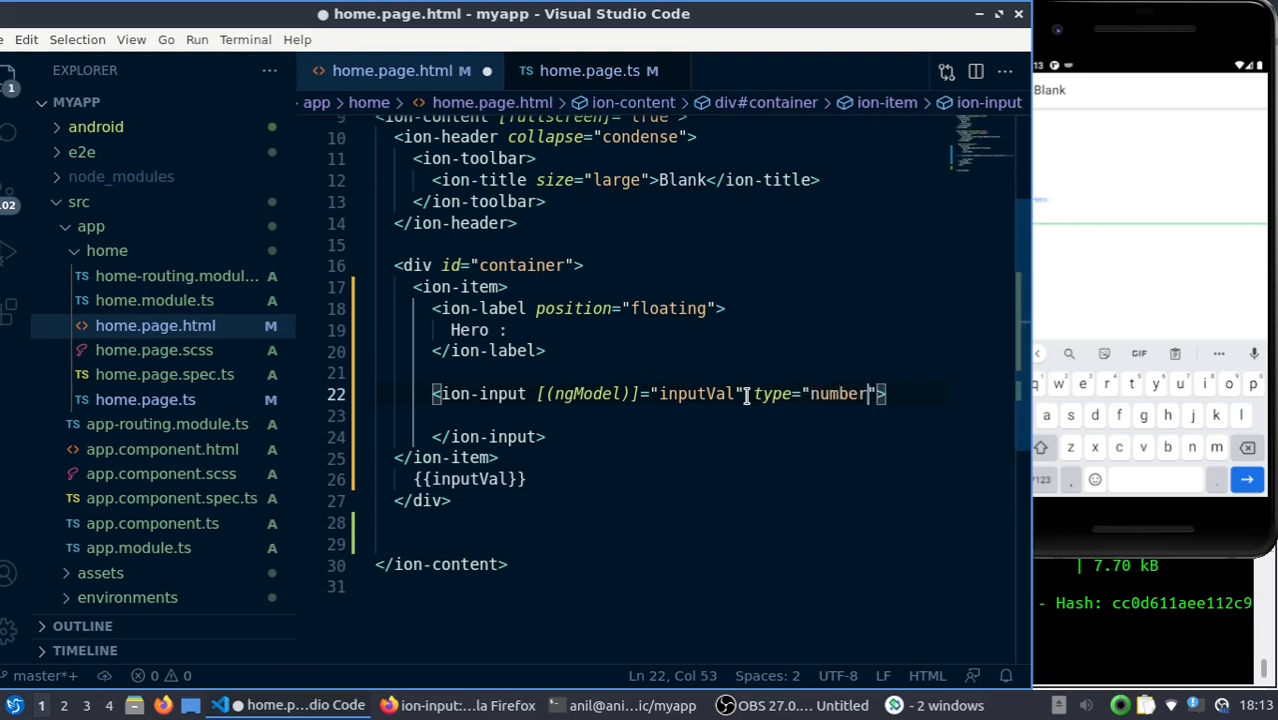
pyautogui.press('ctrl+s')
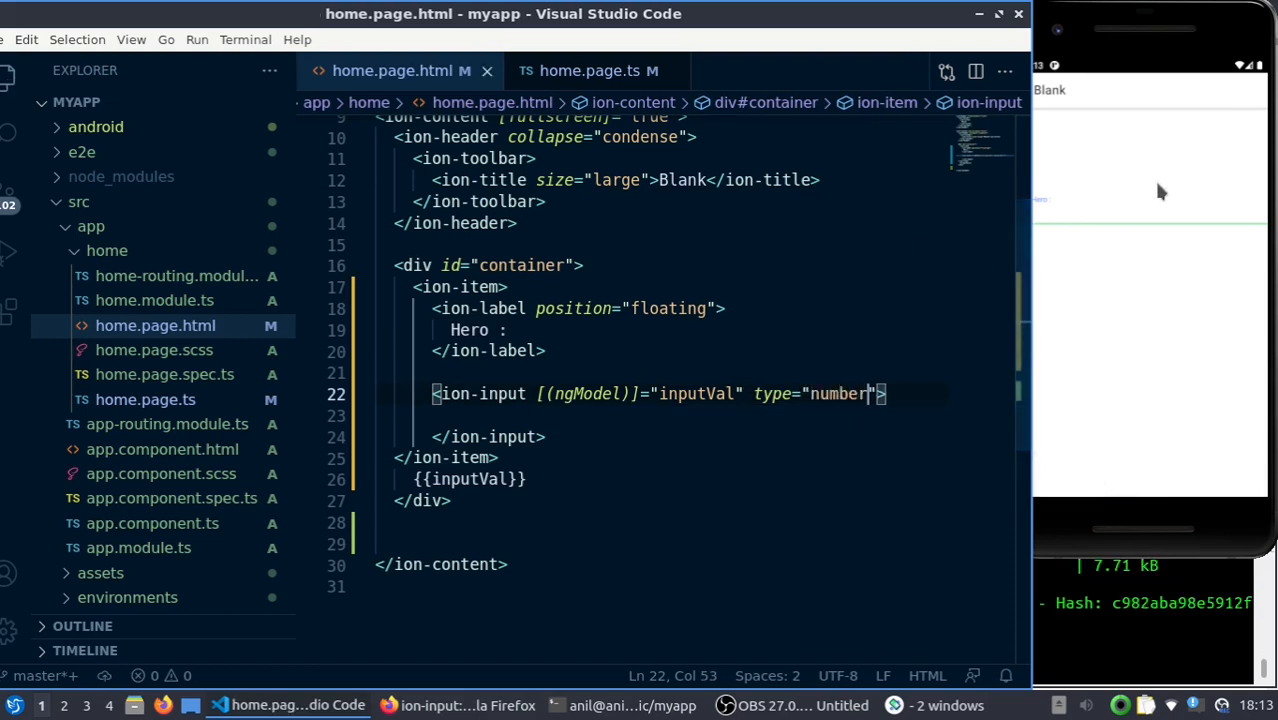
pyautogui.click(1140, 215)
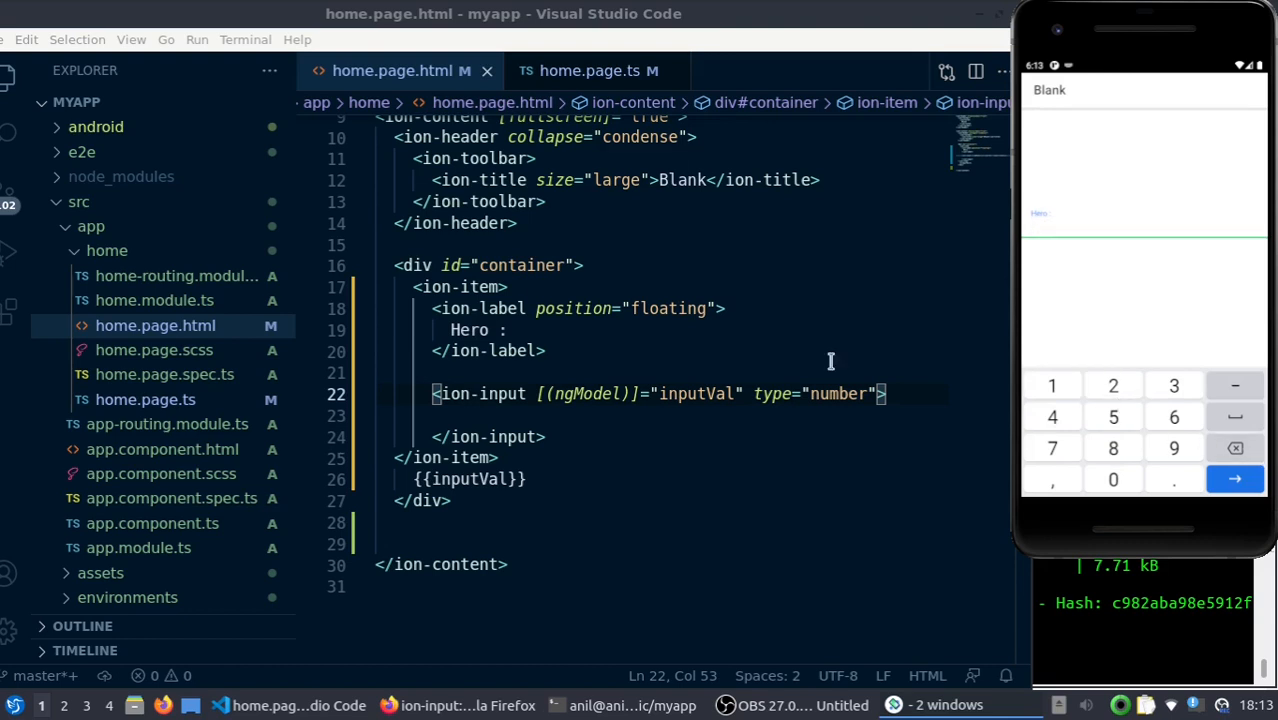
pyautogui.write('password')
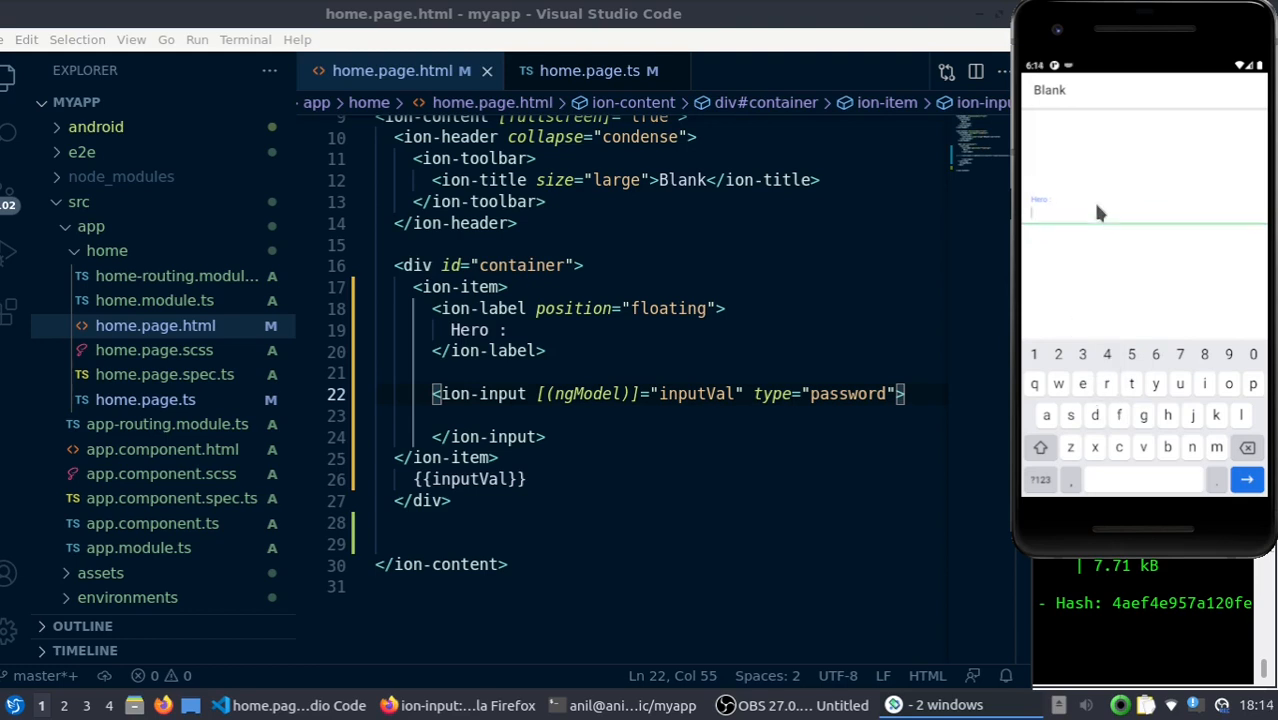
pyautogui.doubleClick(847, 393)
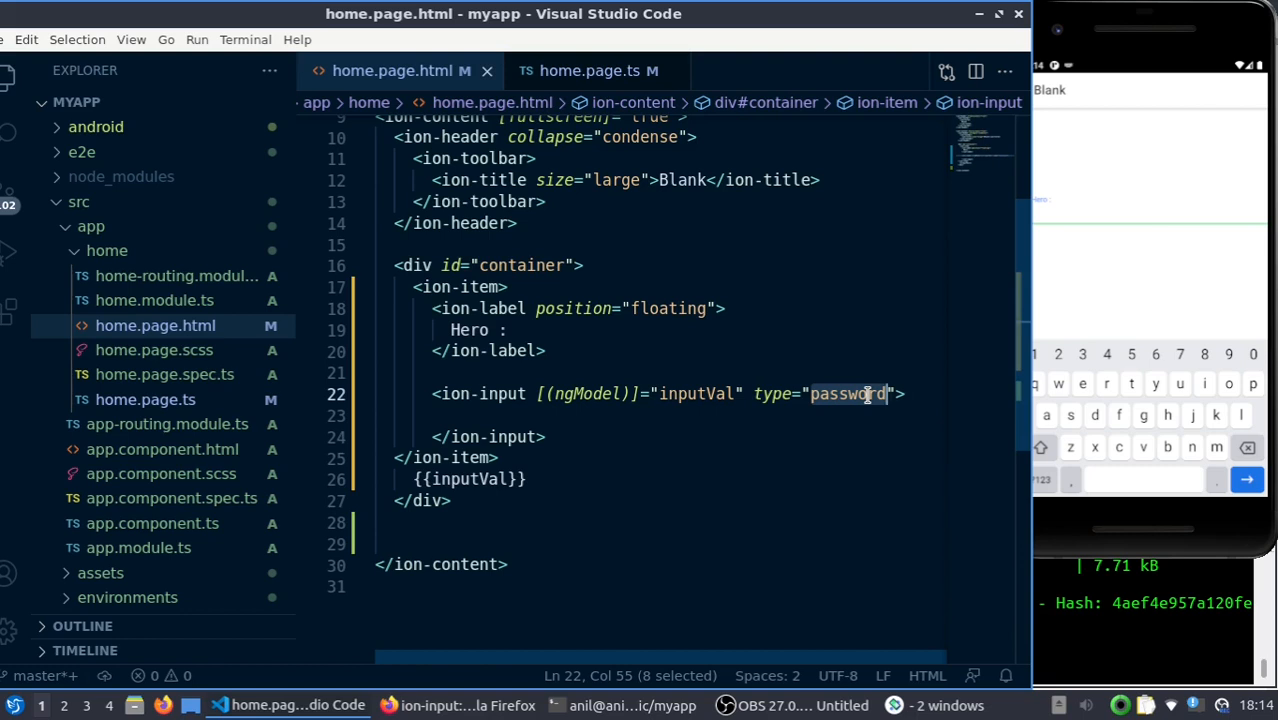
# Change the ion-input type to date and pick 19 July 2021 in the emulator
pyautogui.write('date')
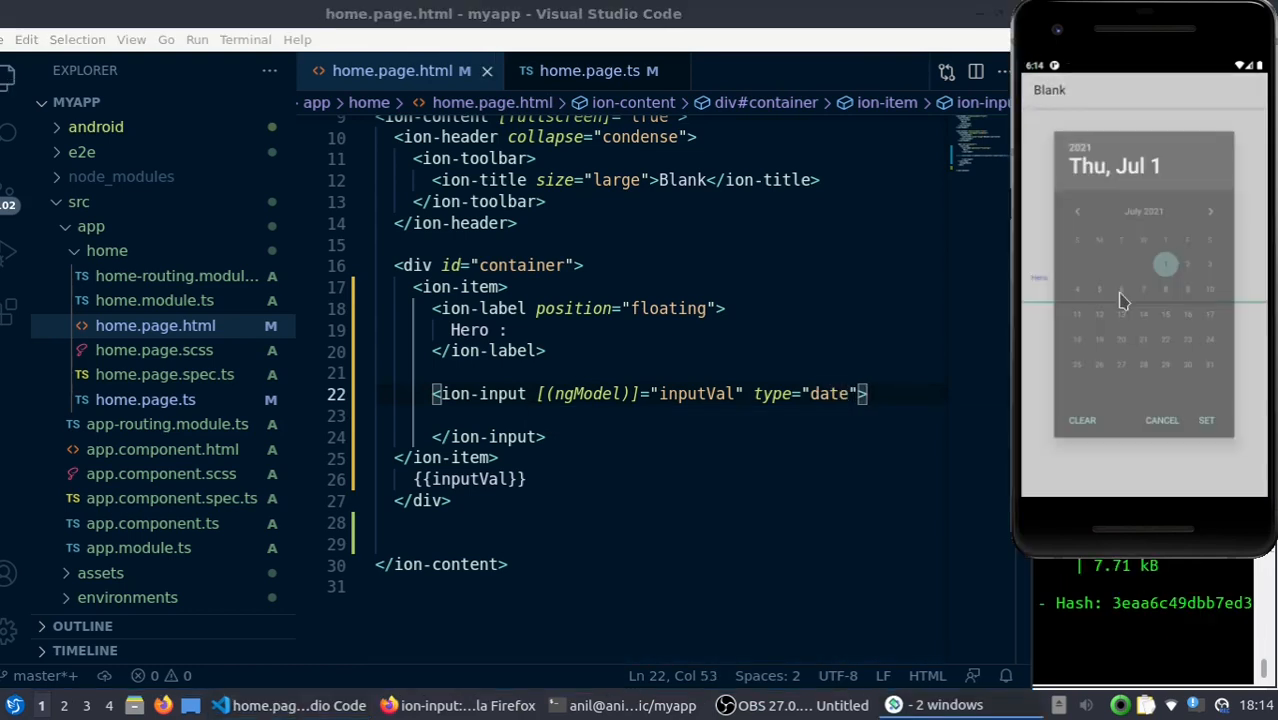
pyautogui.click(1143, 314)
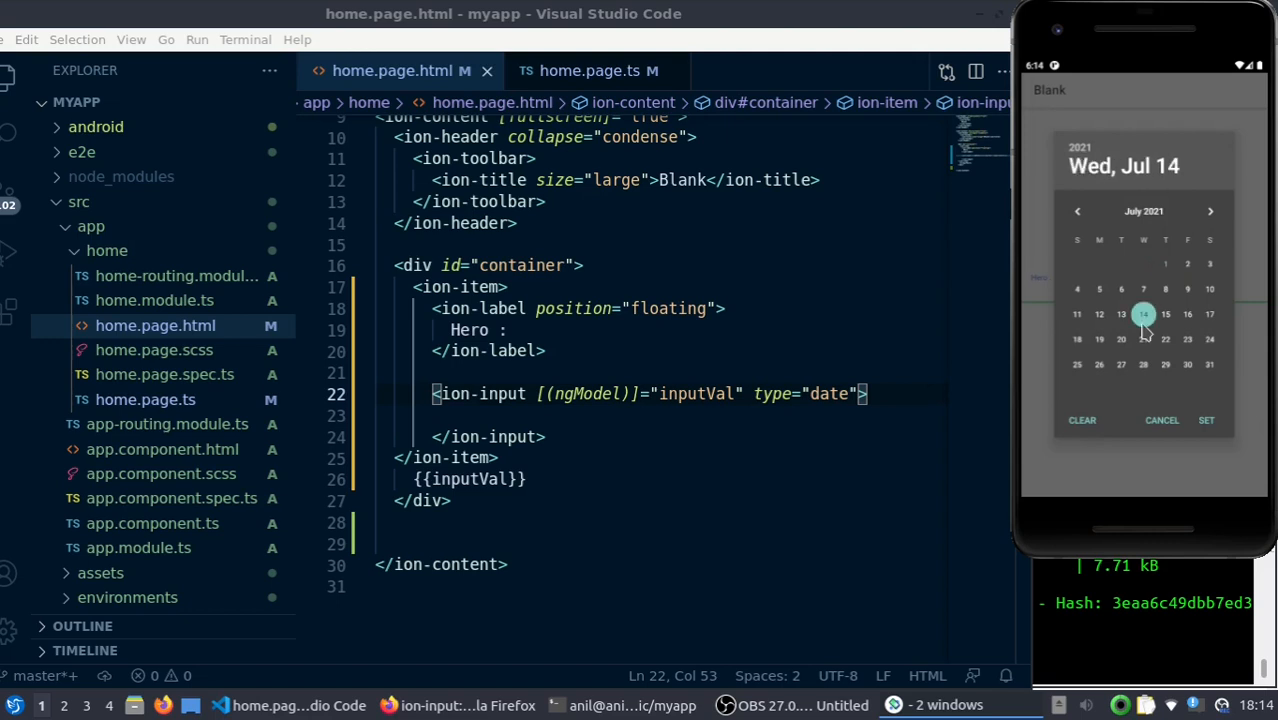
pyautogui.click(1099, 339)
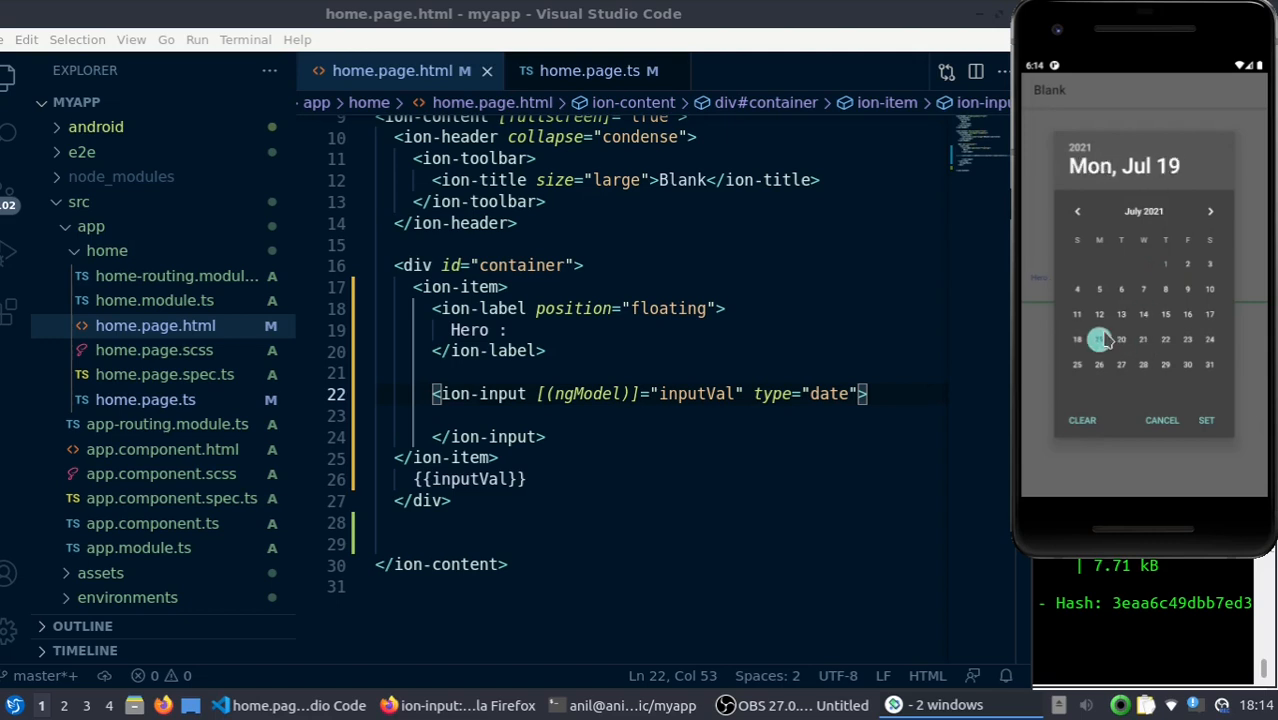
pyautogui.click(1206, 420)
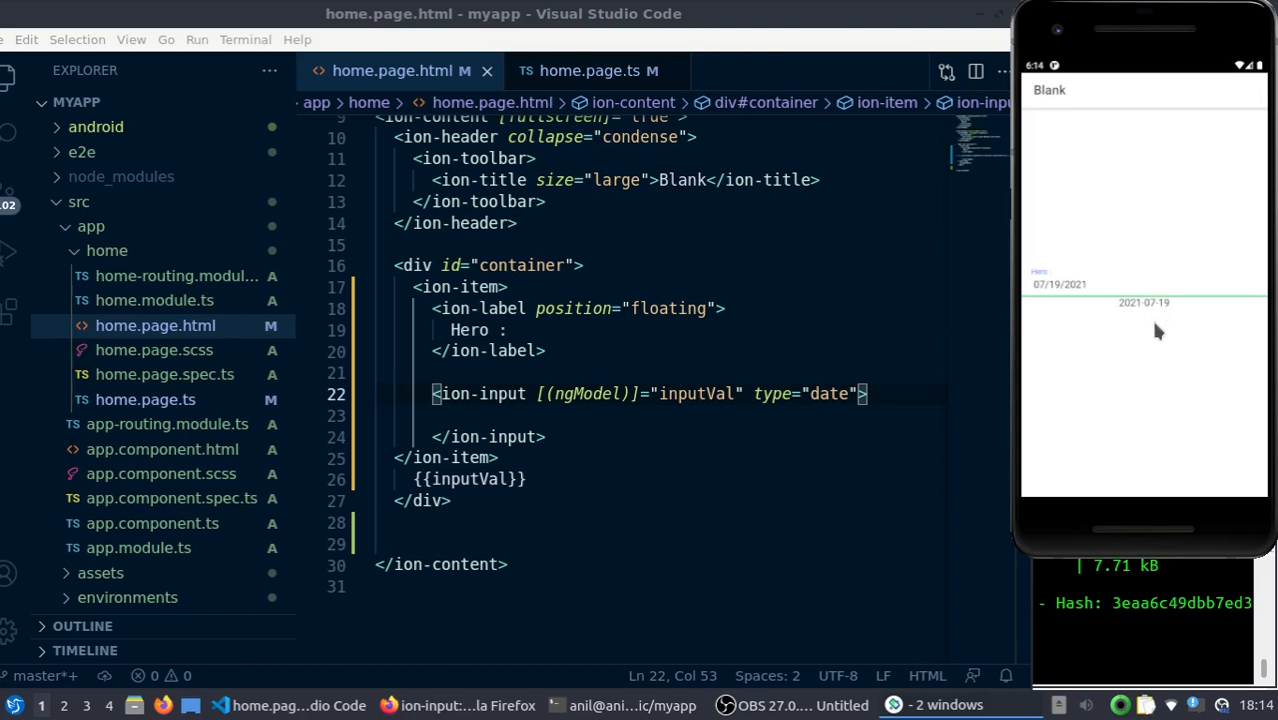
pyautogui.moveTo(1157, 338)
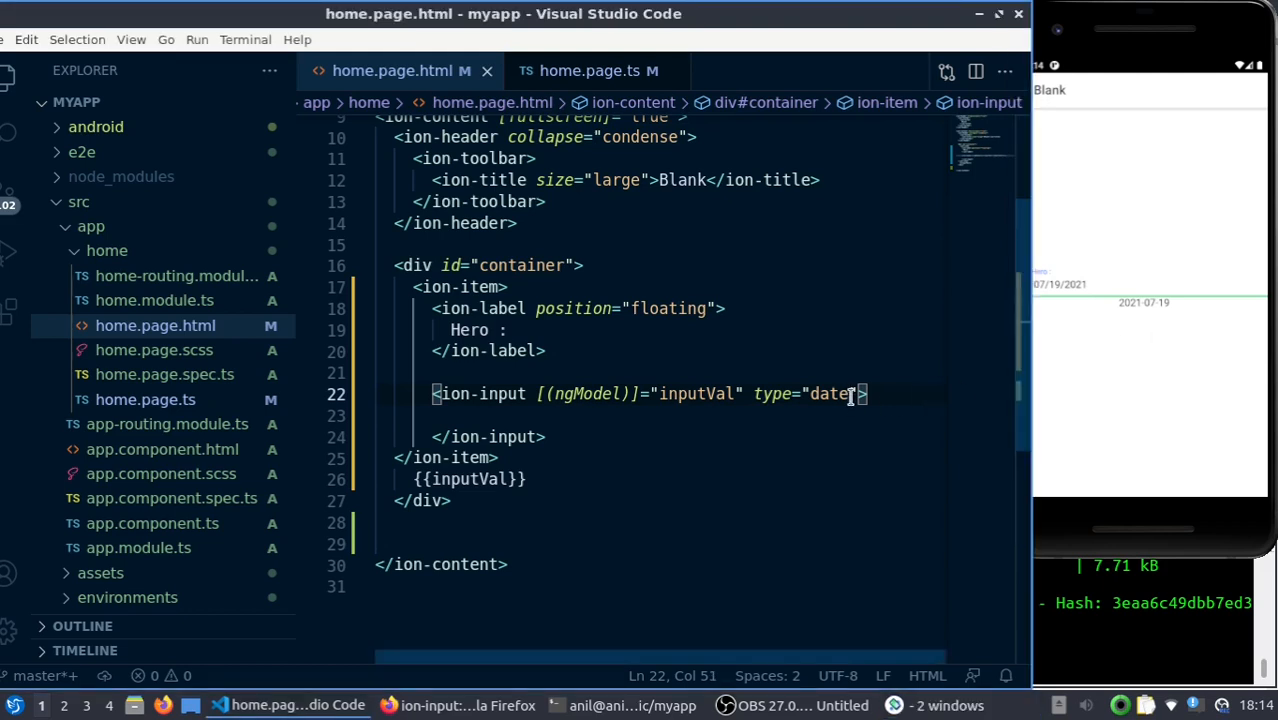
# Set the ion-input type to datetime-local and confirm 07/01/2021, 6:14 PM in the emulator
pyautogui.write('time')
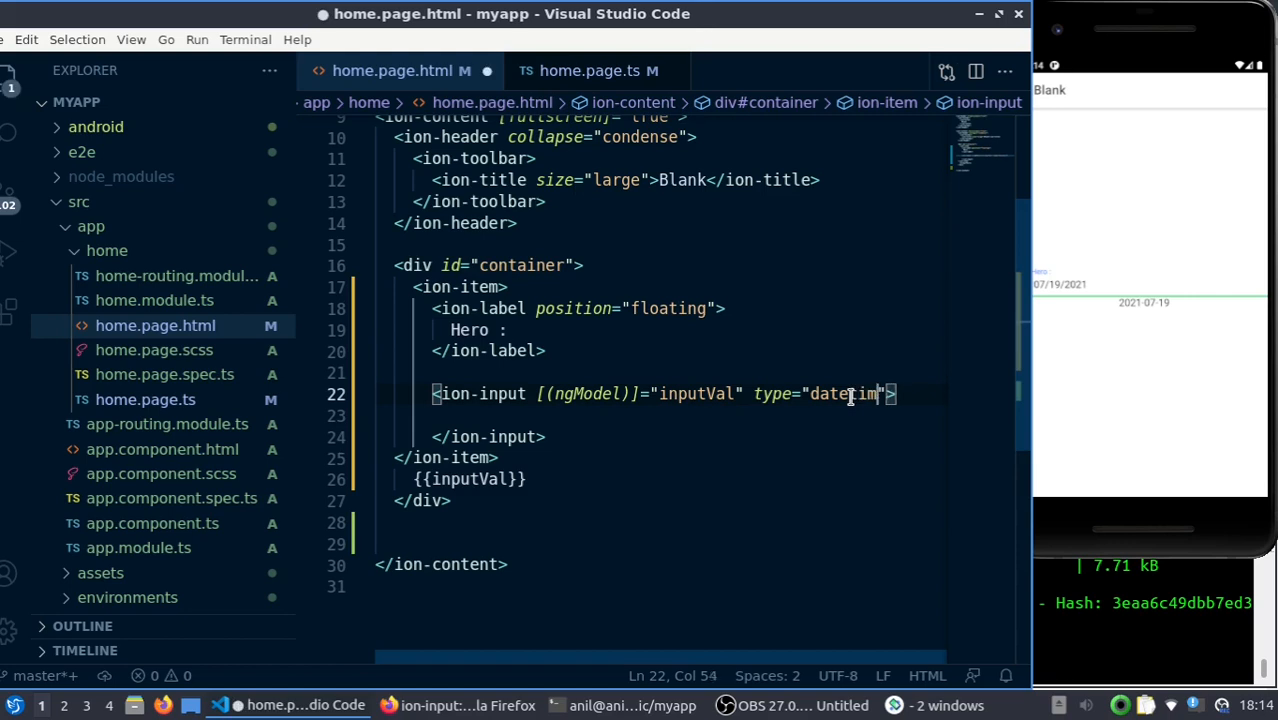
pyautogui.press('BackSpace')
pyautogui.write('e-local')
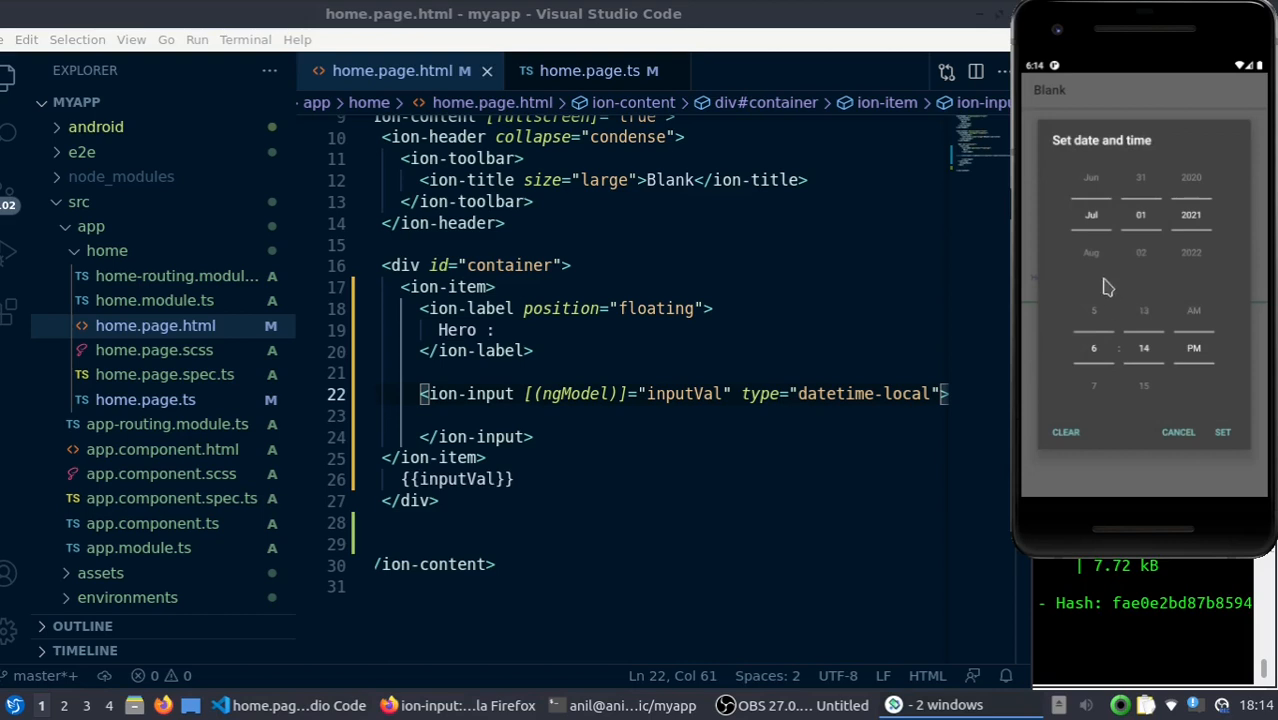
pyautogui.moveTo(1141, 192)
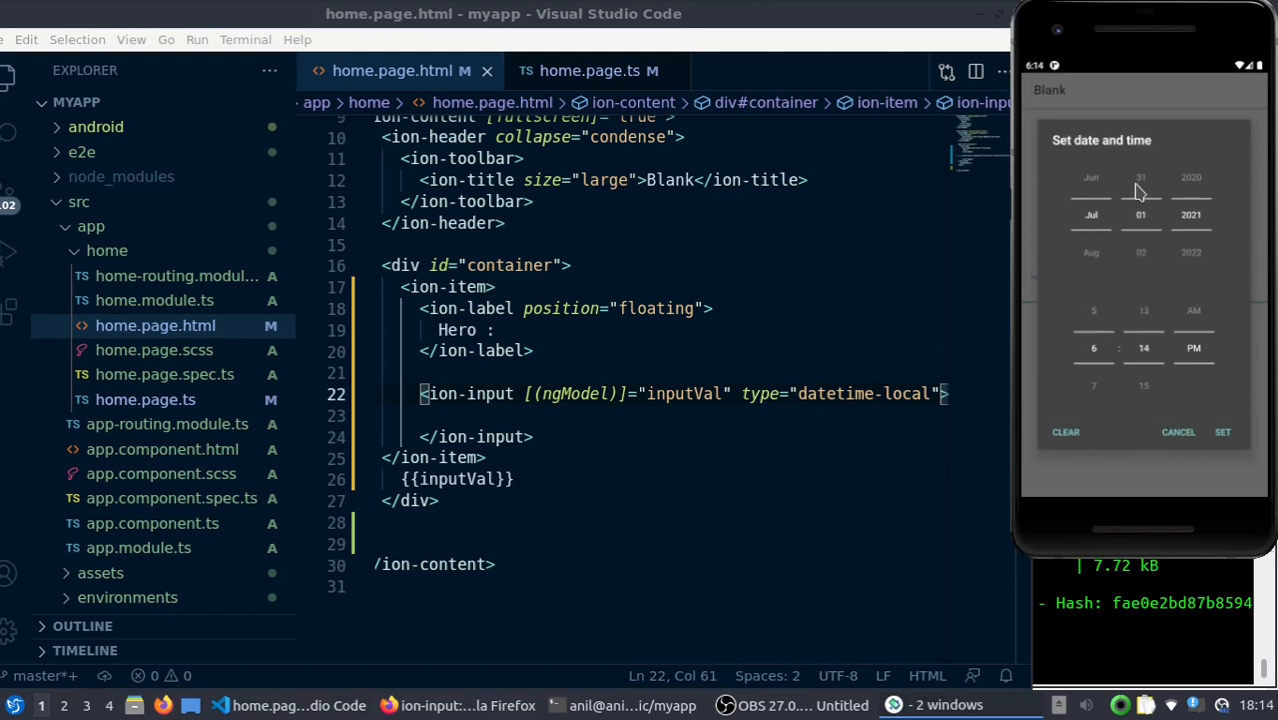
pyautogui.moveTo(1170, 325)
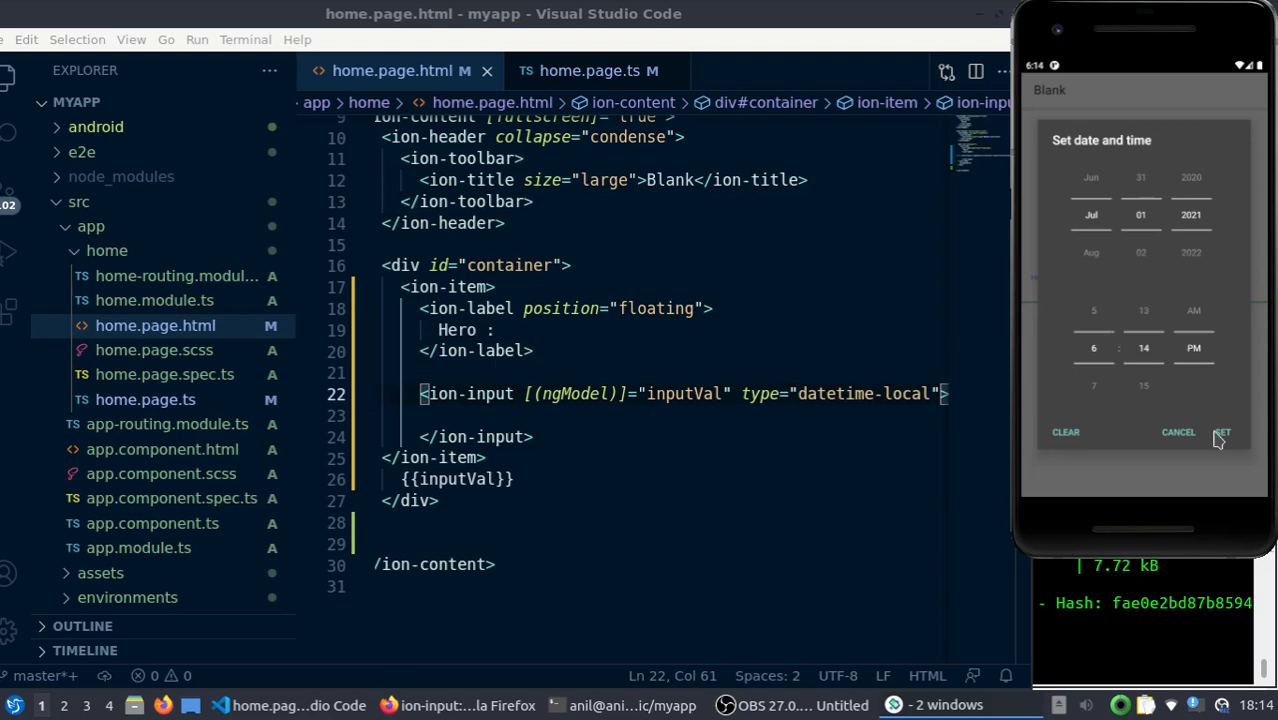
pyautogui.click(1222, 432)
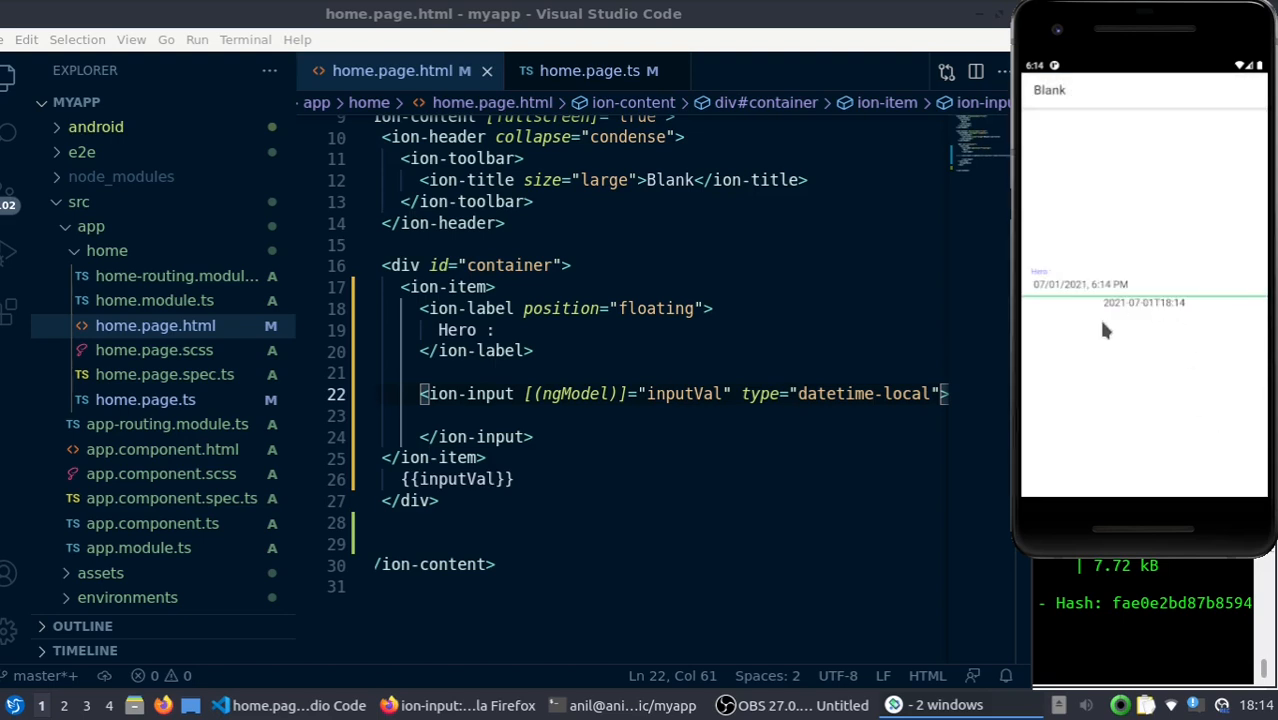
pyautogui.moveTo(1112, 326)
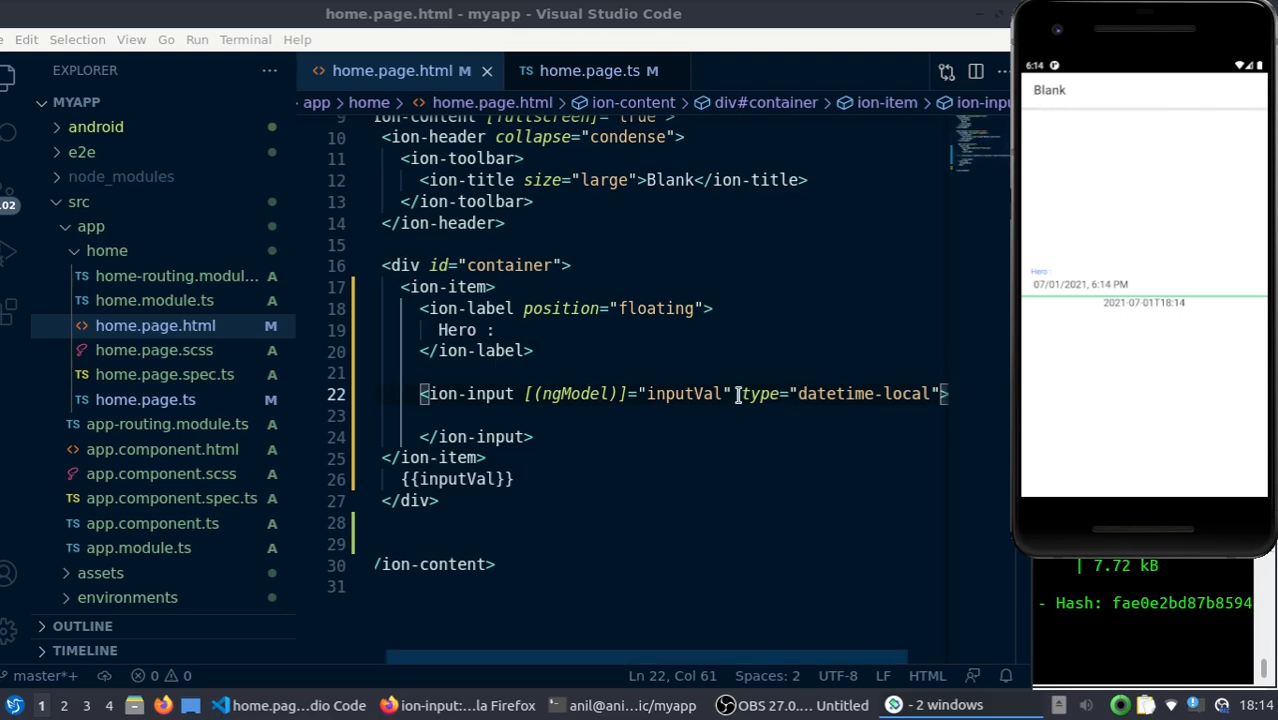
# Move type onto its own line, trying Disabled then readOnly attributes on the ion-input
pyautogui.press('Enter')
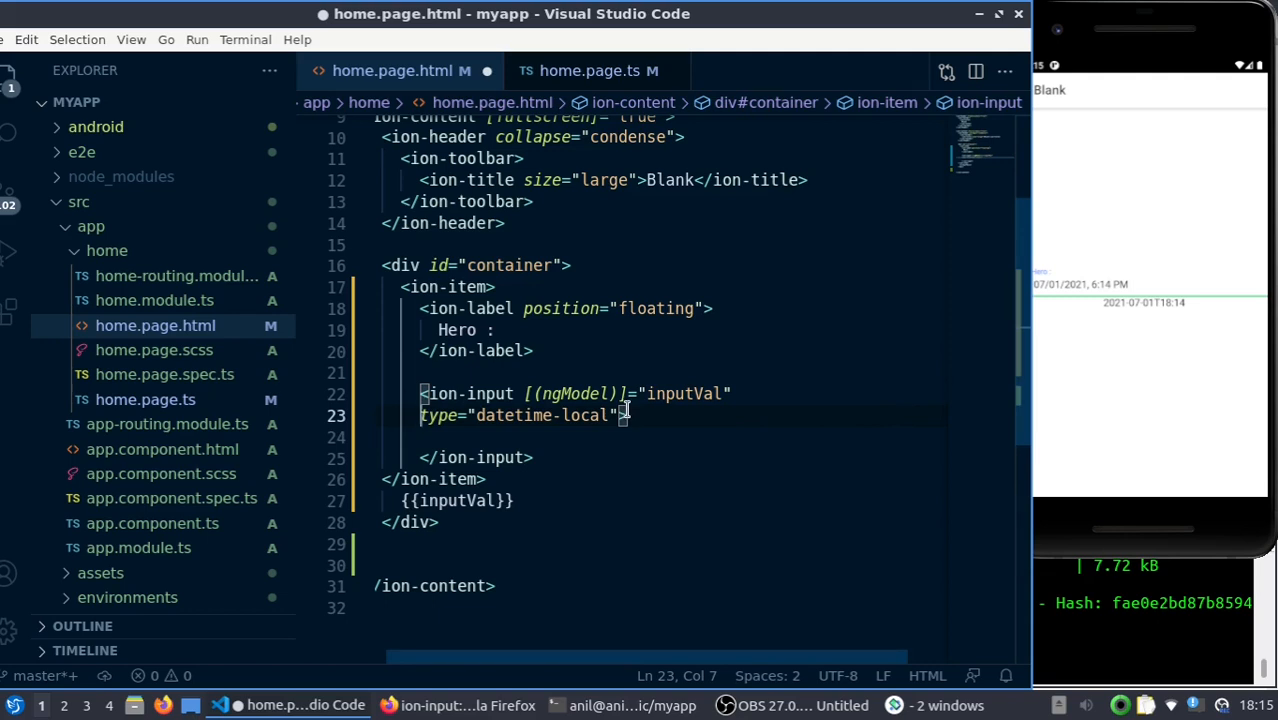
pyautogui.moveTo(629, 440)
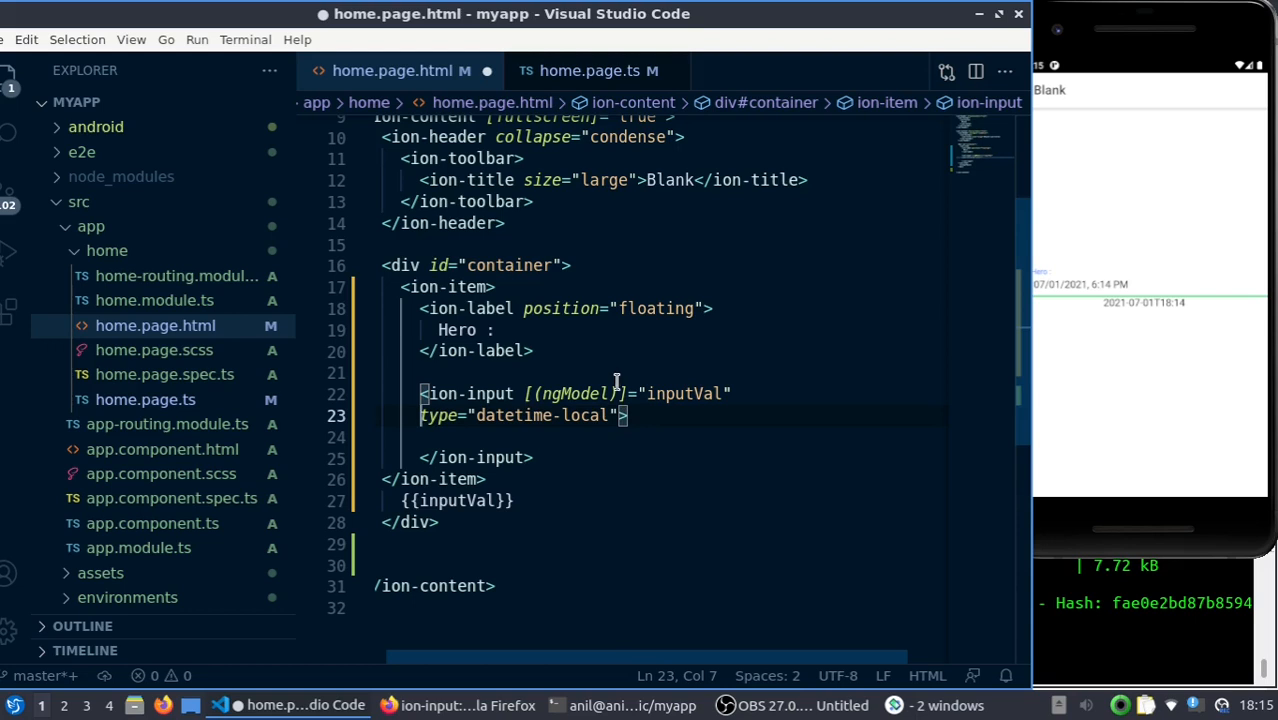
pyautogui.moveTo(697, 318)
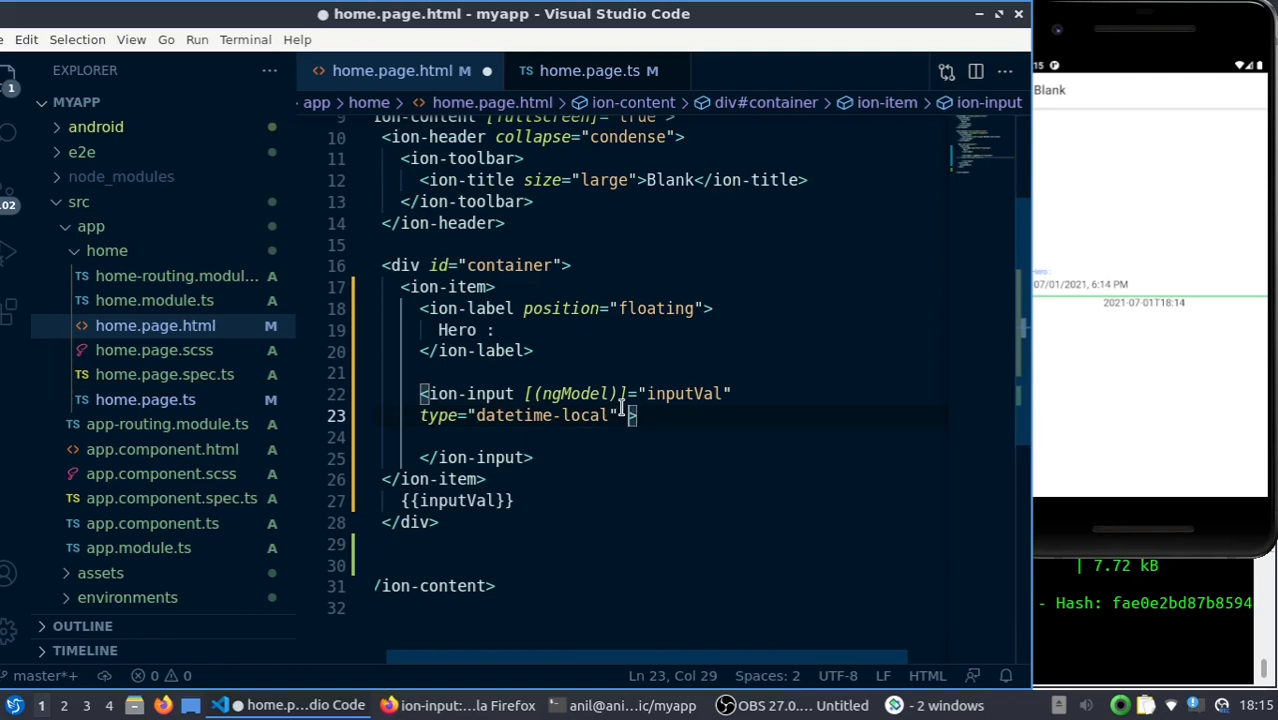
pyautogui.write('Disable')
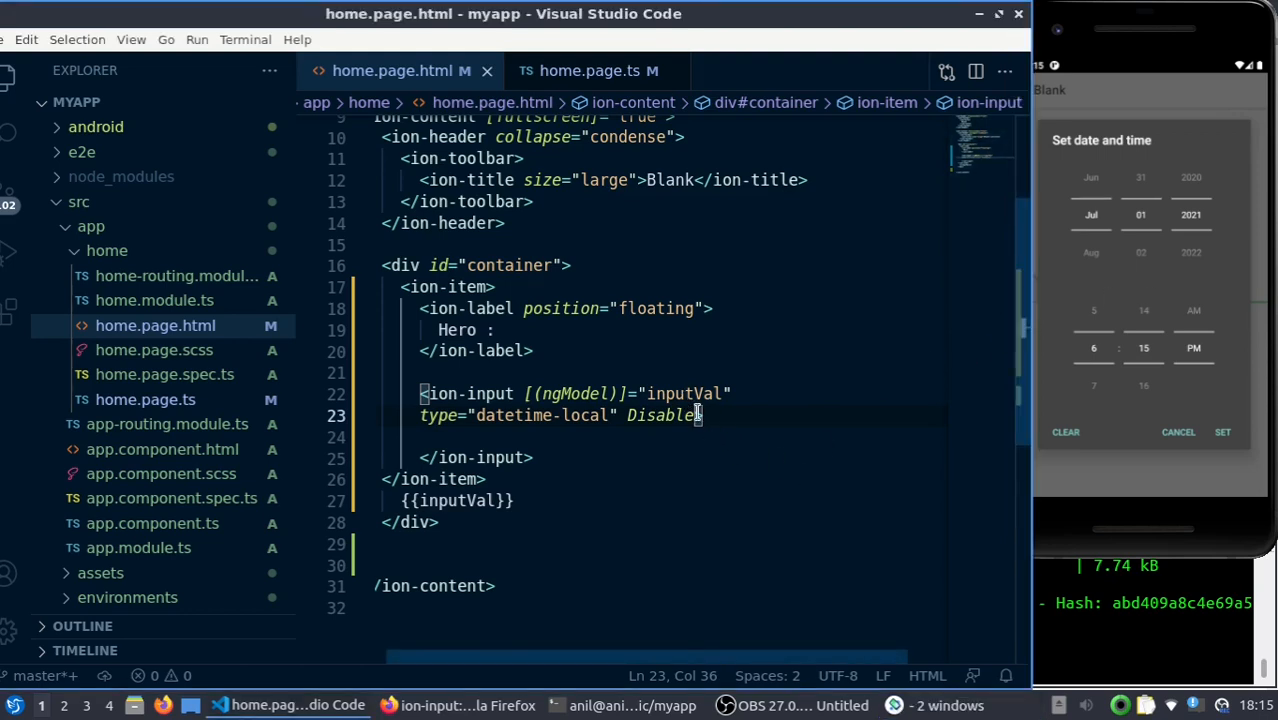
pyautogui.write('d>')
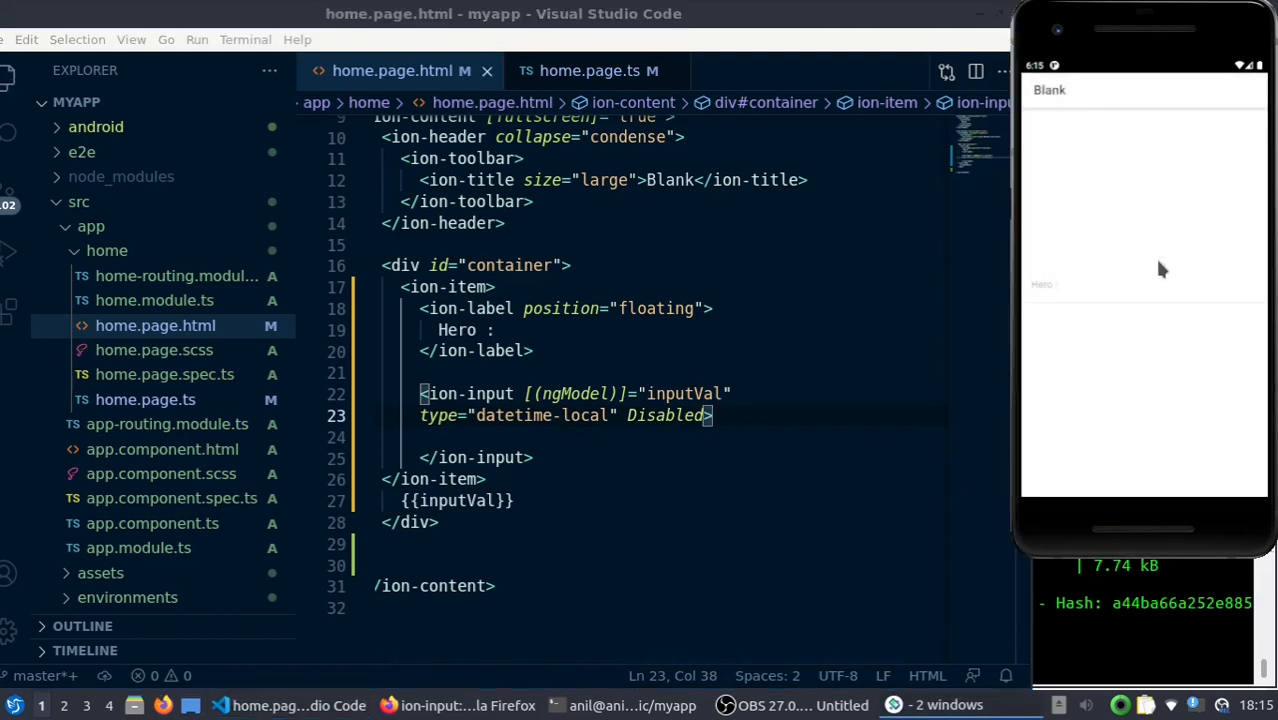
pyautogui.moveTo(1147, 291)
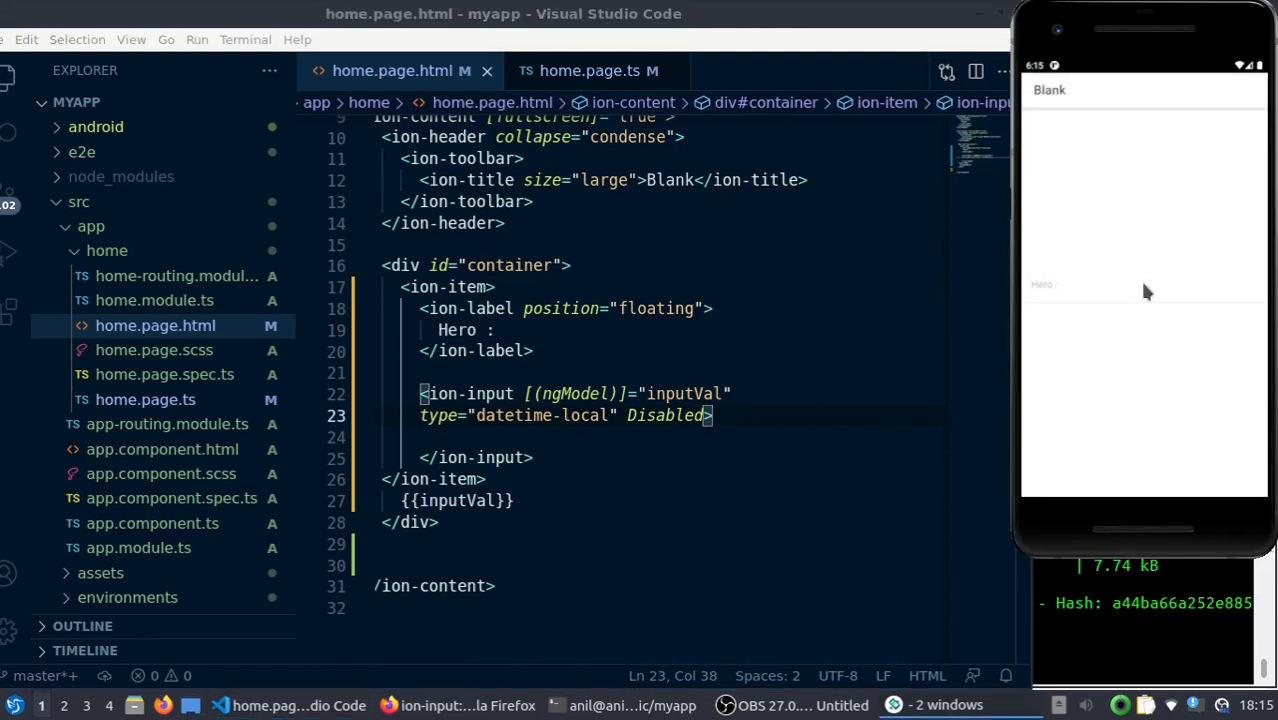
pyautogui.click(663, 415)
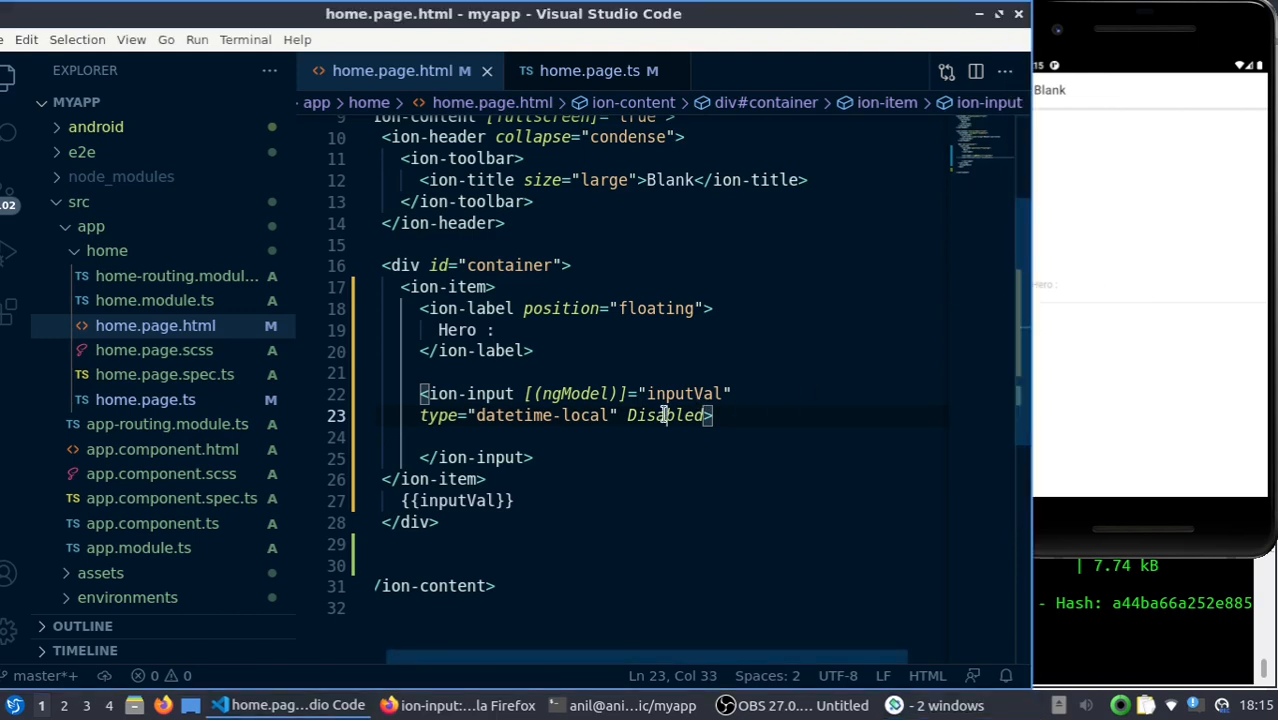
pyautogui.write('readOnly')
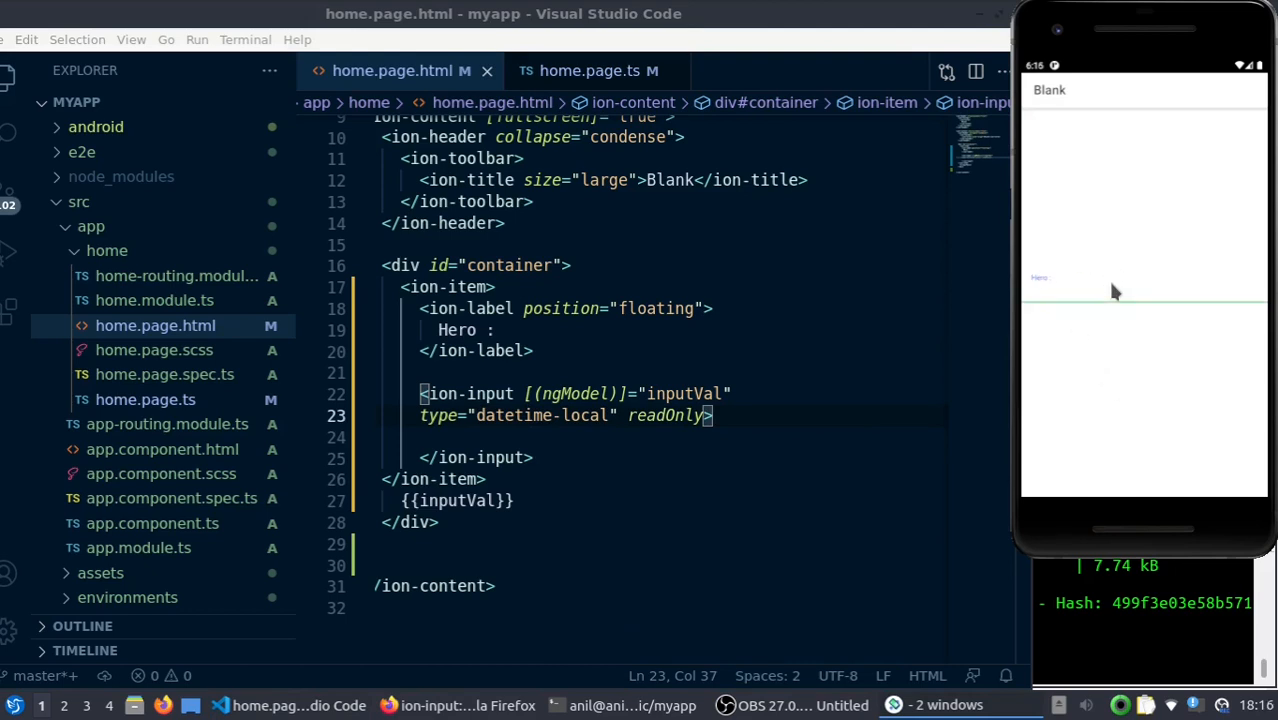
pyautogui.moveTo(1105, 300)
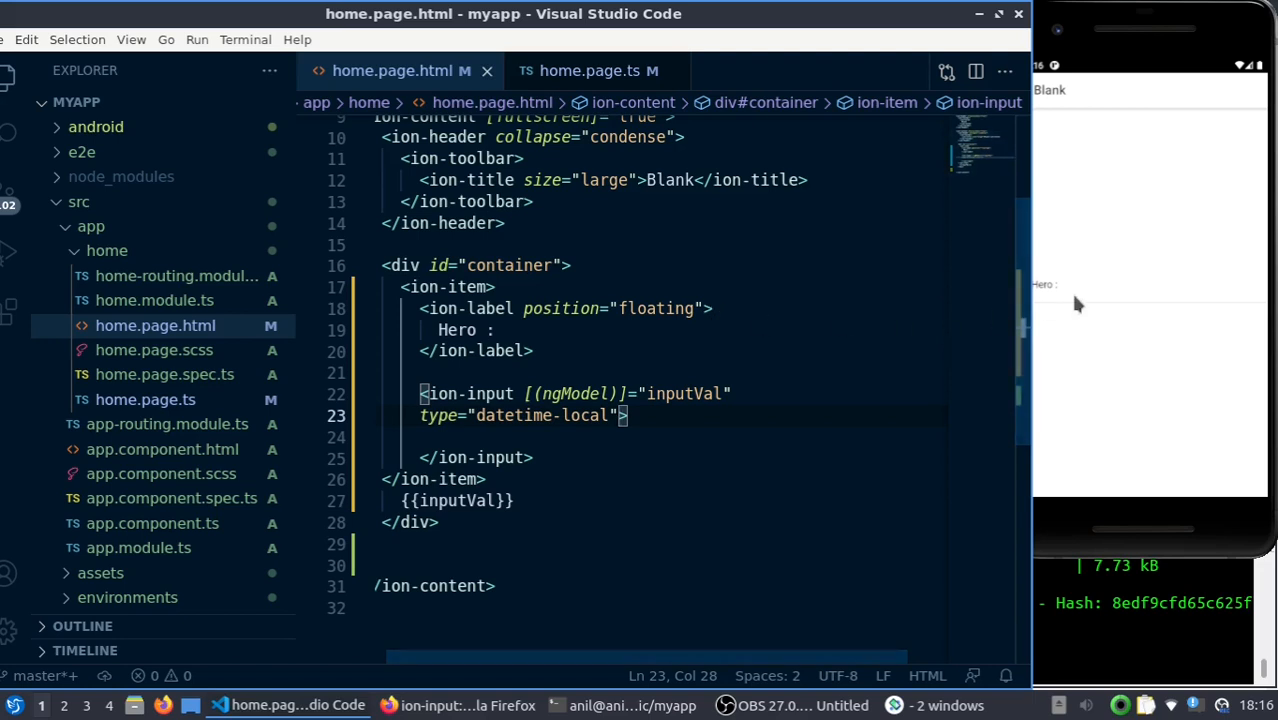
# Add placeholder 'Enter your hero name' to the ion-input, save, and test it in the emulator
pyautogui.click(1150, 300)
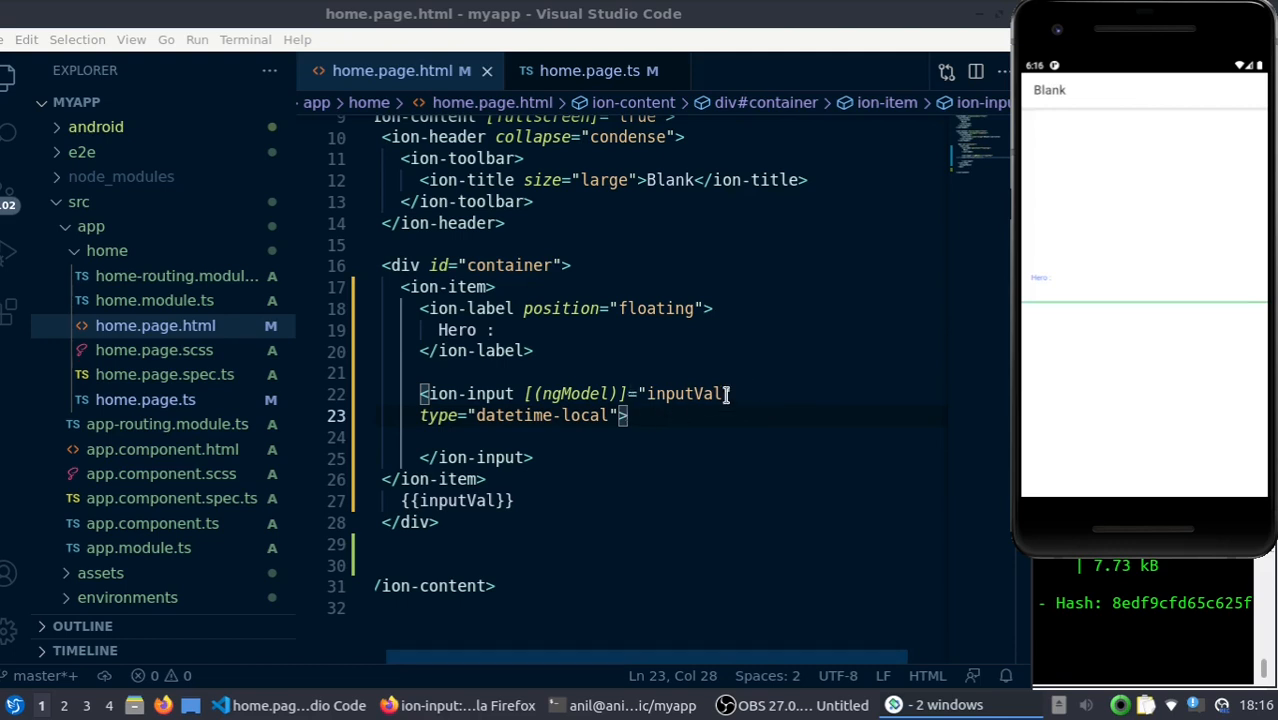
pyautogui.write('placeholder')
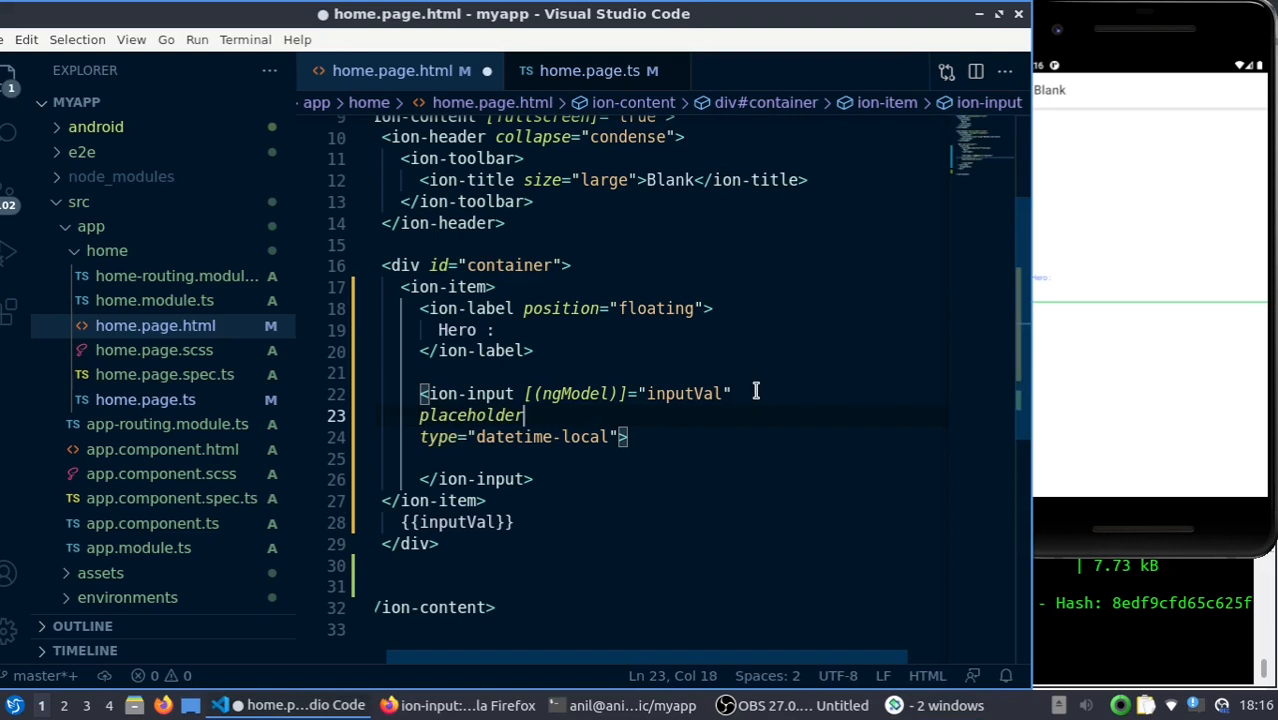
pyautogui.write('=""')
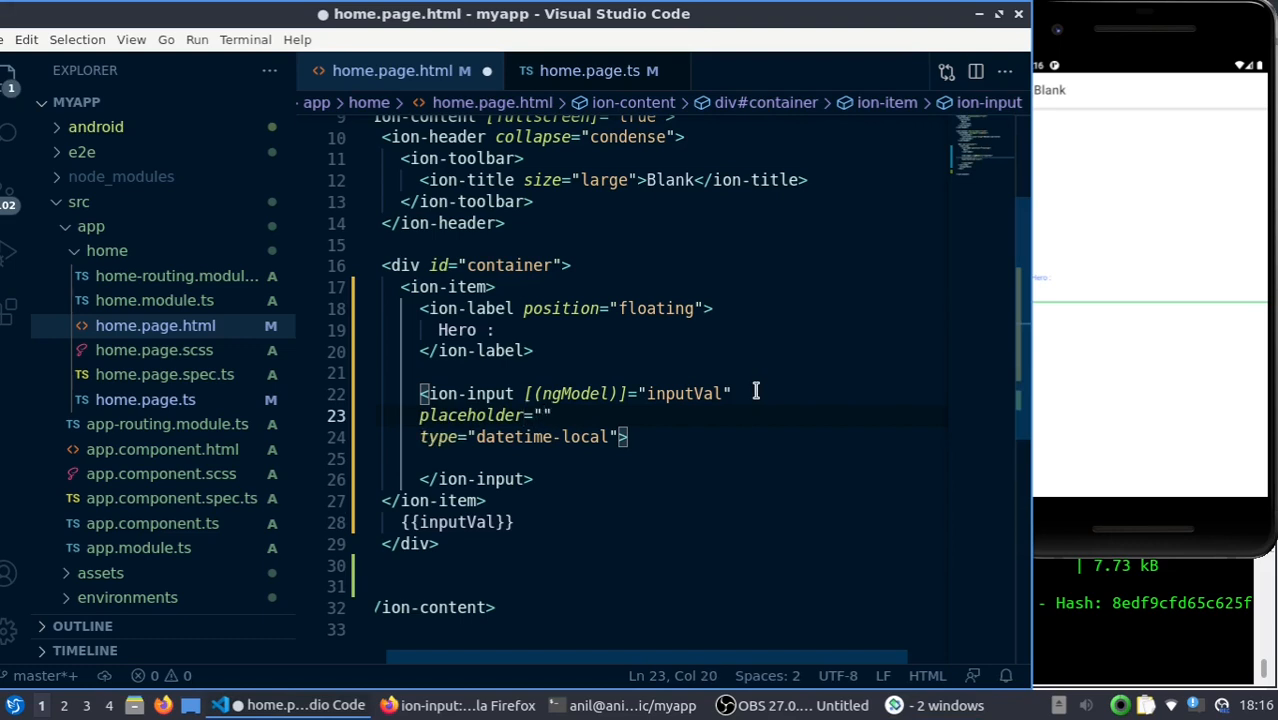
pyautogui.write('p')
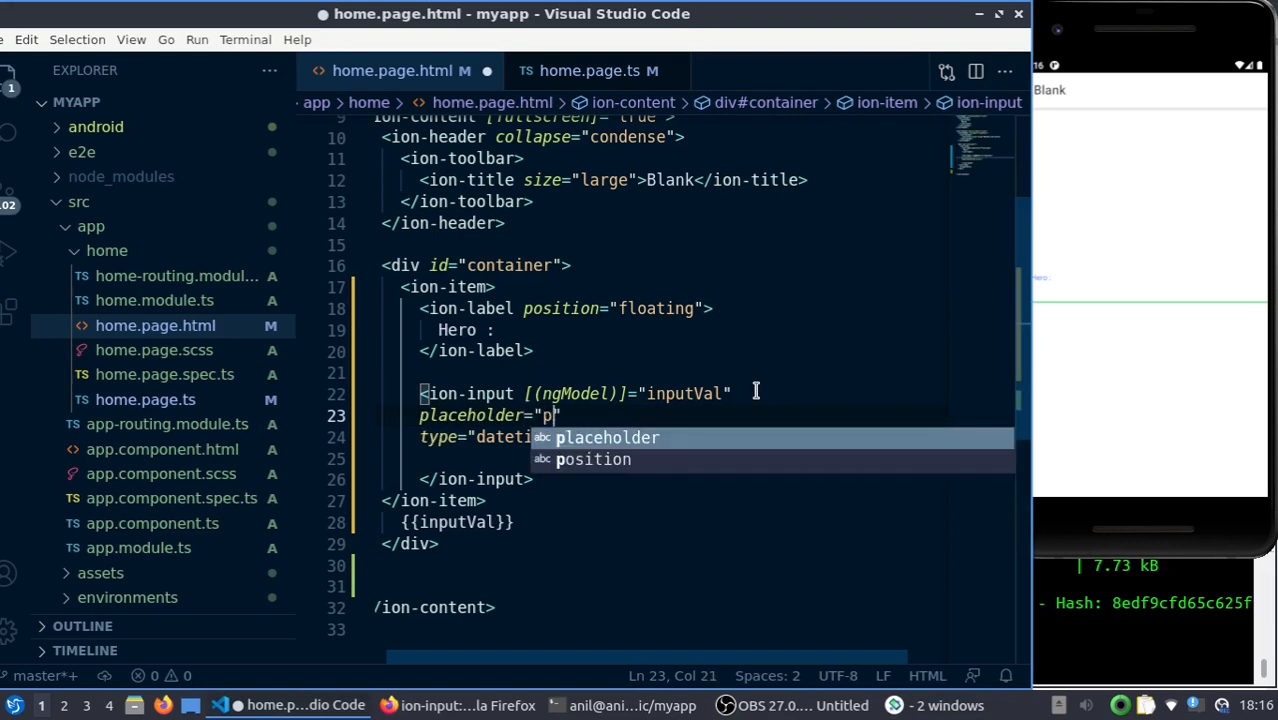
pyautogui.write('Enter y0o0ur')
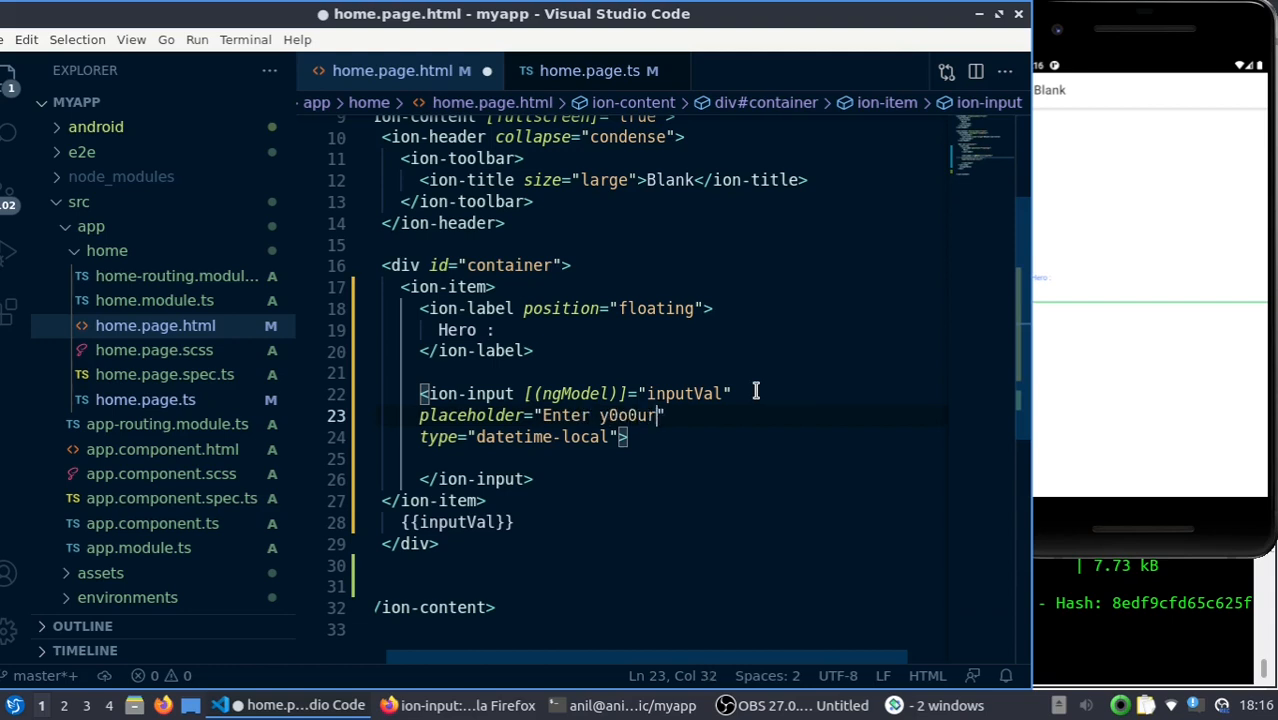
pyautogui.write('your h')
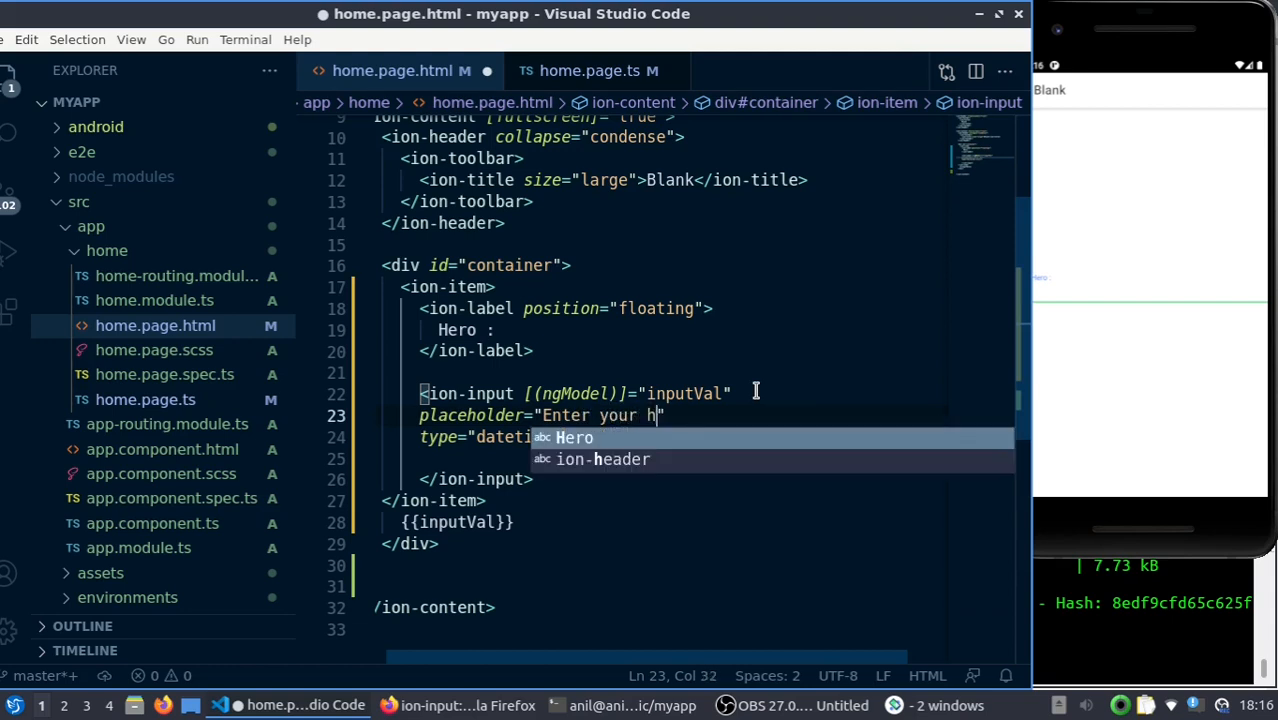
pyautogui.write('ero name')
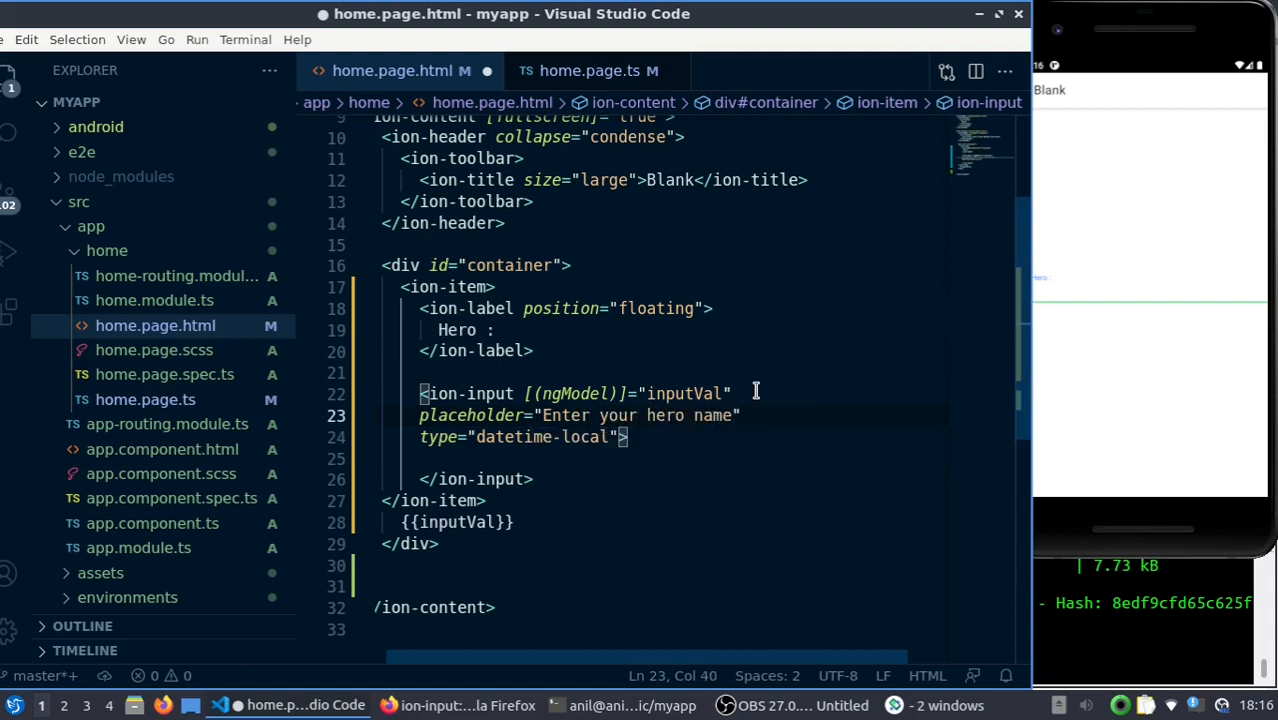
pyautogui.press('ctrl+s')
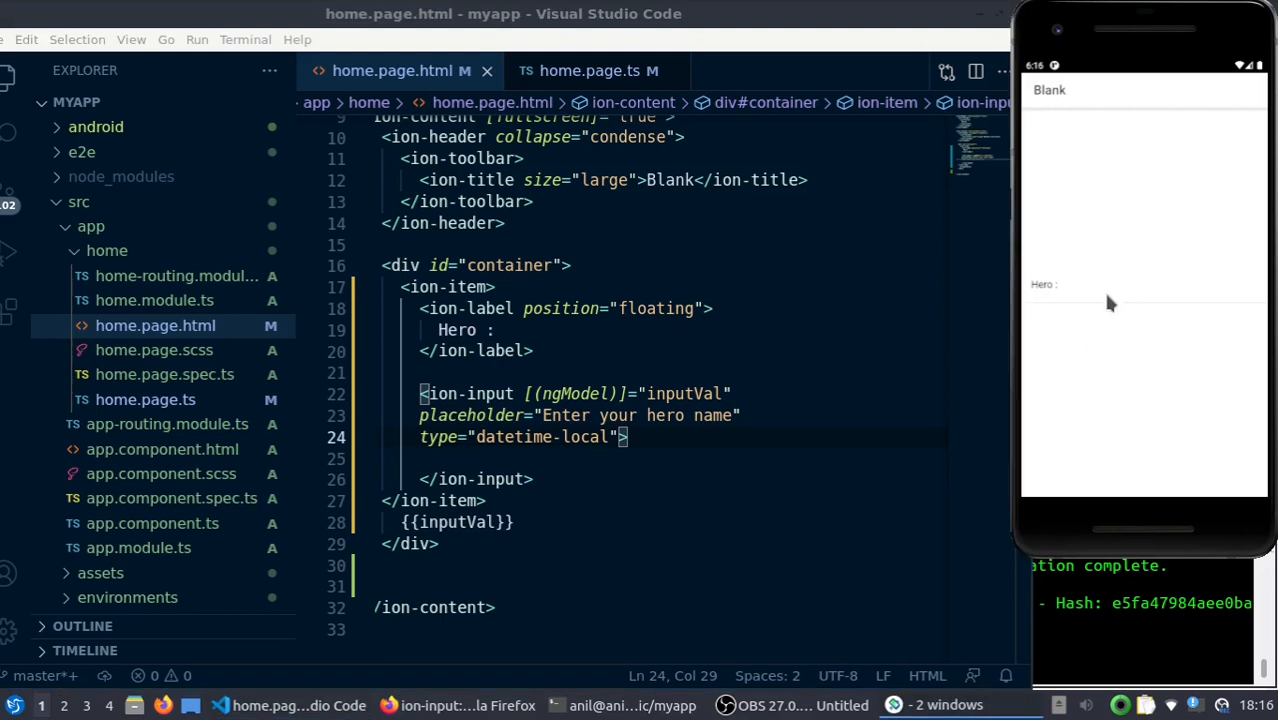
pyautogui.click(1143, 300)
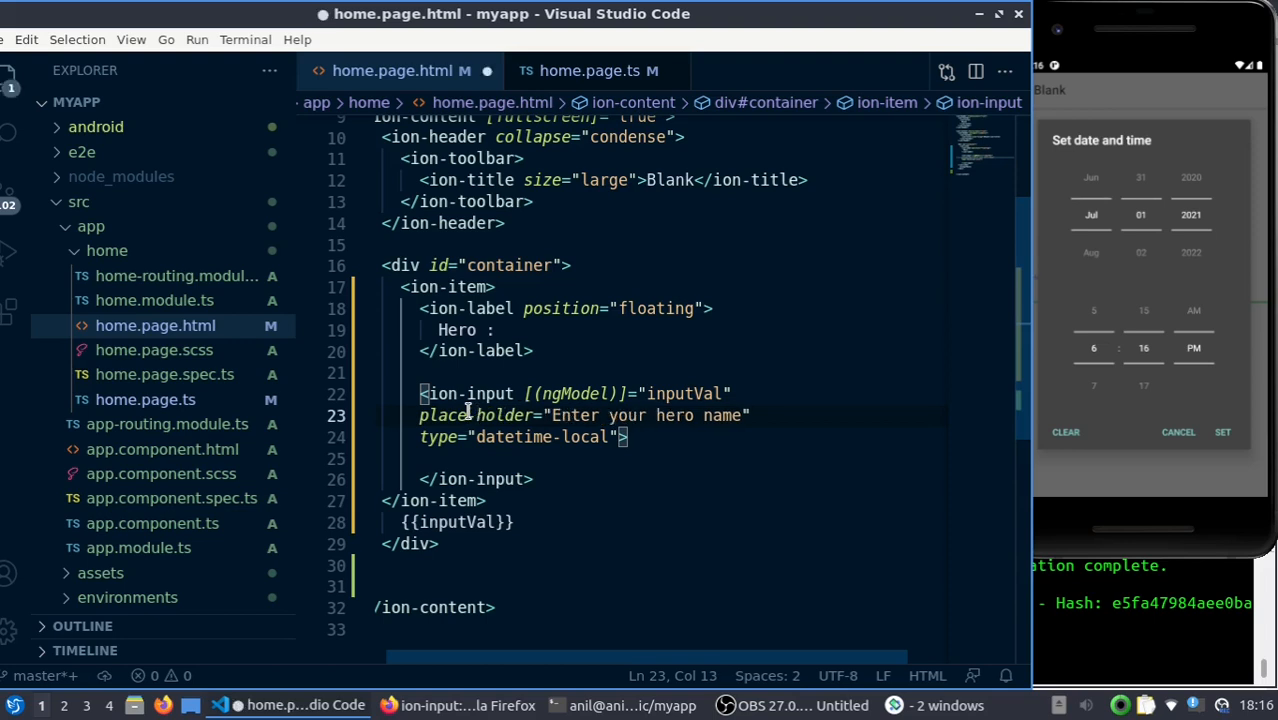
pyautogui.press('Backspace')
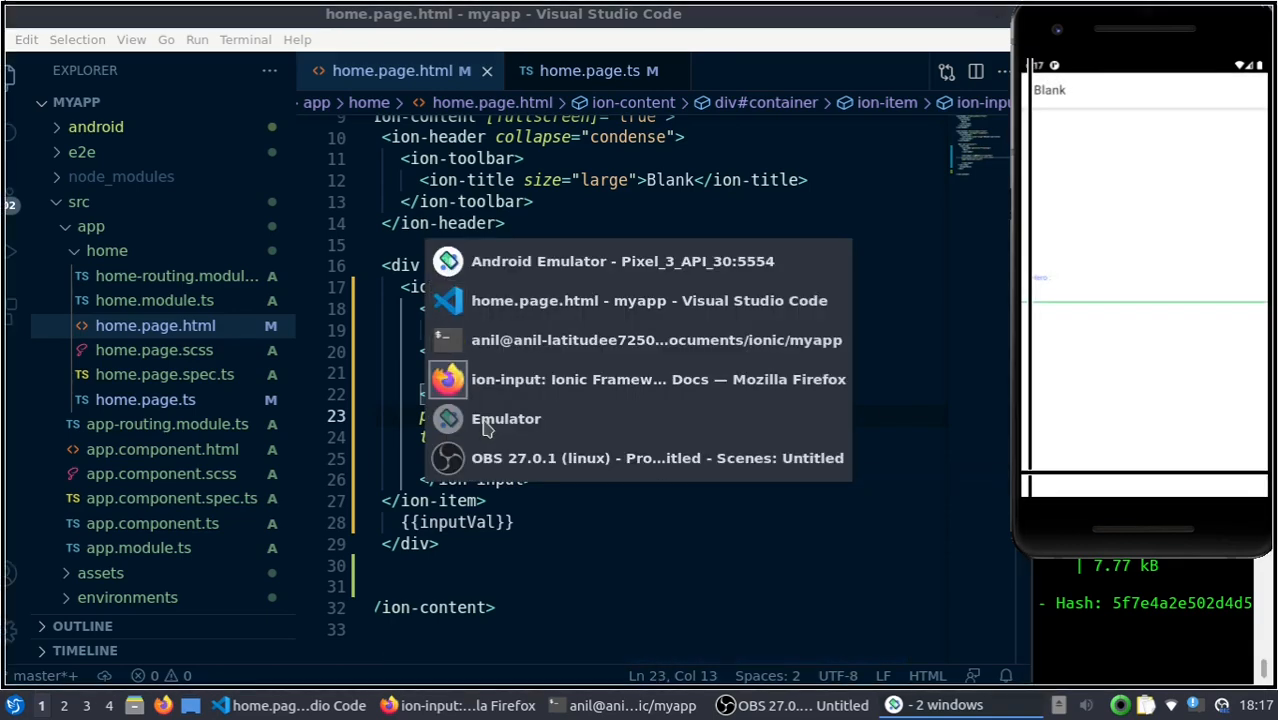
# Browse the ion-input Usage and Properties docs in Firefox, then return to VS Code
pyautogui.click(658, 379)
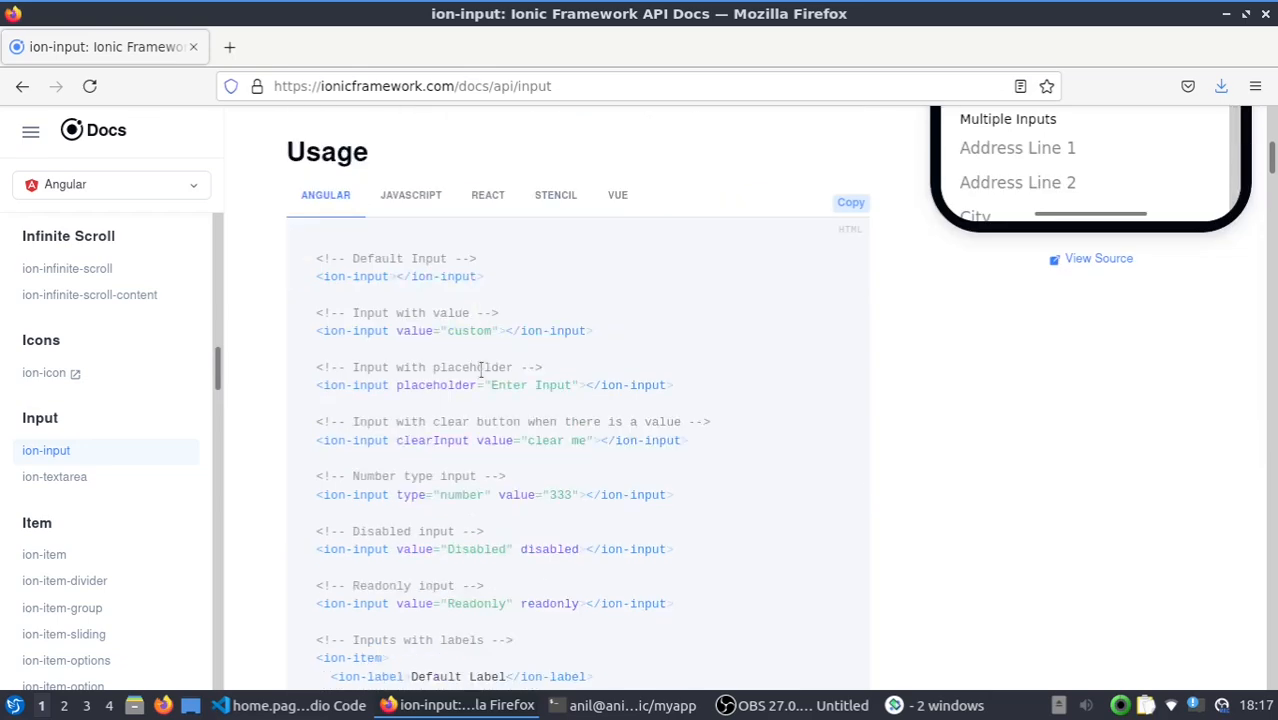
pyautogui.scroll(-3)
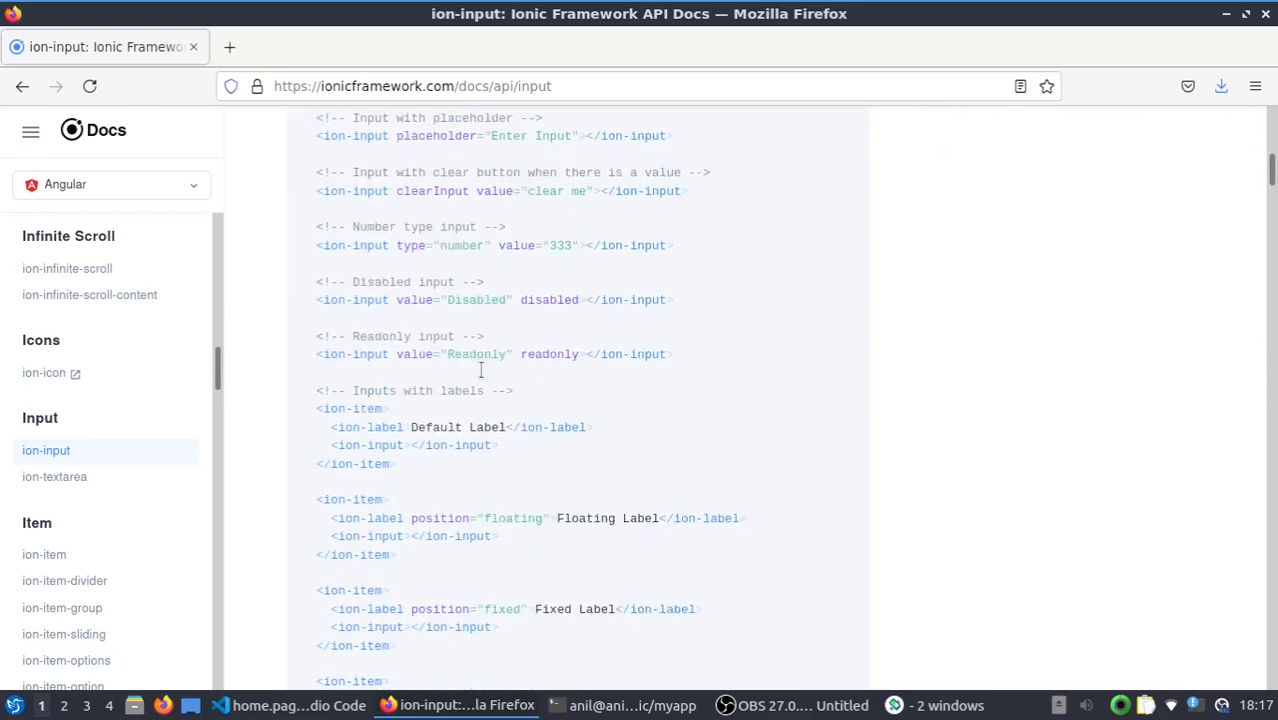
pyautogui.scroll(-3)
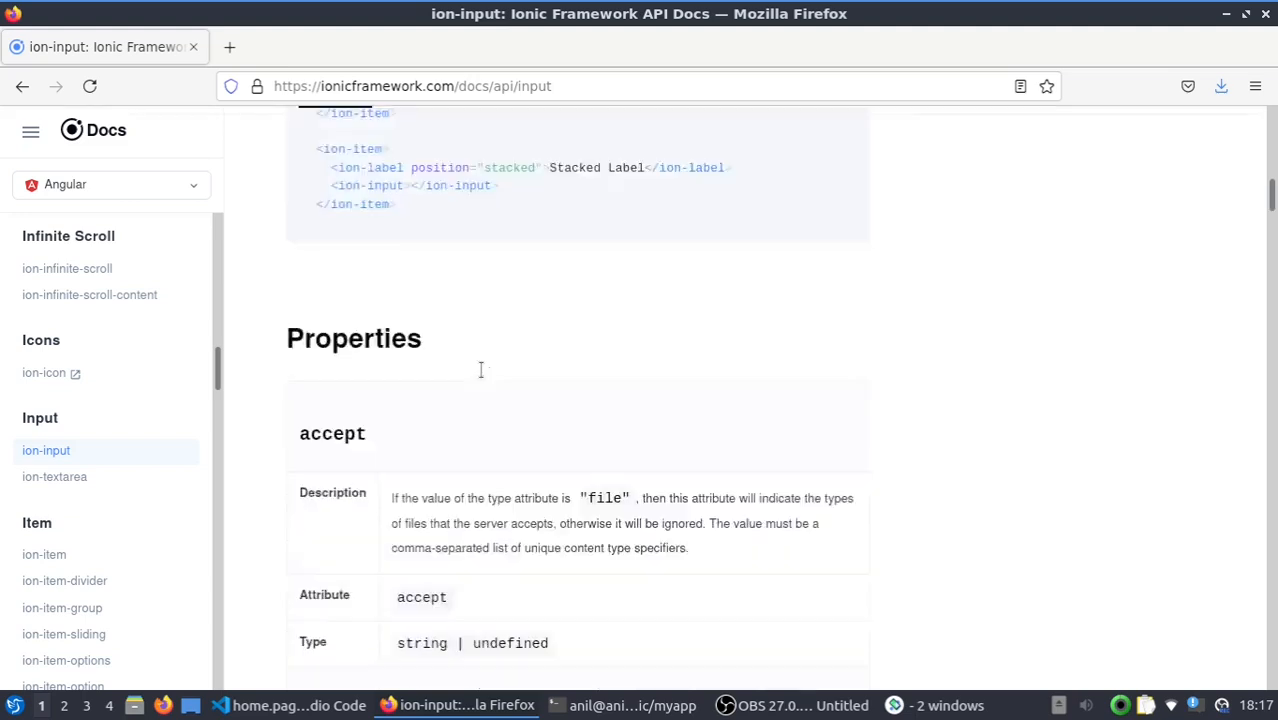
pyautogui.scroll(3)
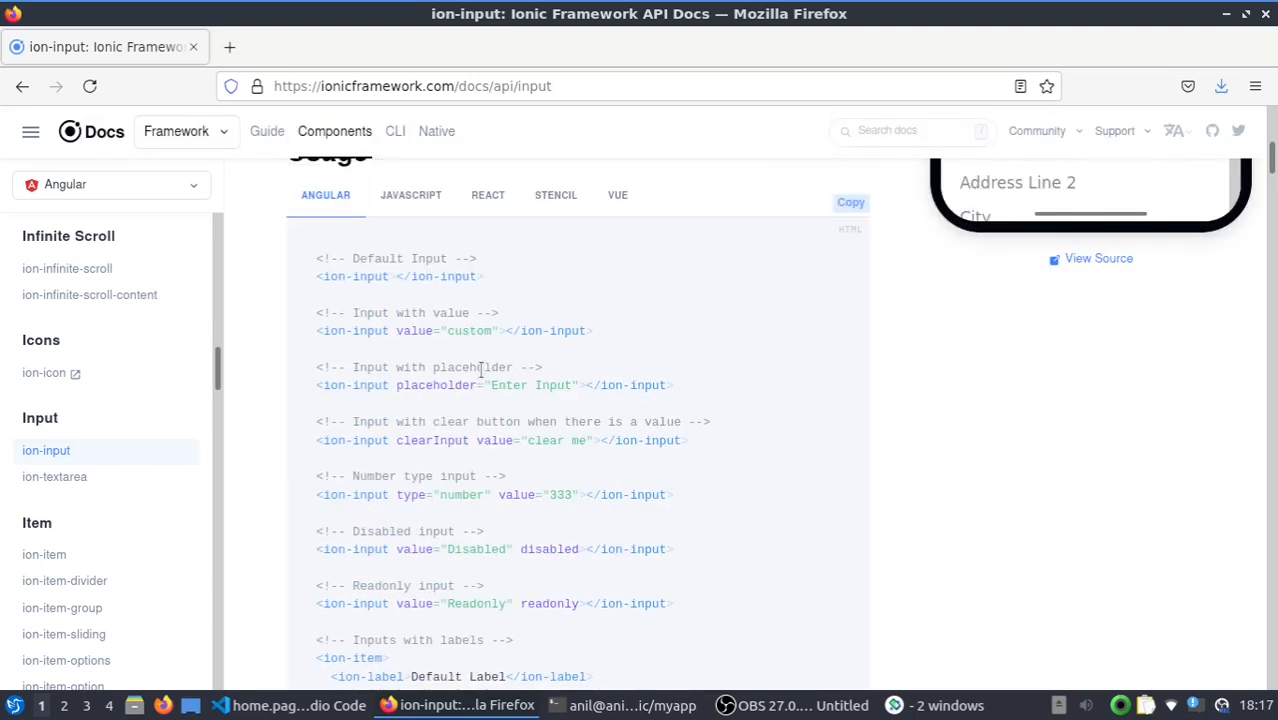
pyautogui.press('alt+Tab')
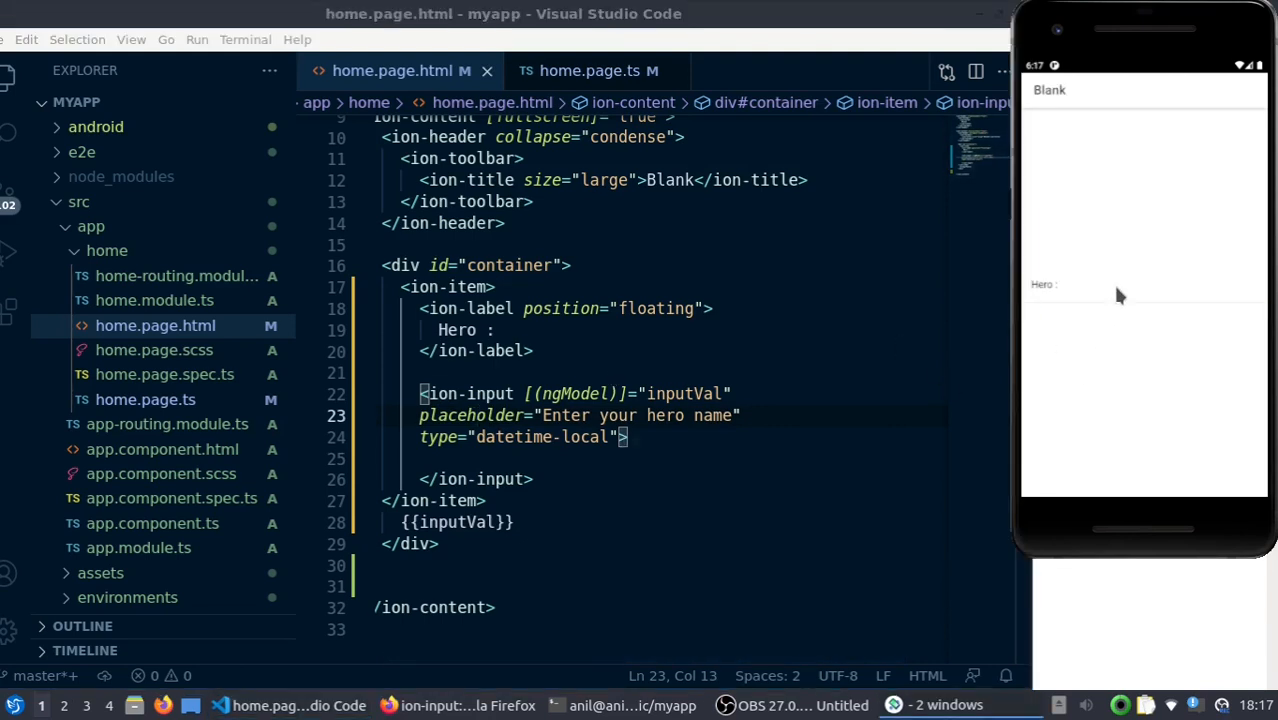
# Replace datetime-local with text as the input type and clear the emulator's date picker
pyautogui.click(1140, 285)
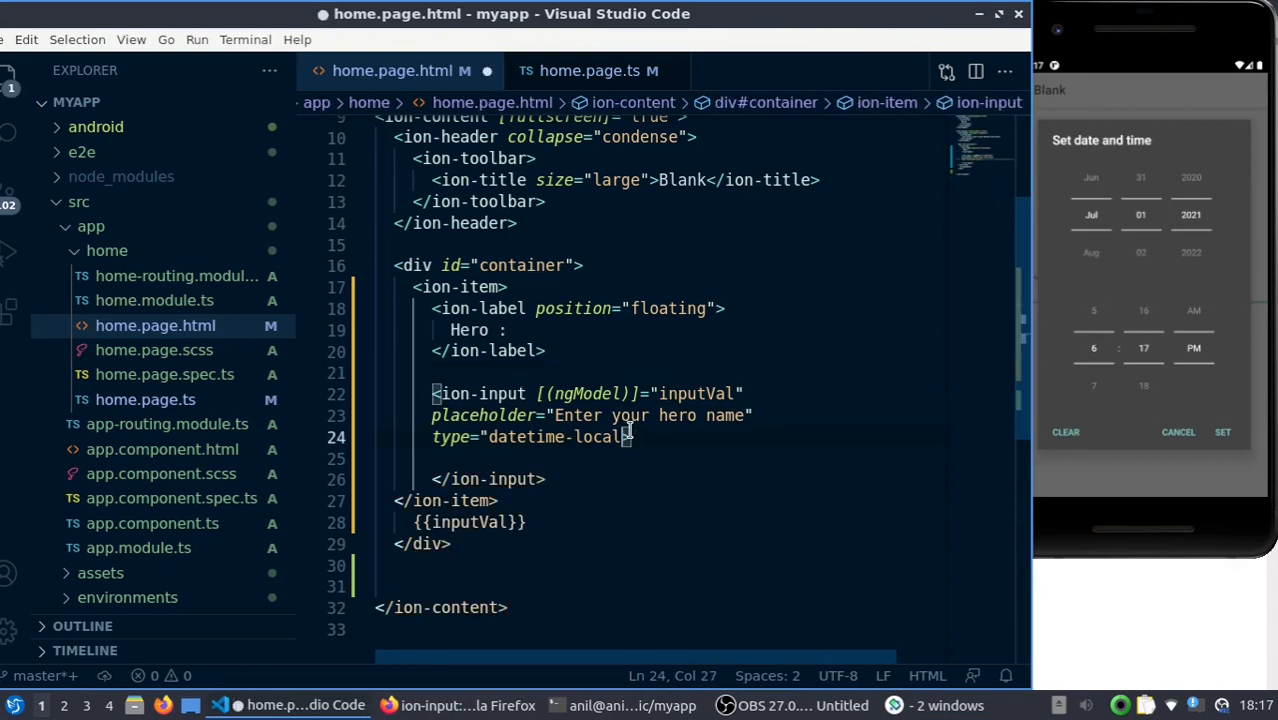
pyautogui.press('Backspace')
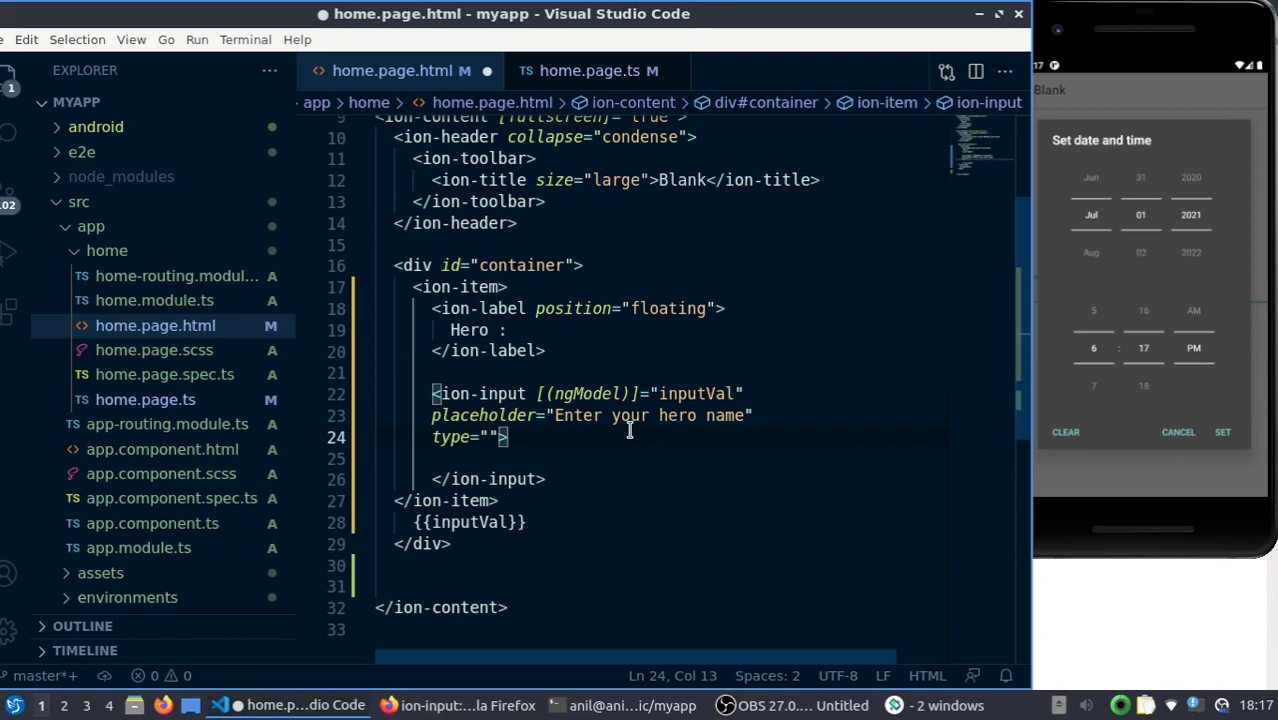
pyautogui.write('text')
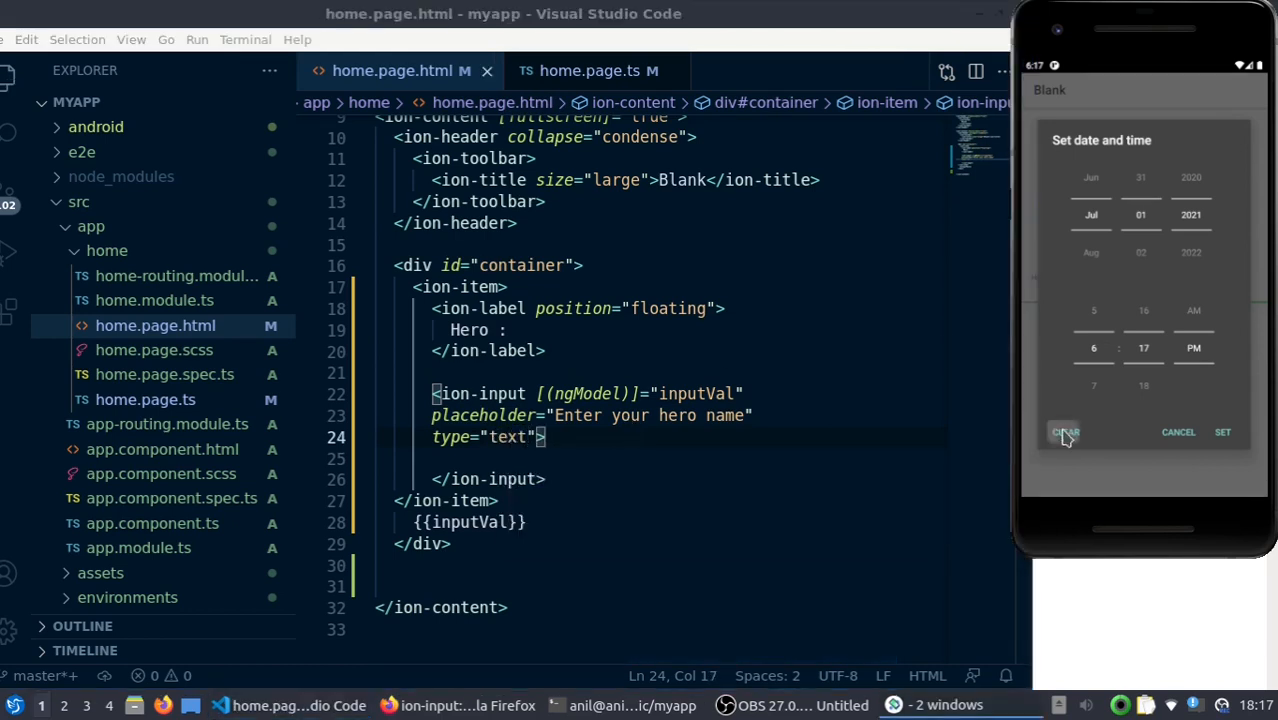
pyautogui.click(1065, 432)
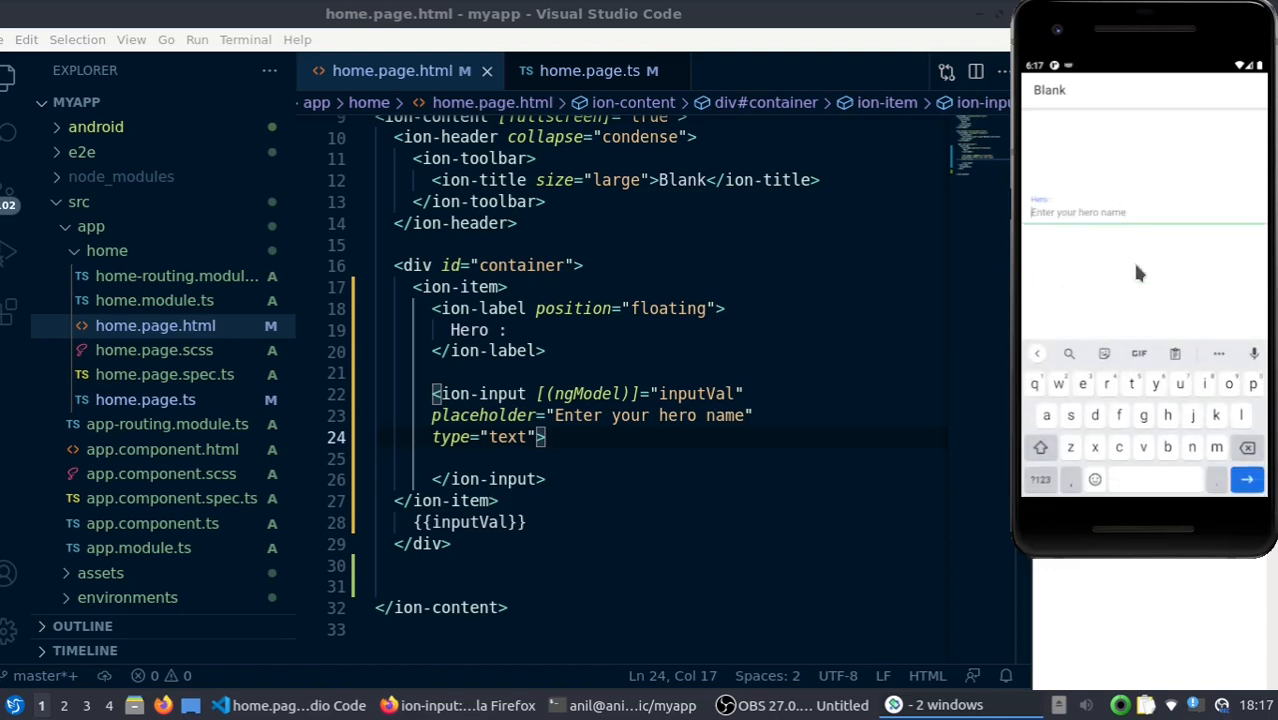
pyautogui.moveTo(1125, 280)
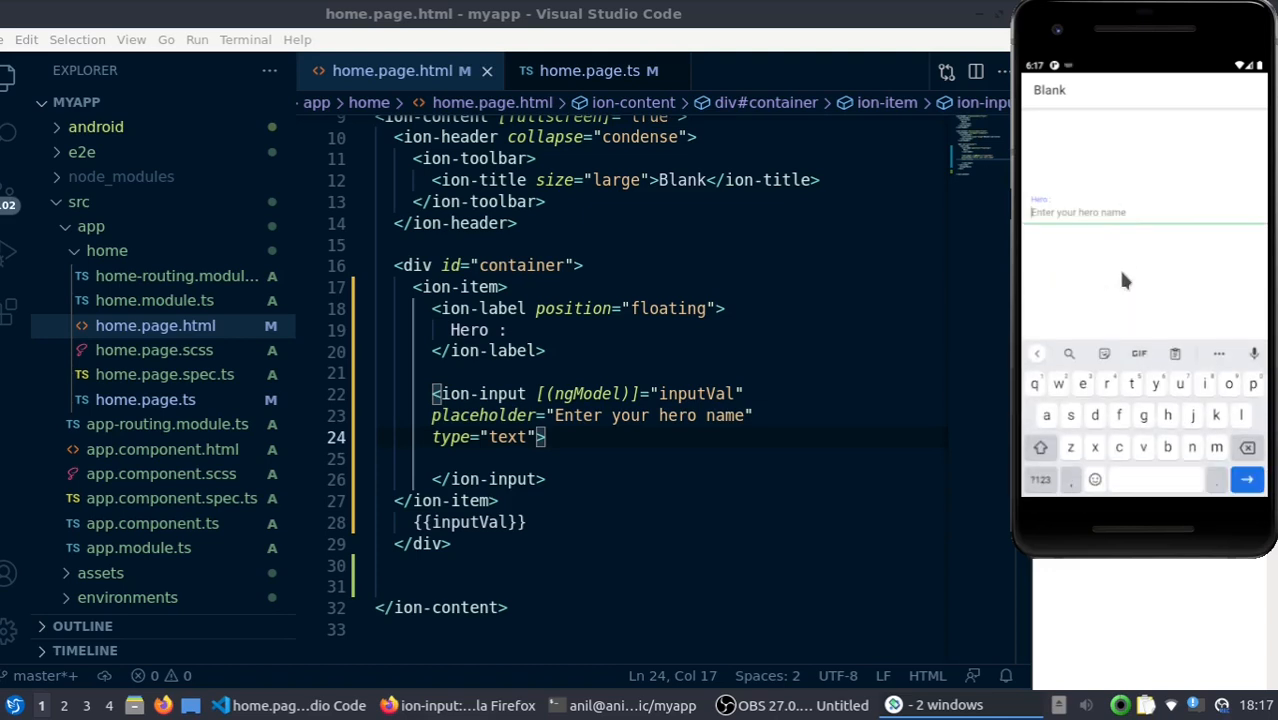
pyautogui.moveTo(1037, 263)
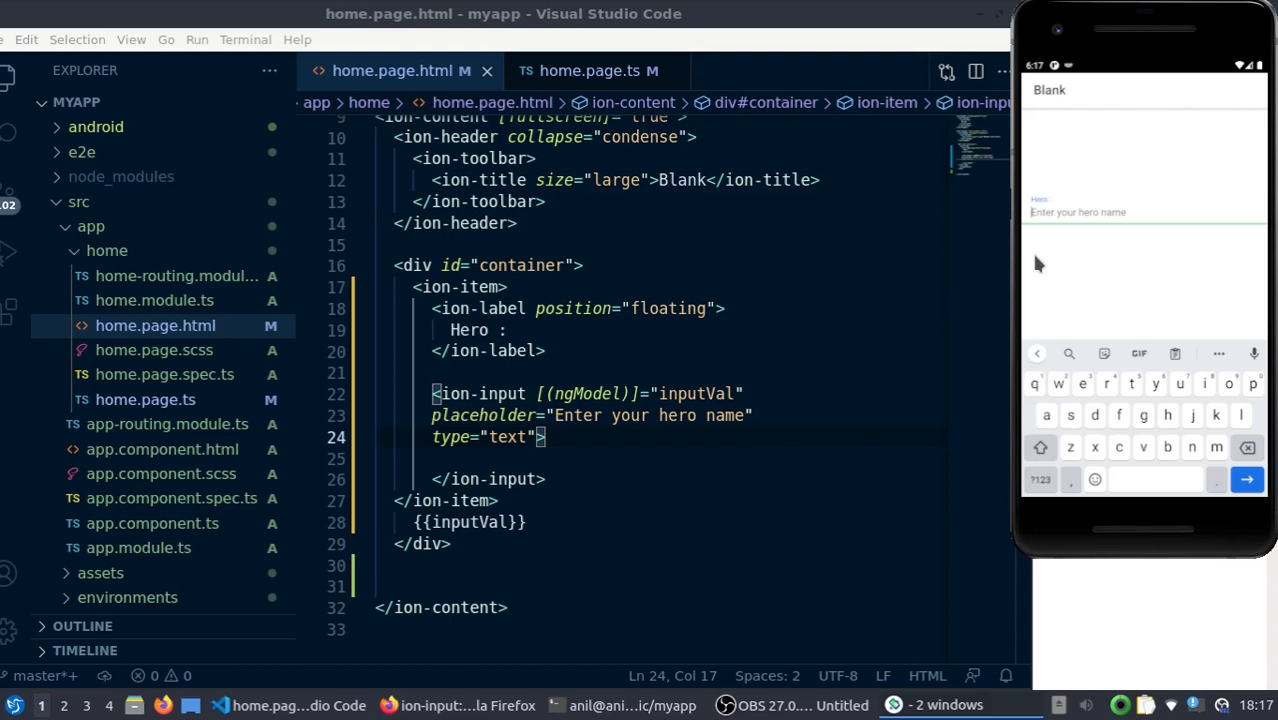